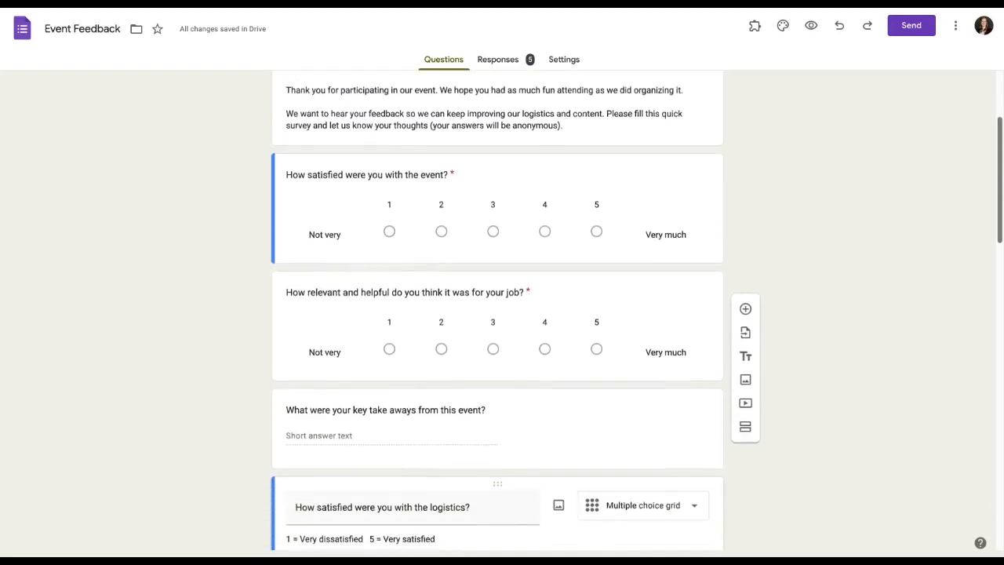
# - Scroll through the Event Feedback form in the editor and start its respondent preview
pyautogui.scroll(-3)
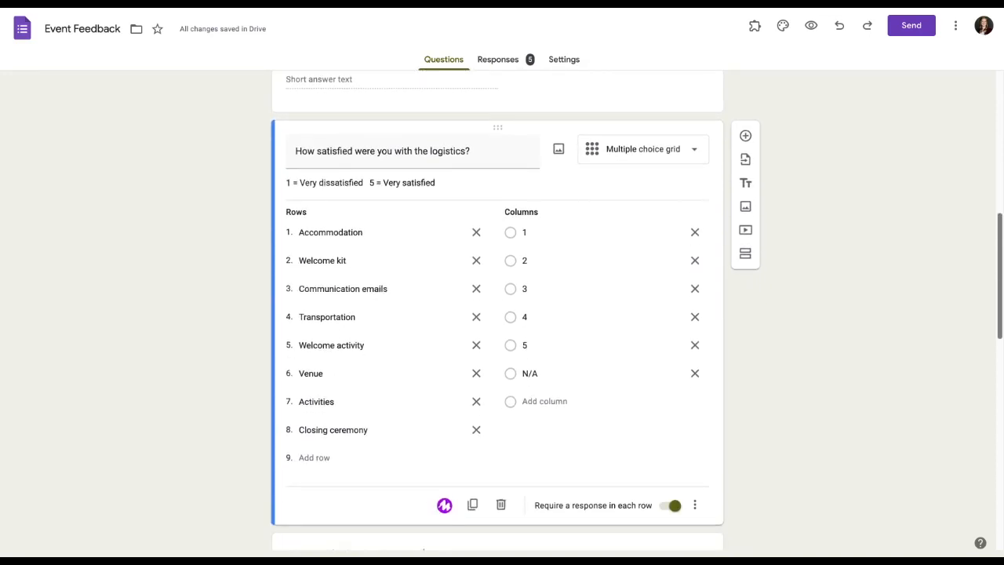
pyautogui.scroll(-3)
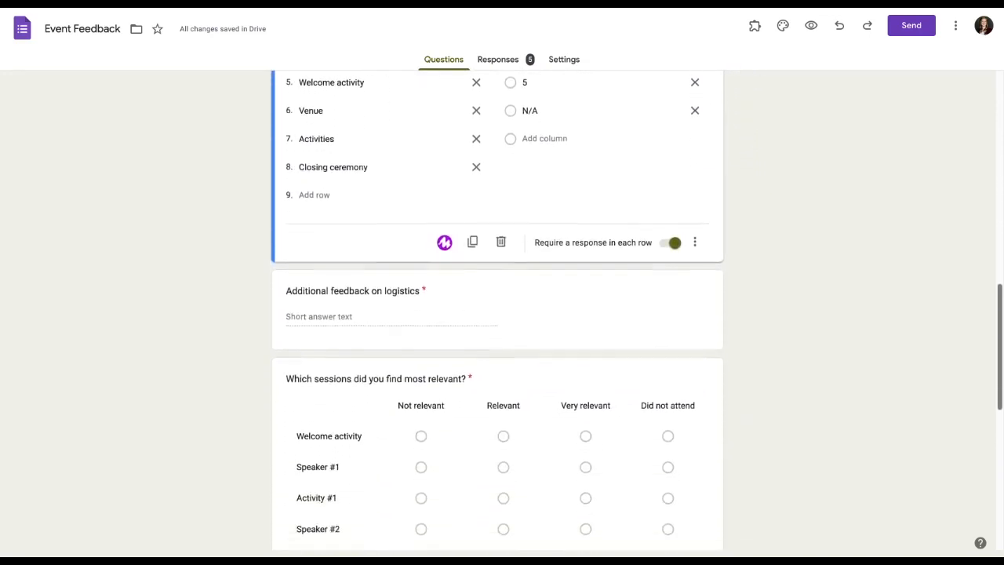
pyautogui.scroll(-3)
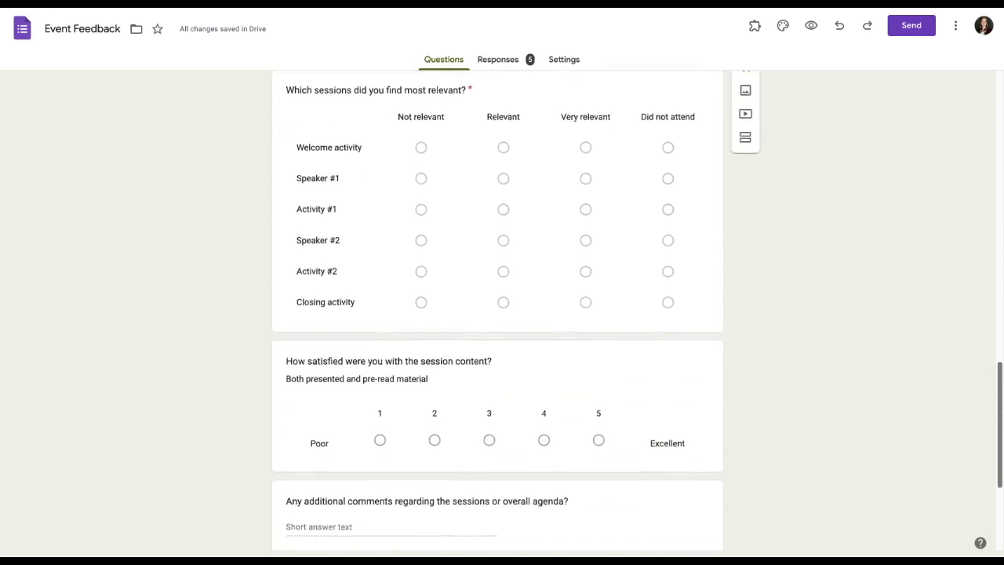
pyautogui.scroll(-3)
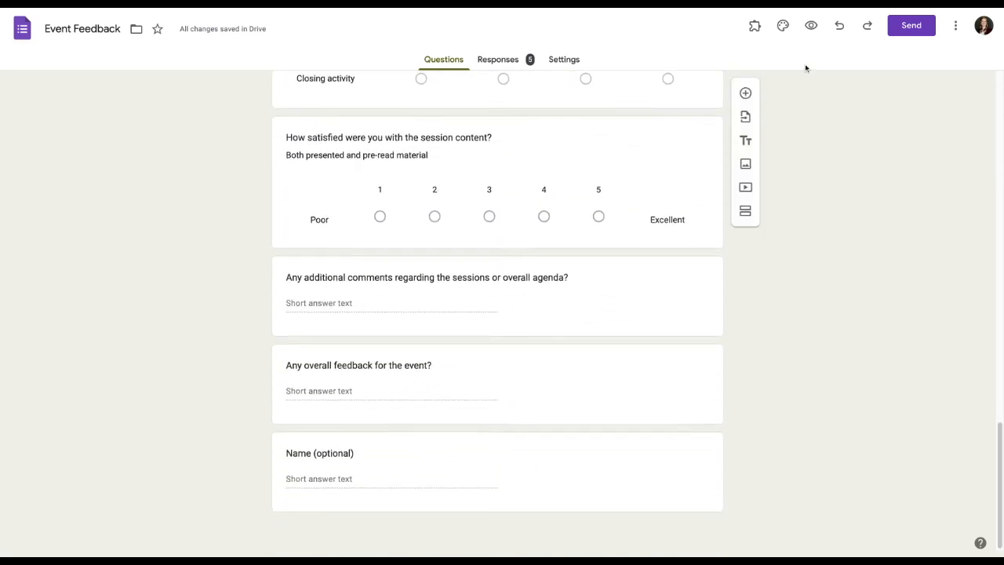
pyautogui.click(811, 25)
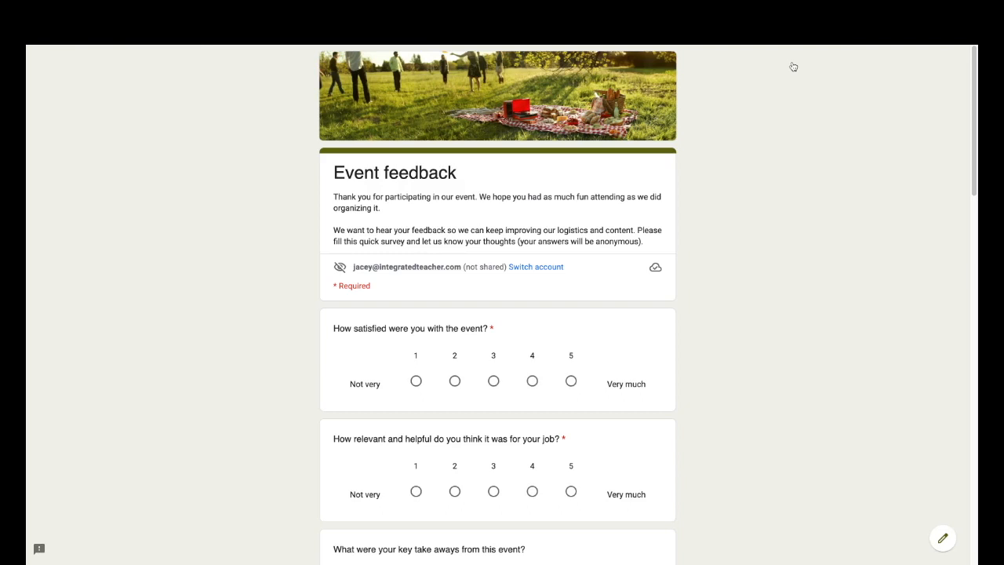
# - Scroll the live Event Feedback preview down to the Submit button, then return to editing
pyautogui.scroll(-3)
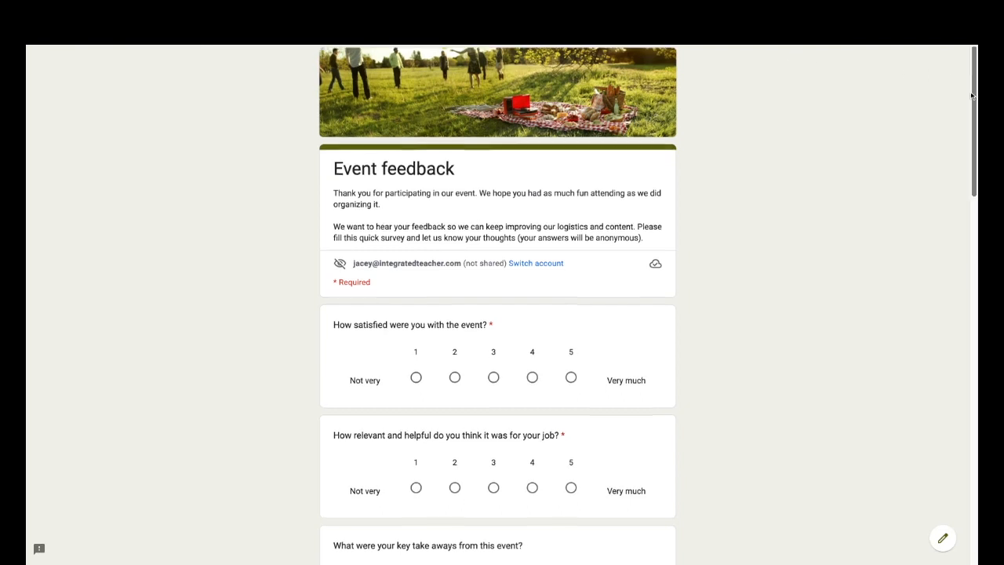
pyautogui.scroll(-3)
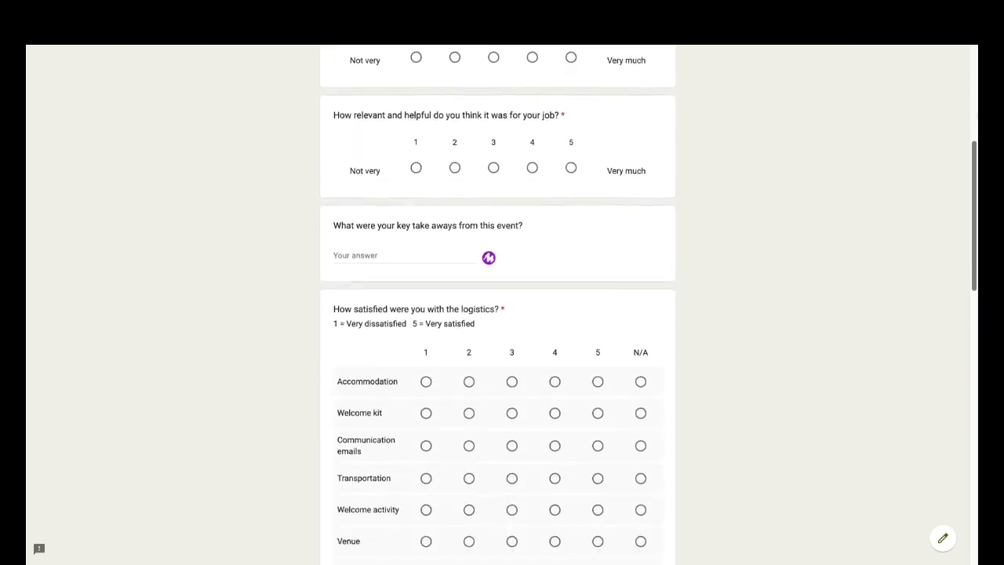
pyautogui.scroll(-3)
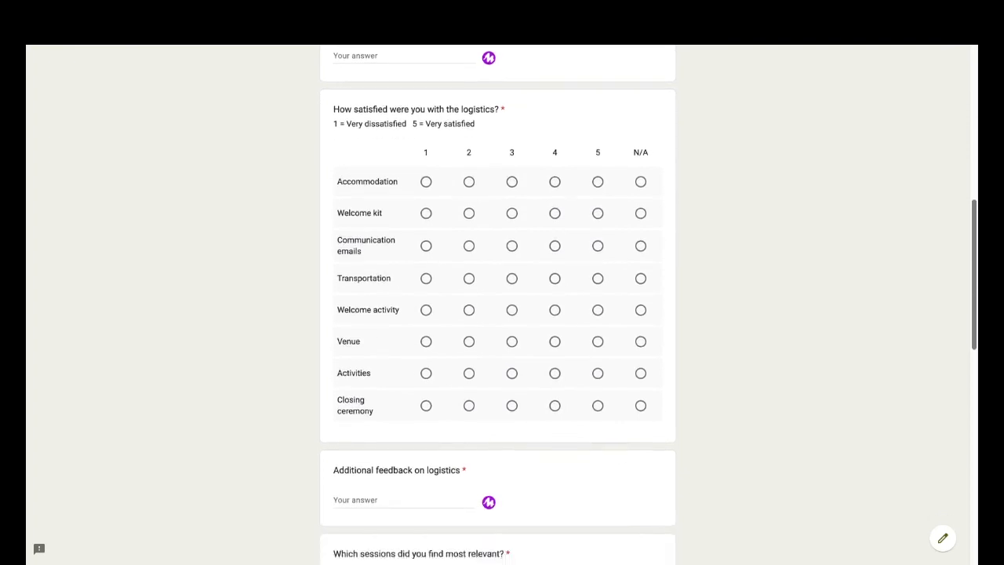
pyautogui.scroll(-3)
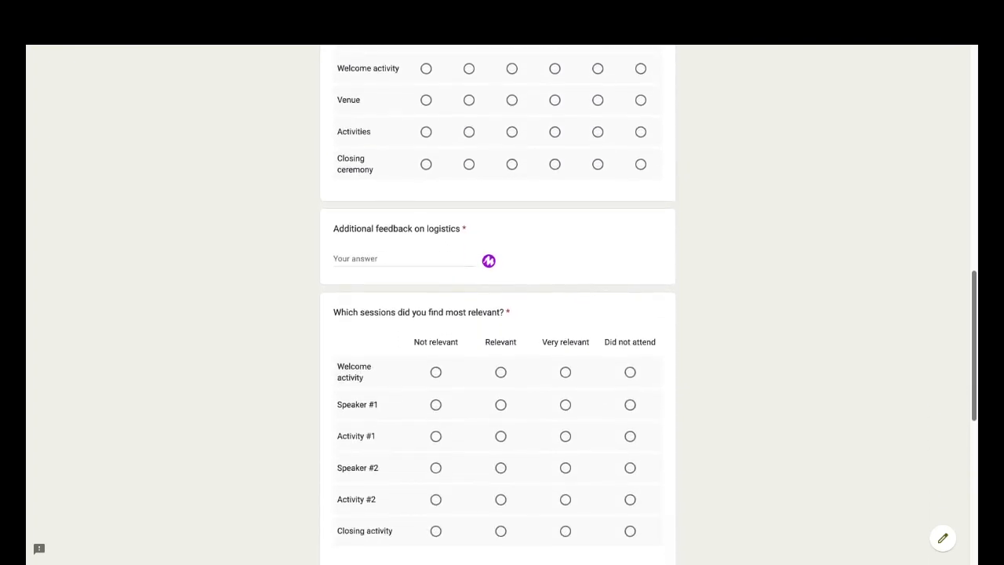
pyautogui.scroll(-3)
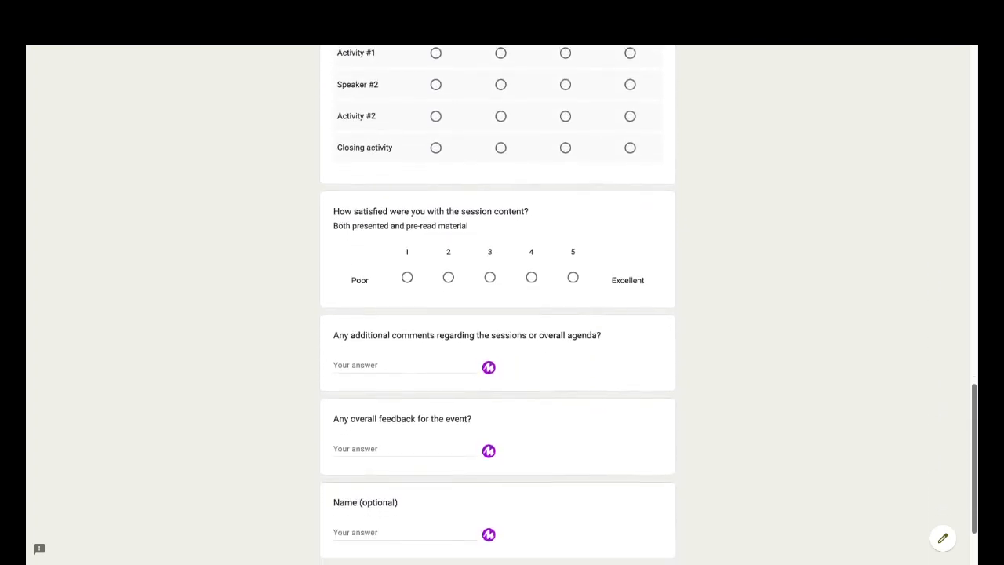
pyautogui.scroll(-3)
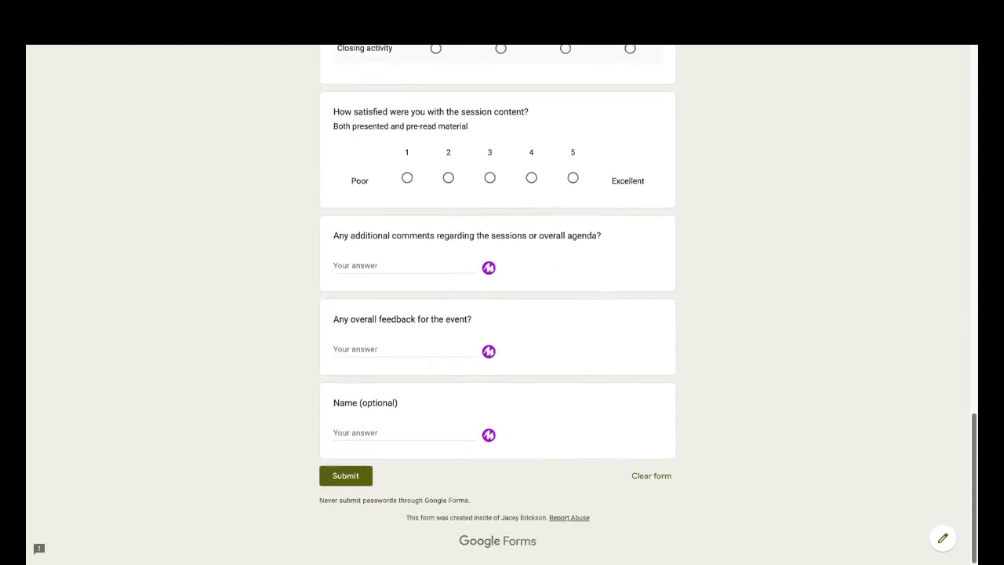
pyautogui.click(565, 60)
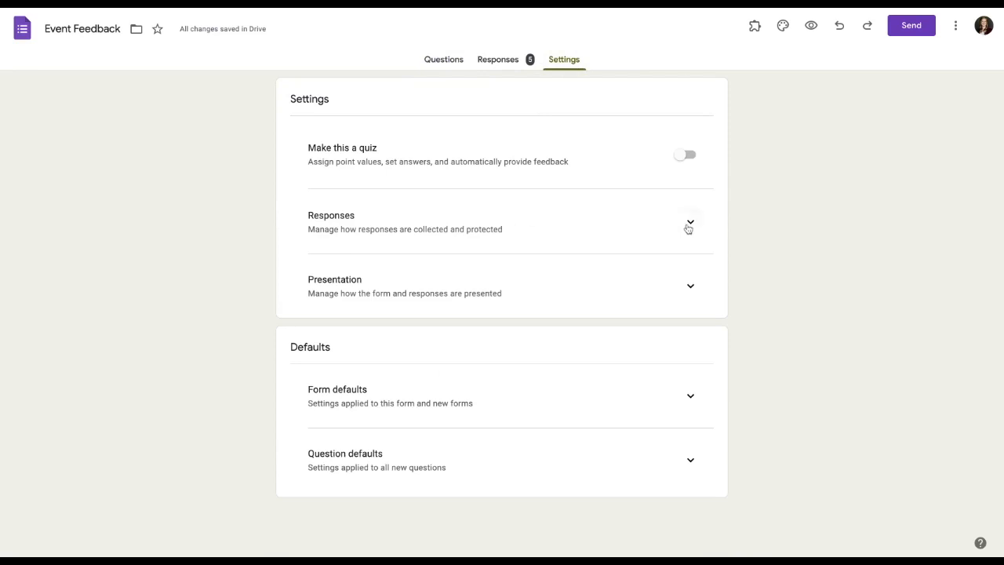
# - Review Event Feedback's five responses as summary charts, then individually, and link them to Sheets
pyautogui.click(690, 221)
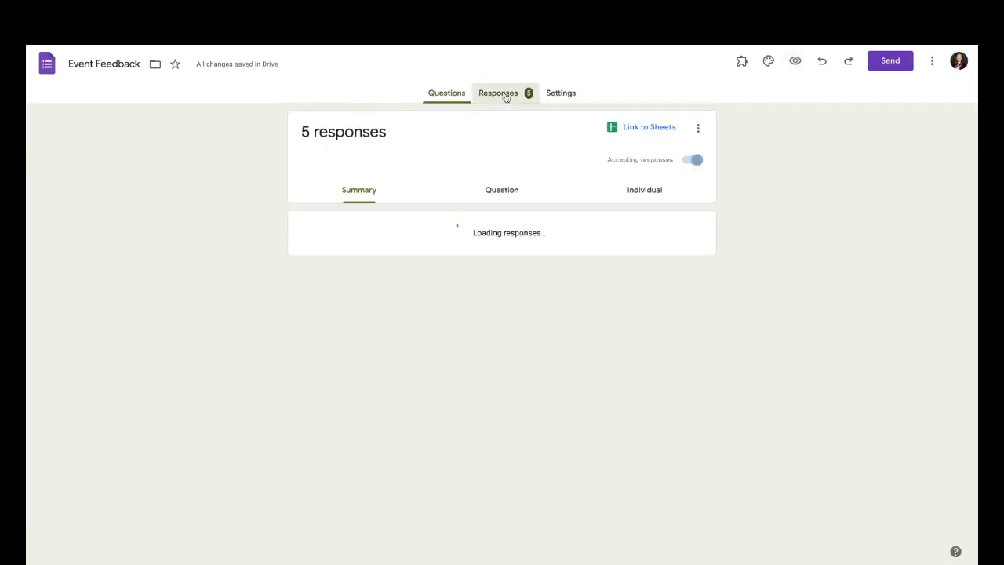
pyautogui.scroll(-3)
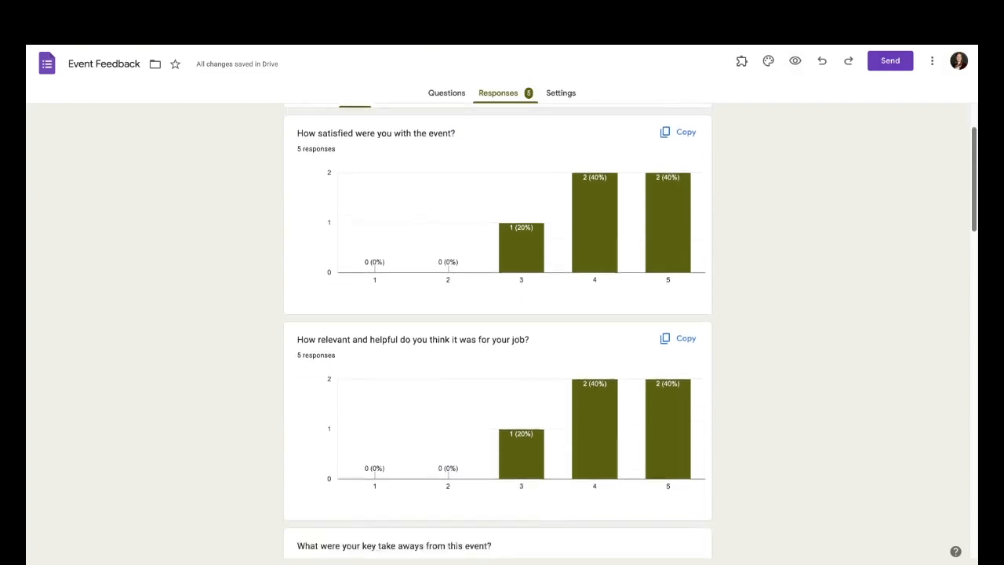
pyautogui.scroll(-3)
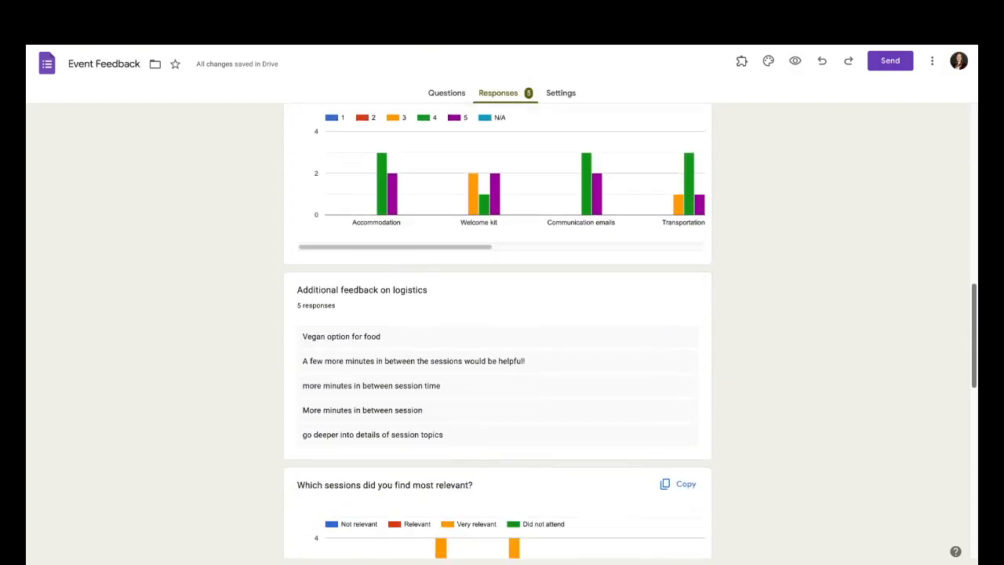
pyautogui.scroll(-3)
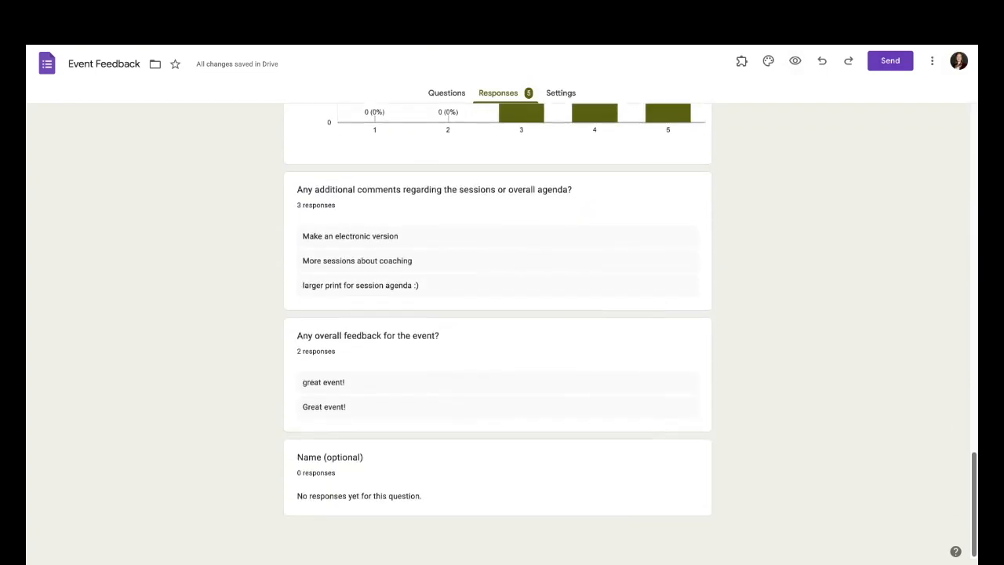
pyautogui.click(639, 188)
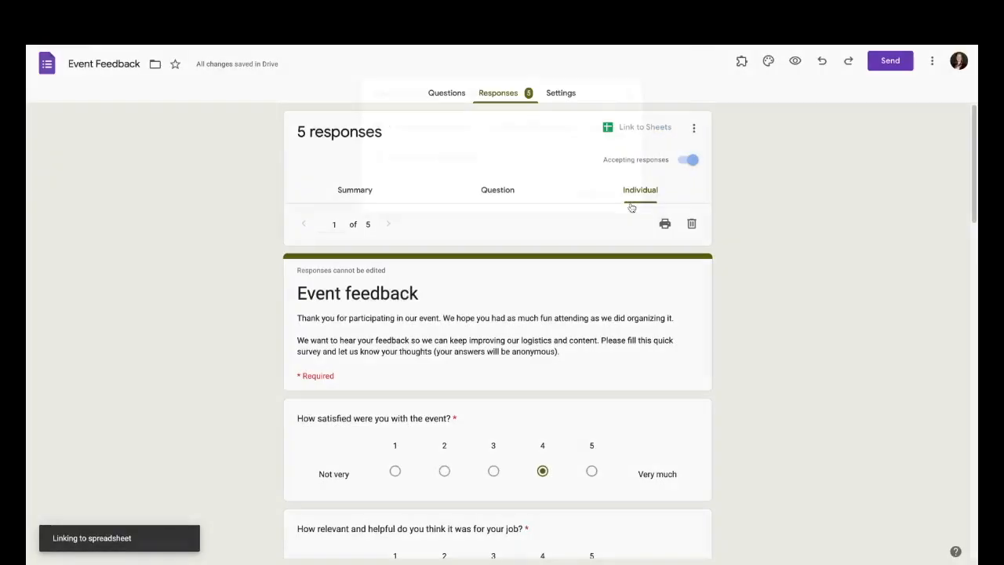
pyautogui.click(643, 126)
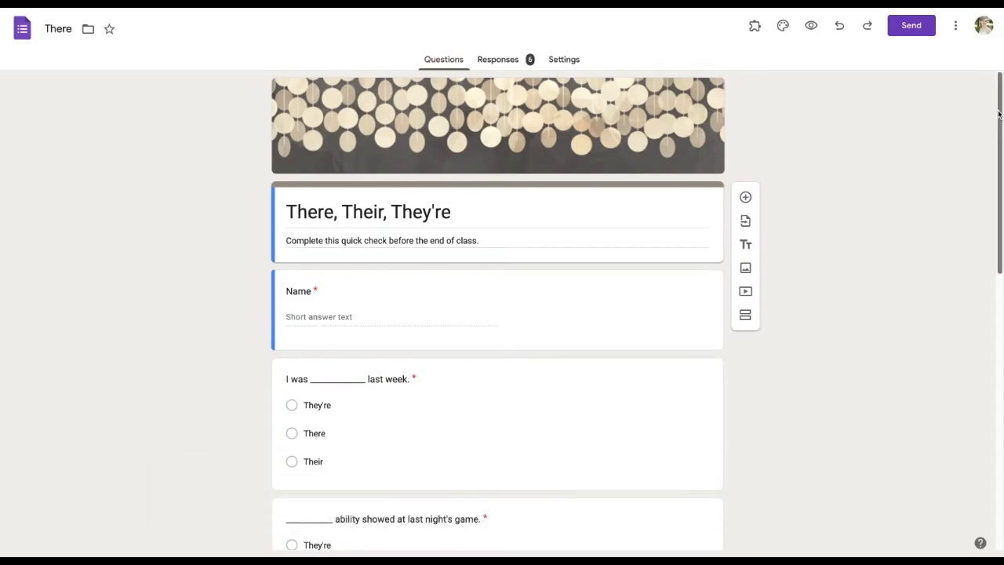
# - Scroll through the There, Their, They're questions and view the summary of its 6 responses
pyautogui.scroll(-3)
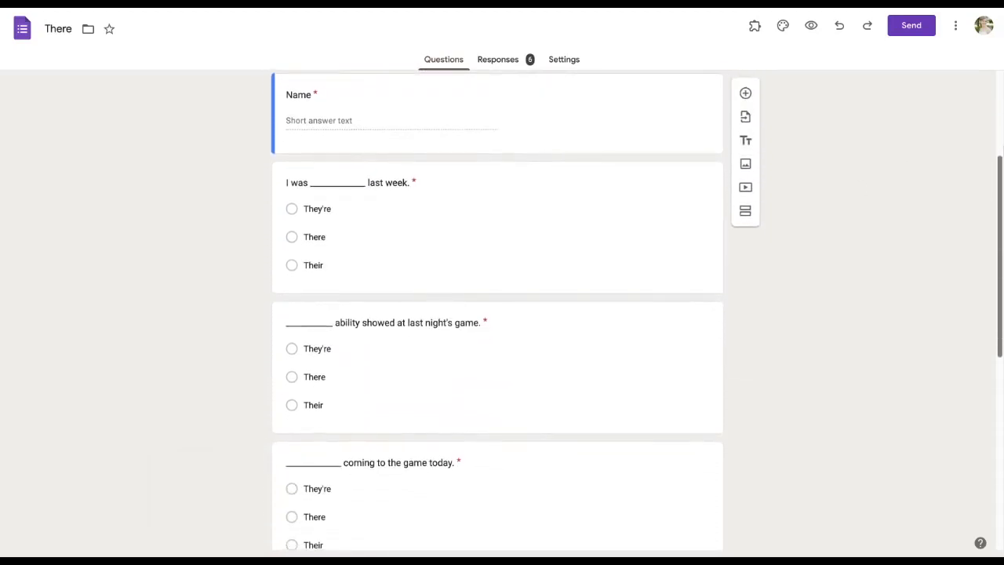
pyautogui.scroll(-3)
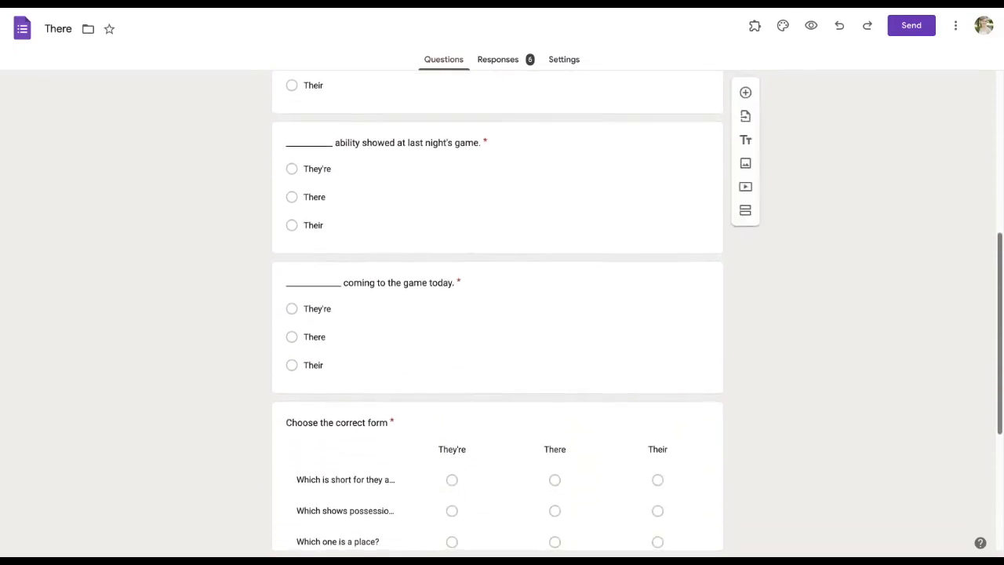
pyautogui.scroll(-3)
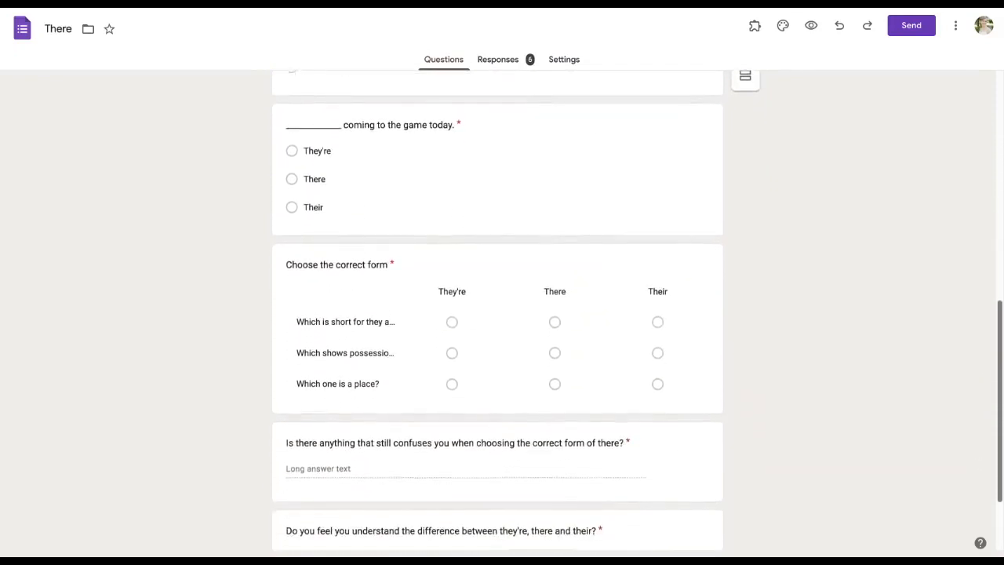
pyautogui.scroll(-3)
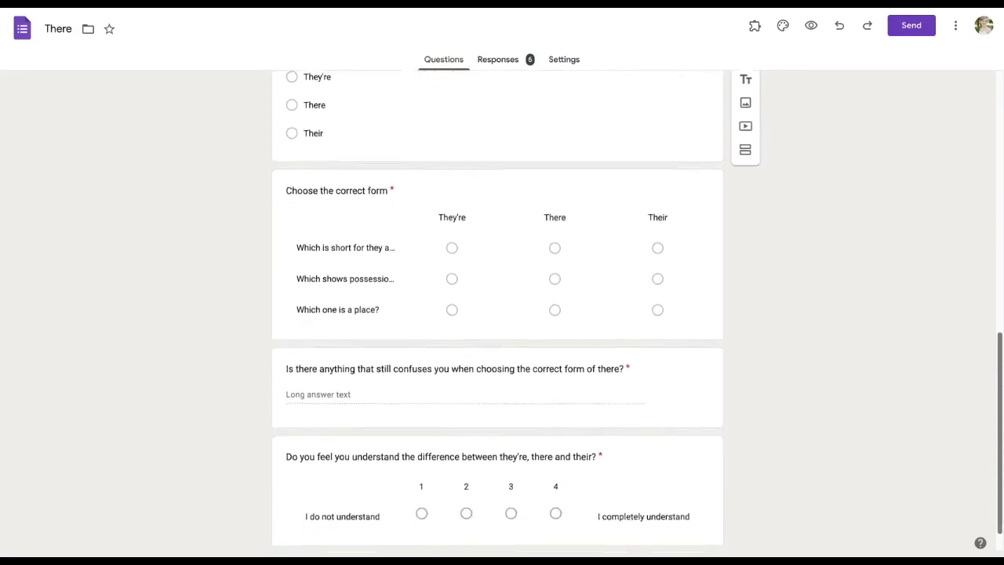
pyautogui.scroll(-3)
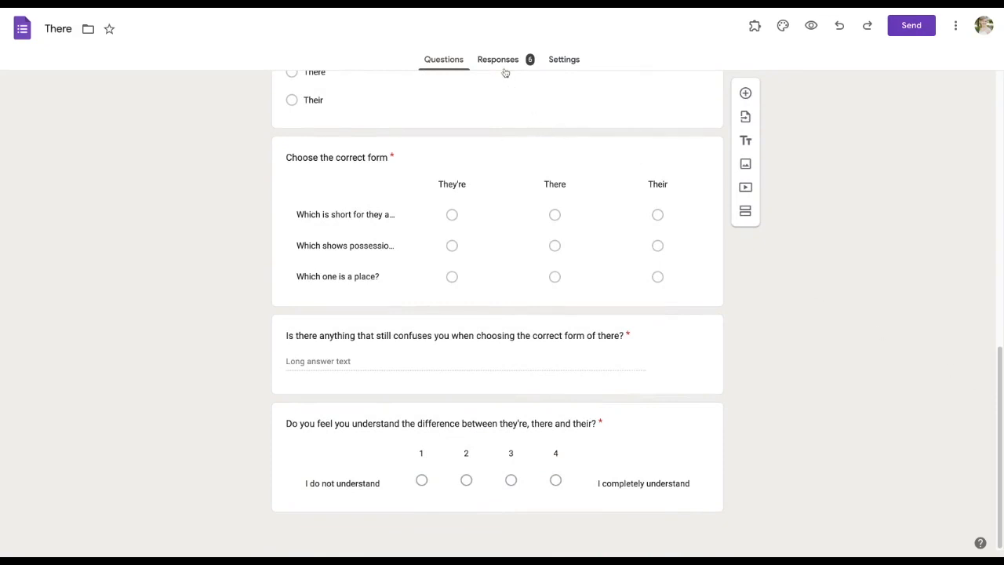
pyautogui.click(497, 59)
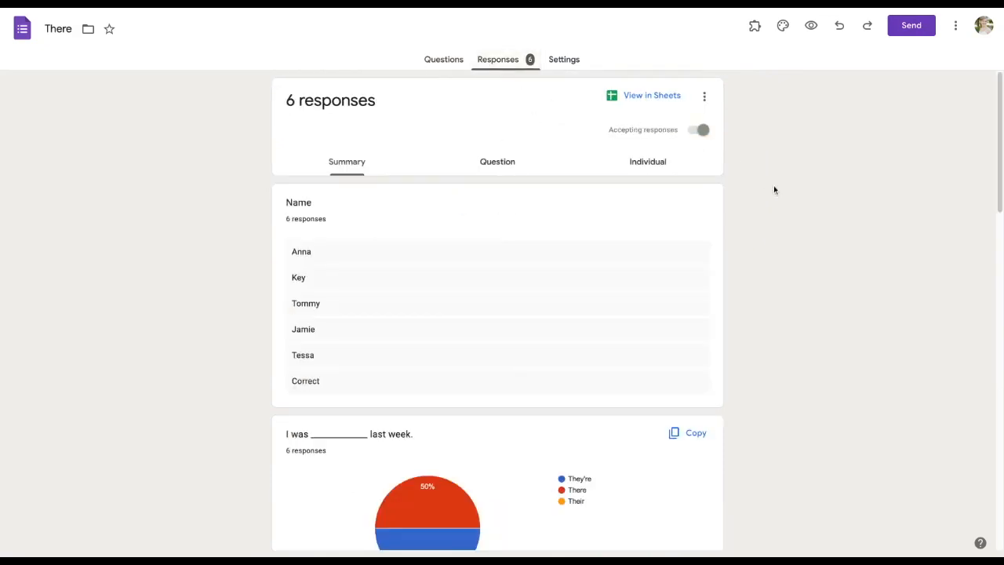
pyautogui.scroll(-3)
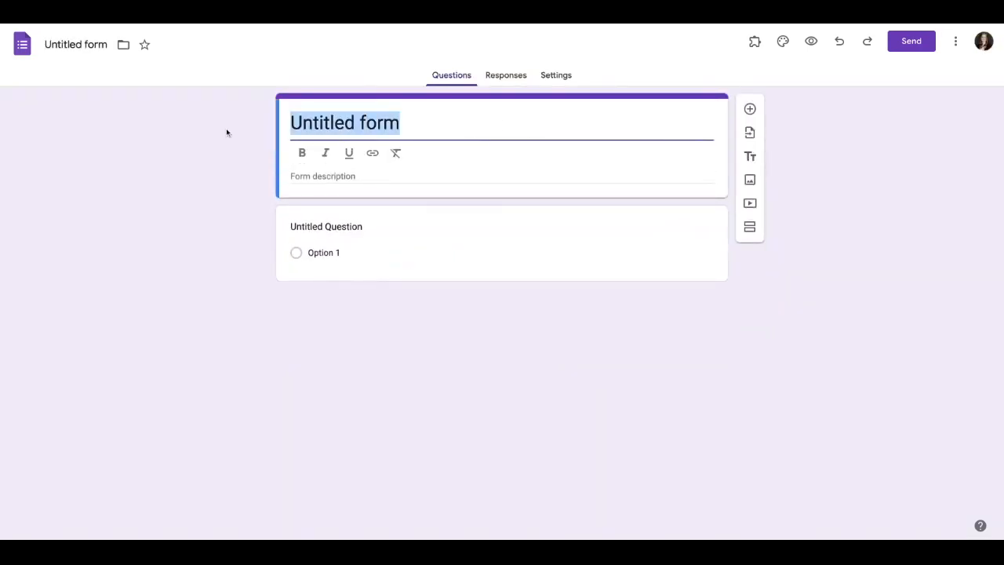
# - Title the form Quick Check, add a short-answer Name question and duplicate it for Class
pyautogui.write('Quick Check')
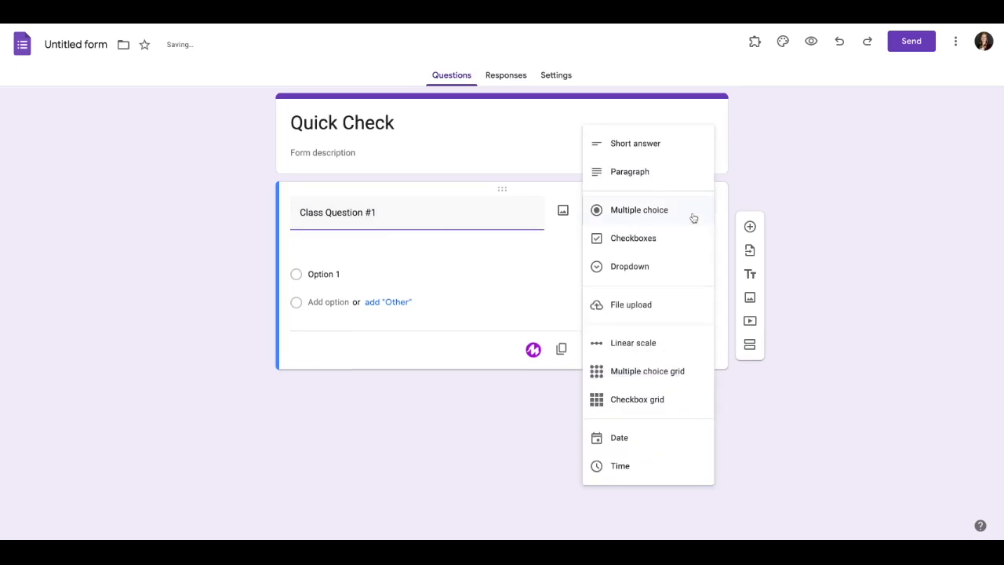
pyautogui.click(635, 143)
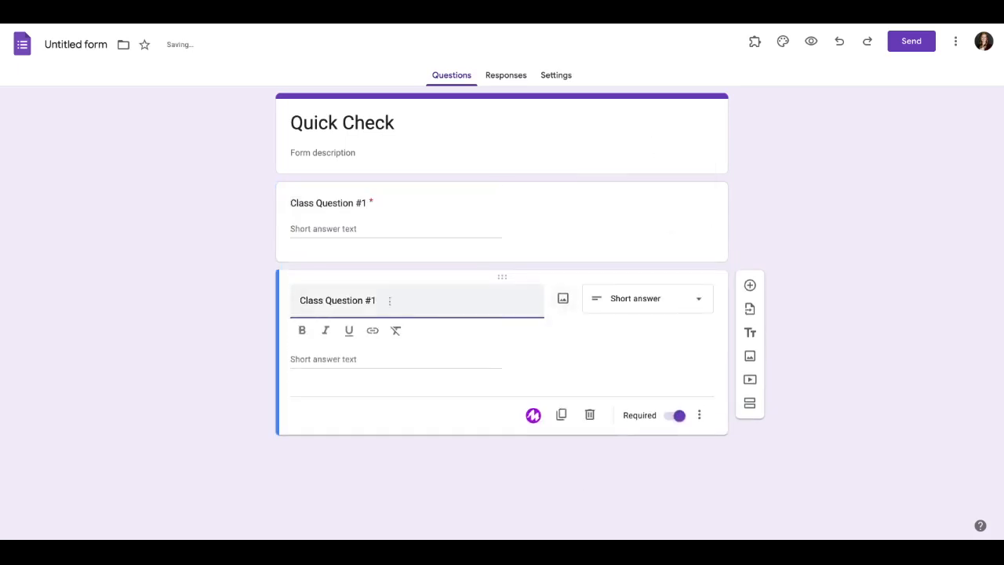
pyautogui.click(562, 414)
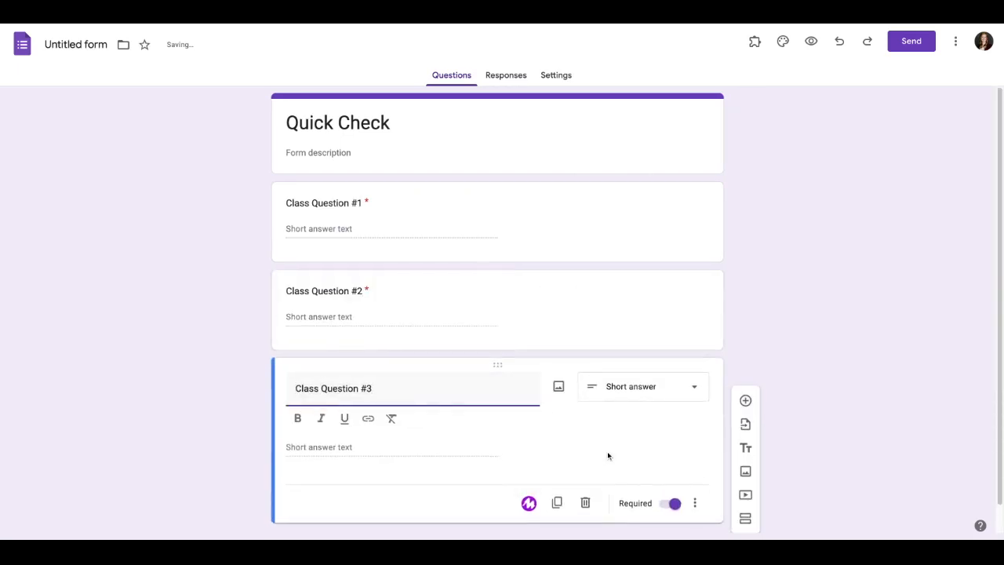
pyautogui.click(744, 392)
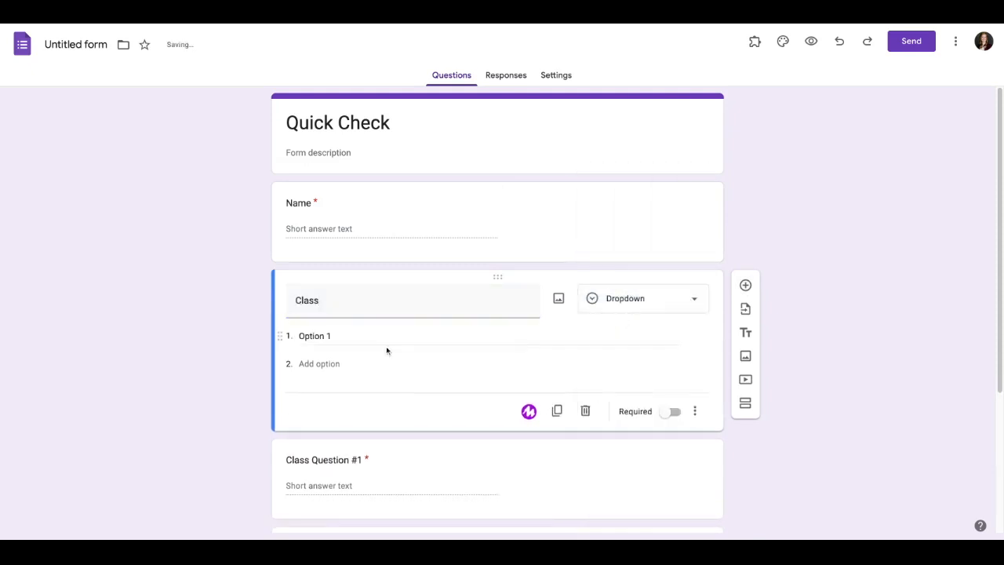
# - Fill the Class dropdown with courses Math 7, Math 8, Algebra through Advanced Calc
pyautogui.write('Math 7')
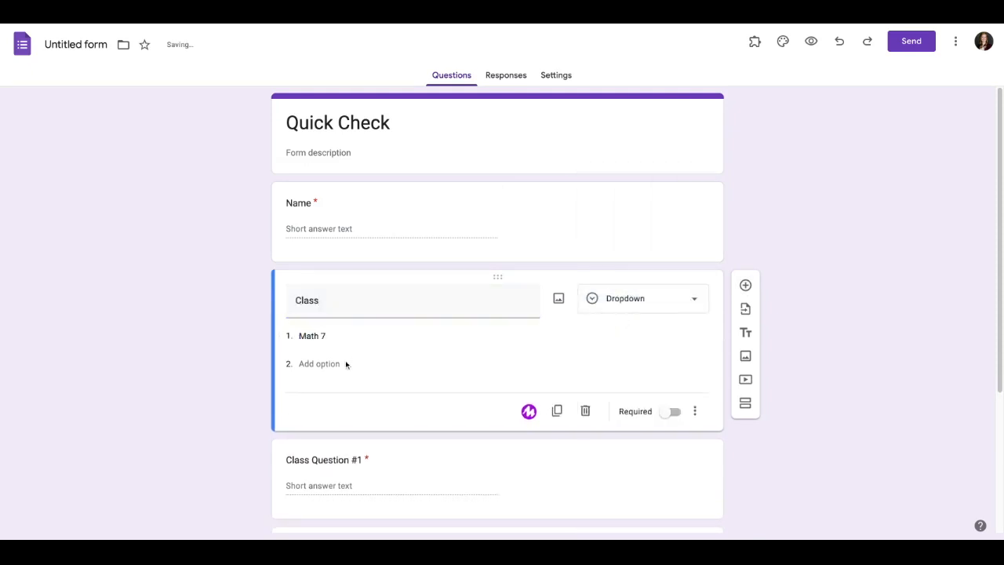
pyautogui.write('Math 8')
pyautogui.write('Geometry')
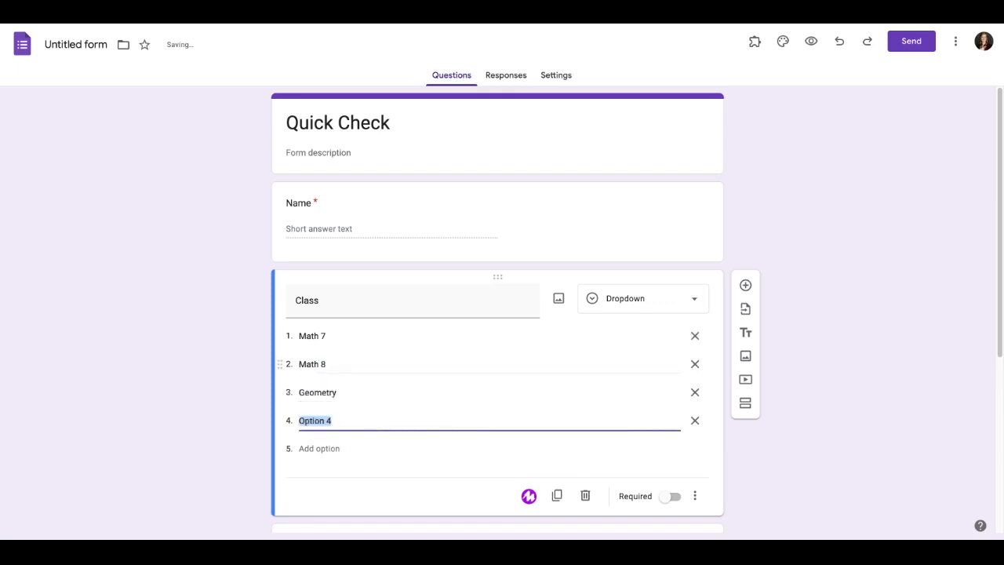
pyautogui.write('Ale')
pyautogui.write('Ad')
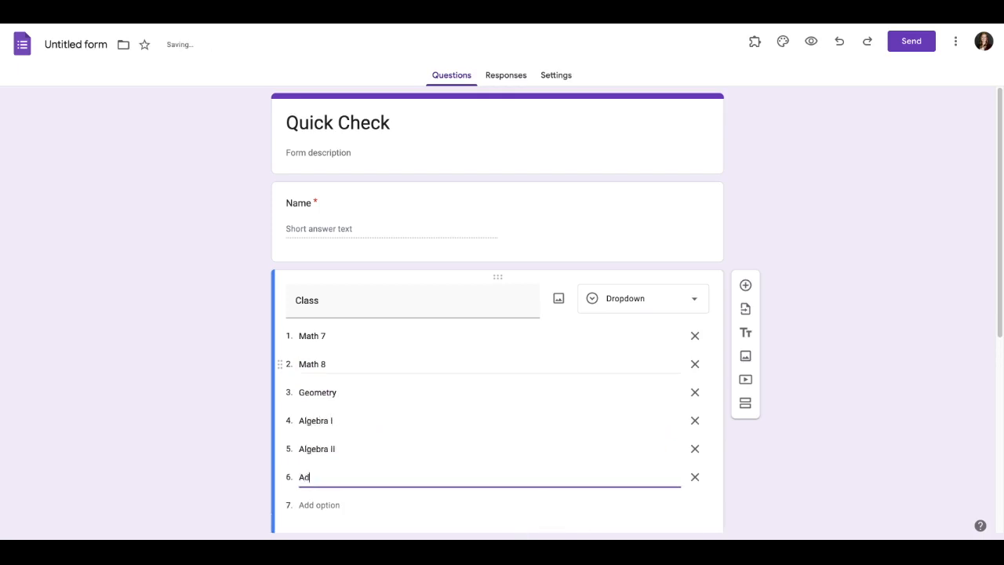
pyautogui.write('vanced Calc')
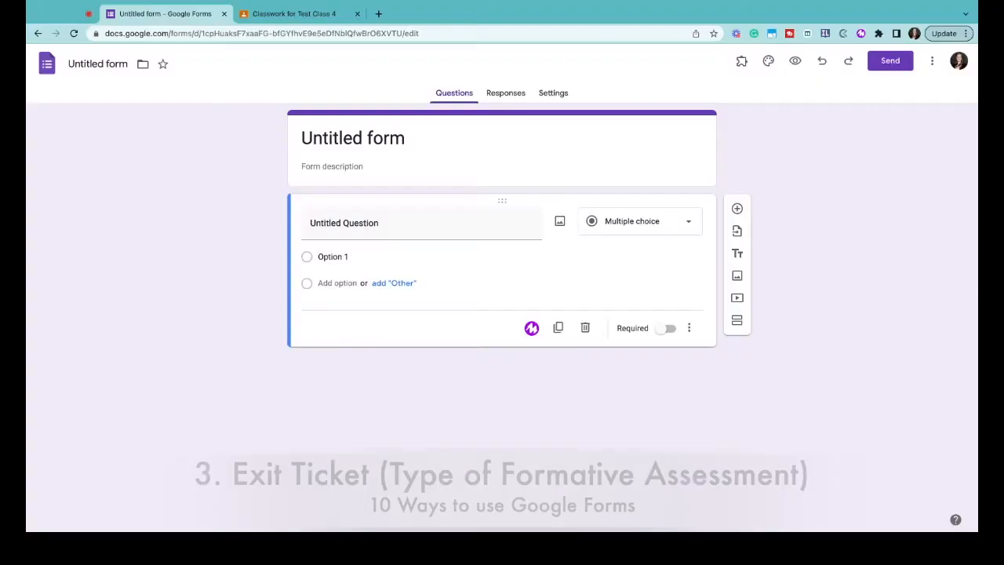
# - Title the form Exit Ticket 3-2-1 and make Class a dropdown of courses up to Advanced Calc
pyautogui.write('Exit')
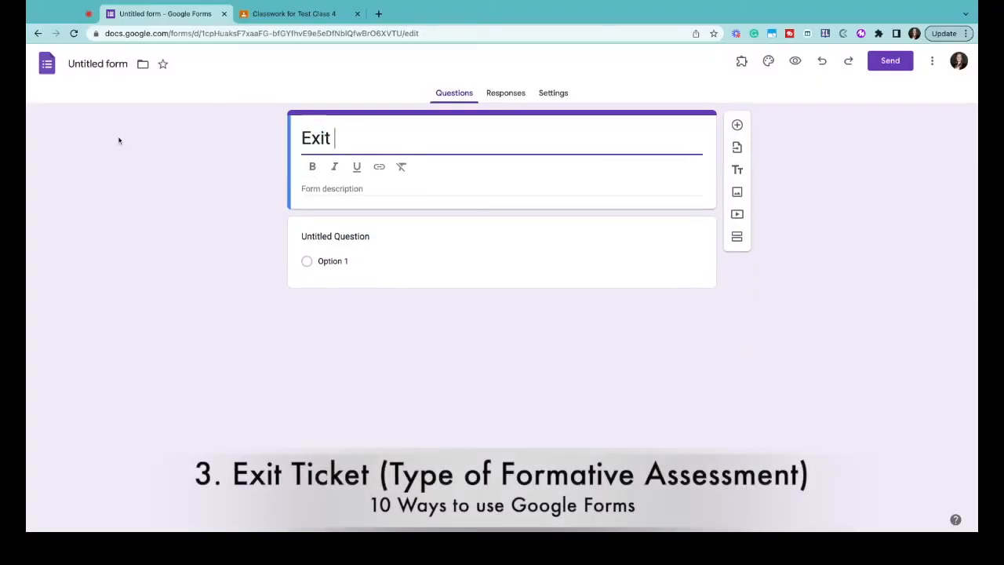
pyautogui.write('Ticket 3-2-1')
pyautogui.write('Class')
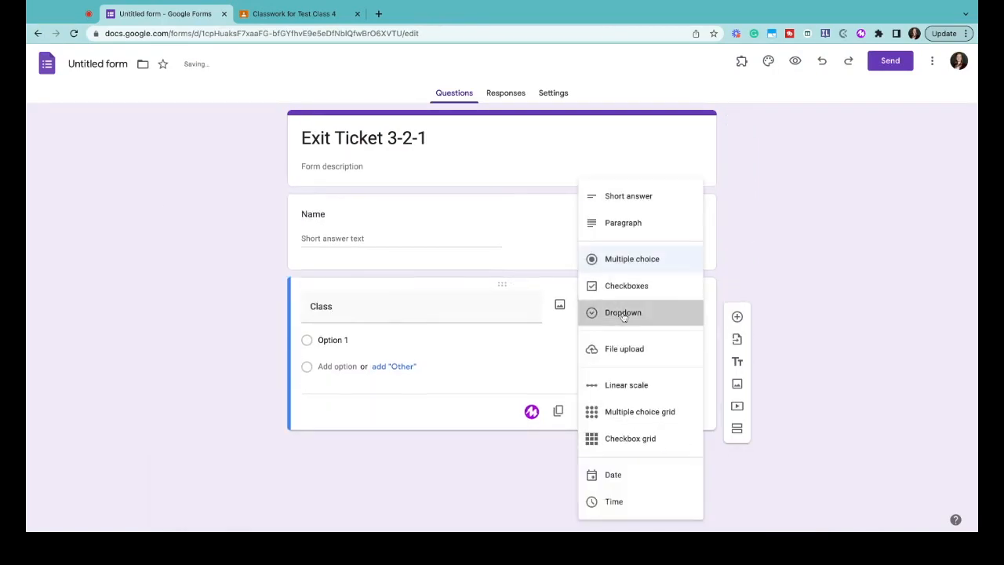
pyautogui.click(623, 312)
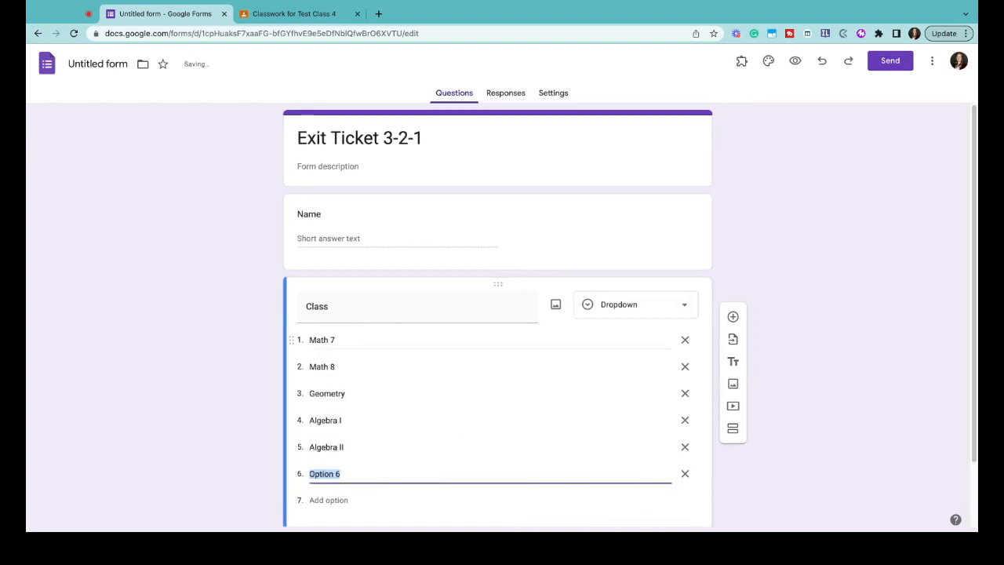
pyautogui.write('Advanced Cal')
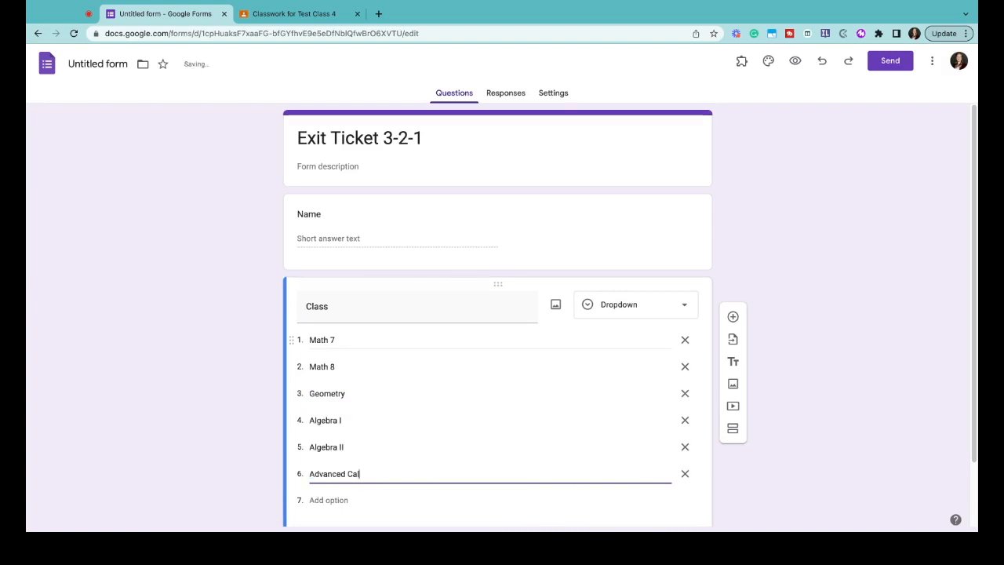
pyautogui.scroll(-3)
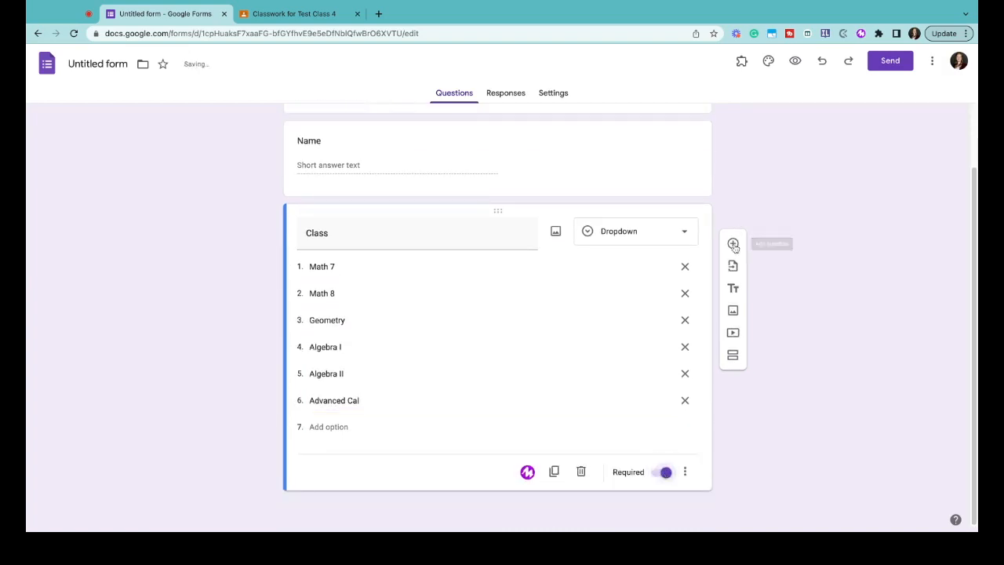
# - Add reflection questions, including 'Tell me two ways you can use this information in your life.'
pyautogui.click(733, 244)
pyautogui.write('Tell me three new words or ideas that you learned about the topic today.')
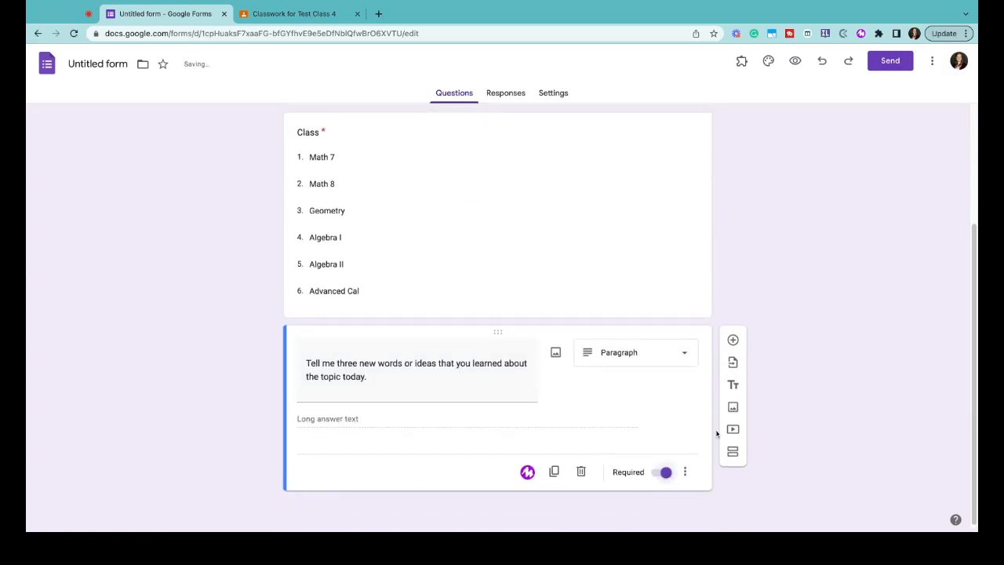
pyautogui.click(732, 339)
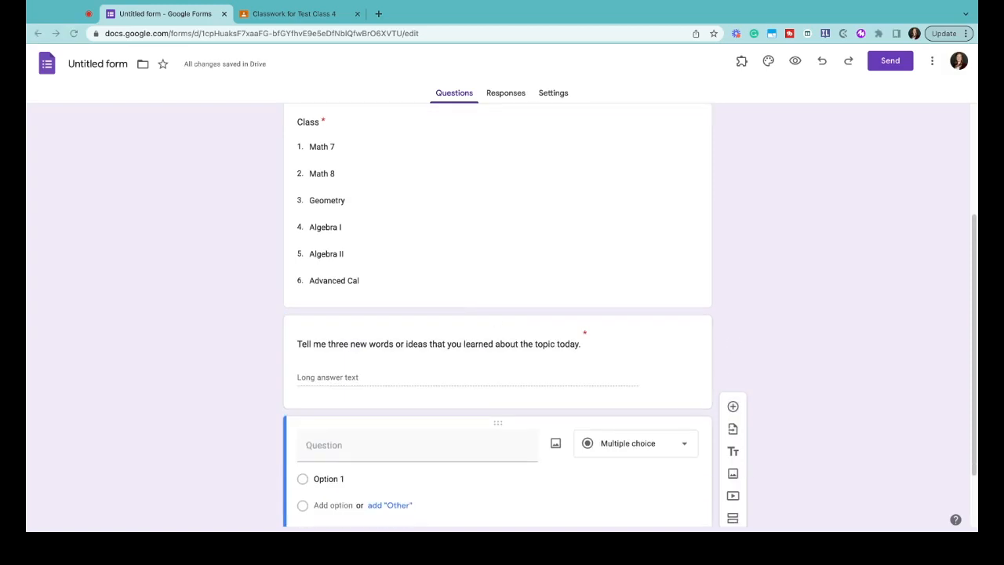
pyautogui.write('Tell me two ways you can use this information in your life.')
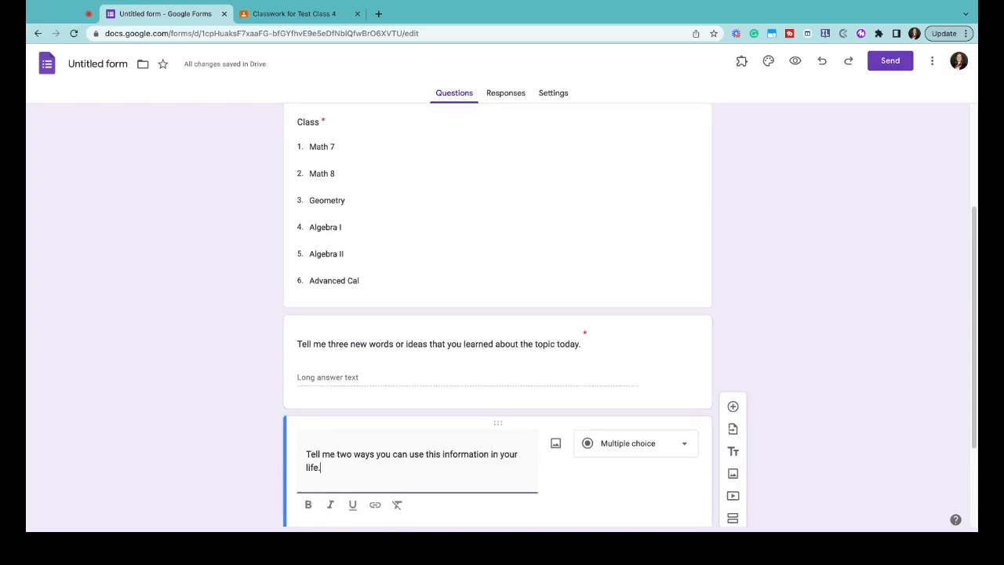
pyautogui.click(635, 442)
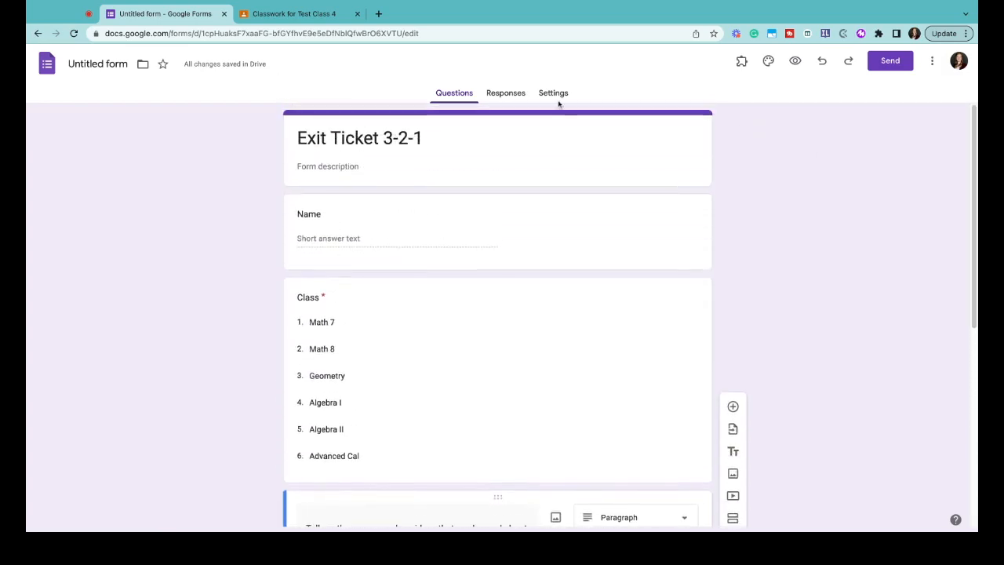
# - Create a Classwork material titled Exit Ticket with description to complete it before the end of class
pyautogui.click(298, 13)
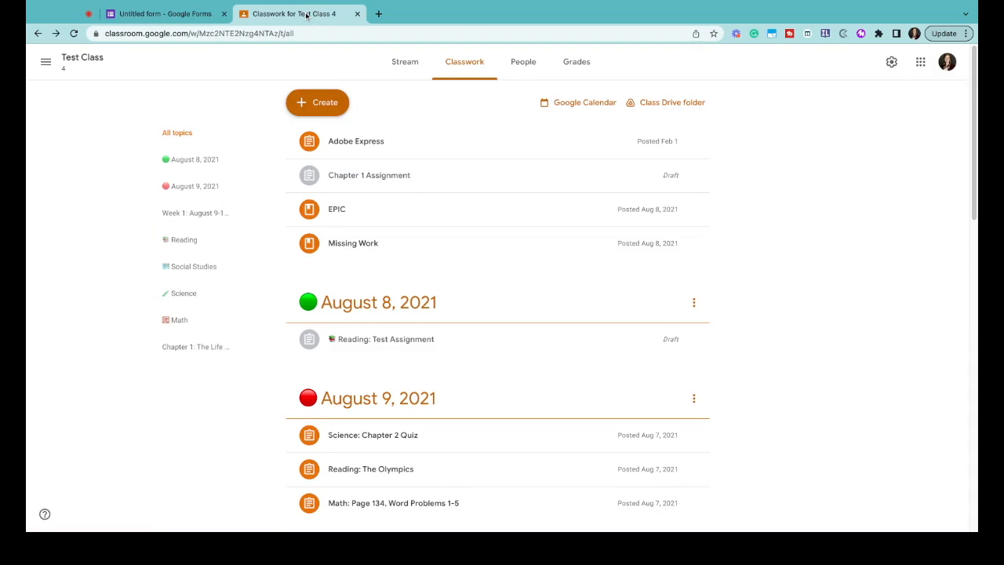
pyautogui.click(316, 102)
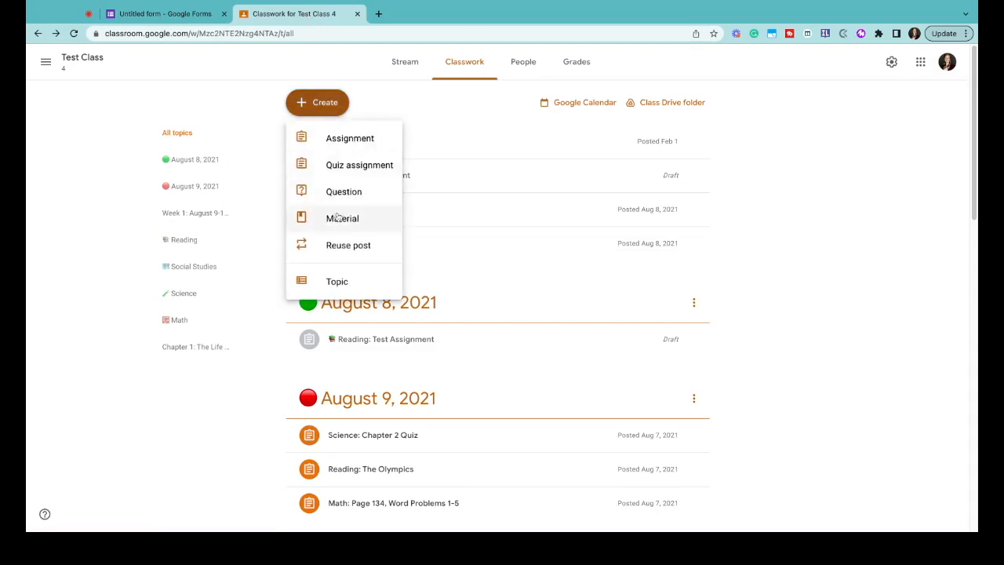
pyautogui.click(342, 218)
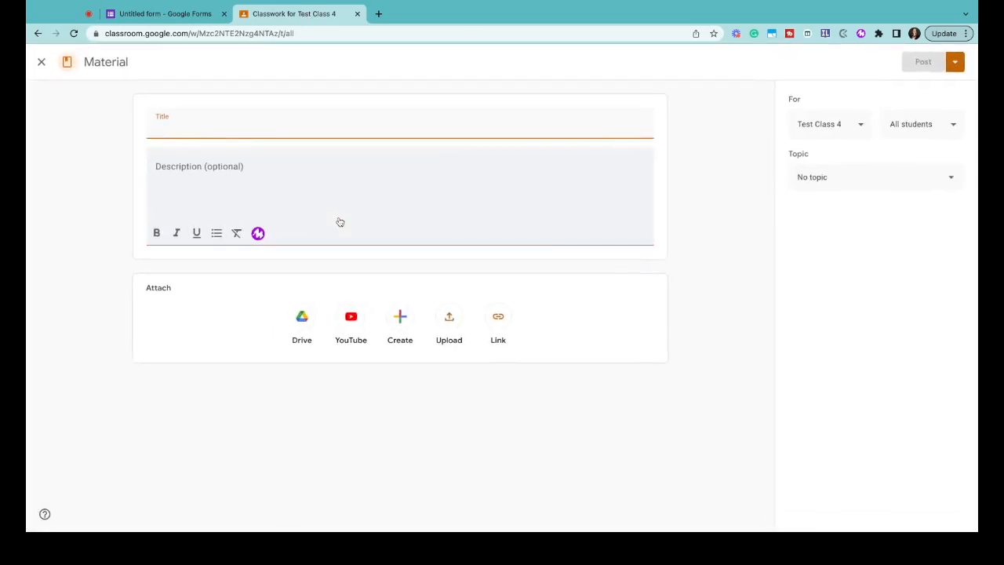
pyautogui.write('Exit Ticket 3-2-1')
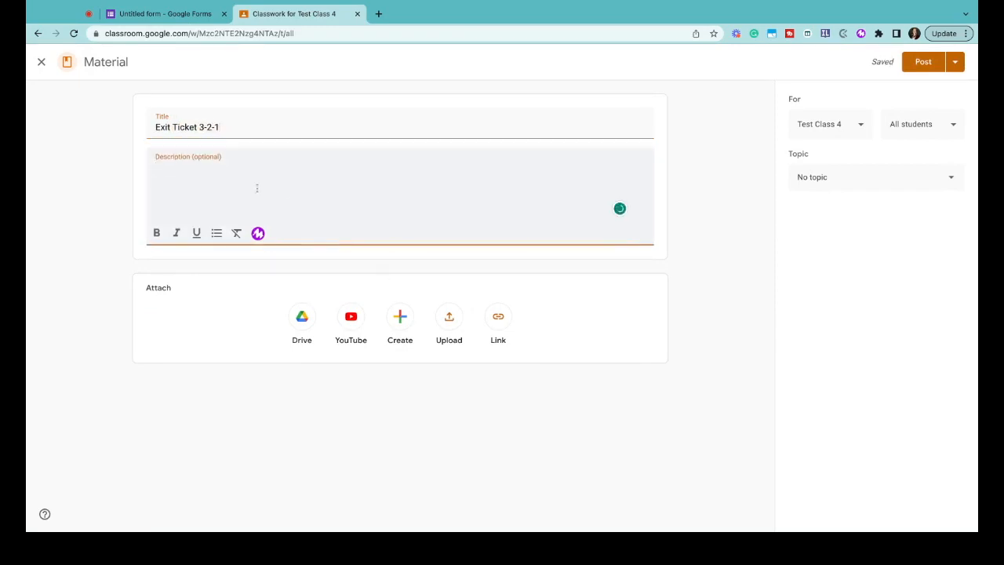
pyautogui.write('Complete the')
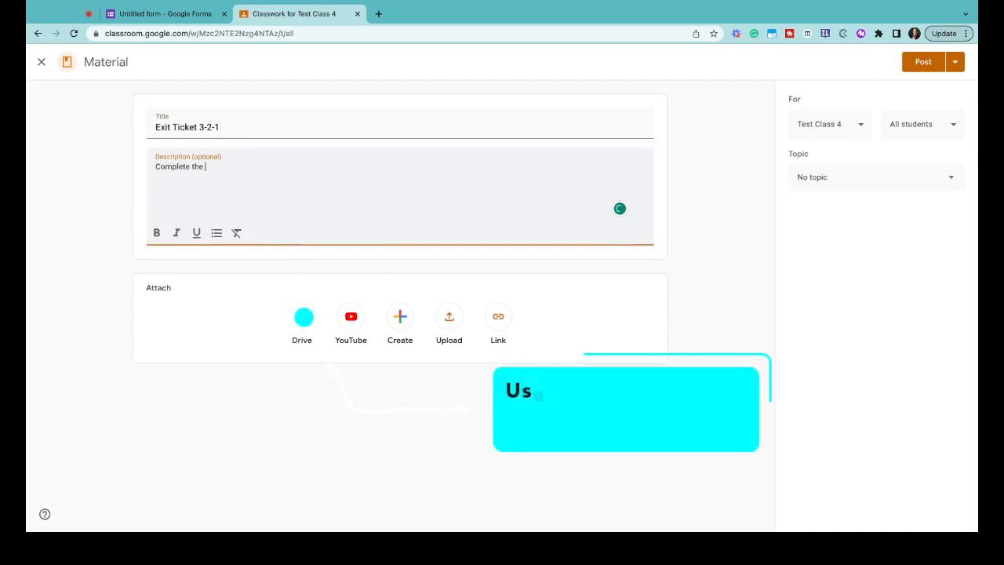
pyautogui.write('Exit Ticket')
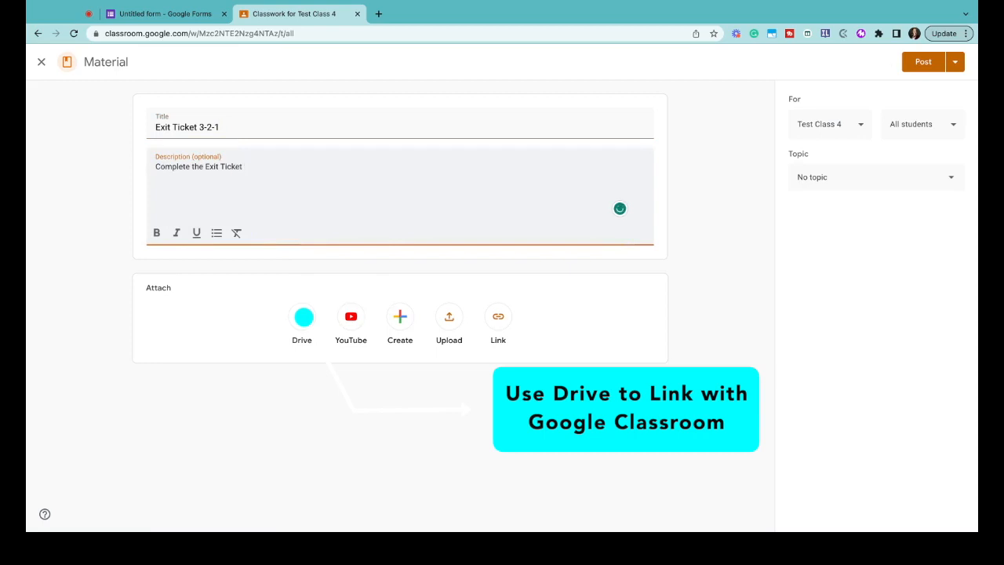
pyautogui.write('before the end of class')
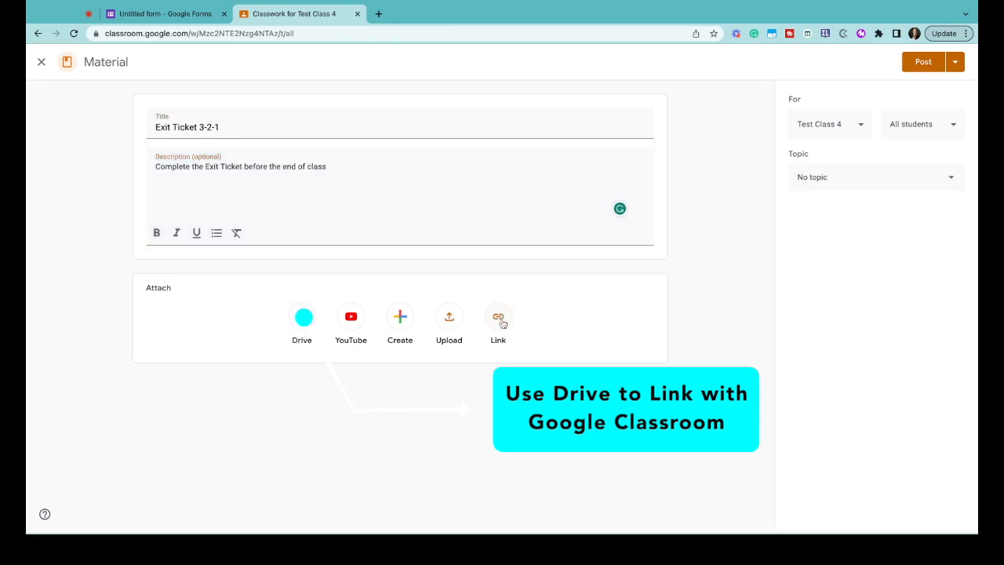
# - Copy the Exit Ticket form's link, attach it to the material, and open the attachment
pyautogui.click(165, 13)
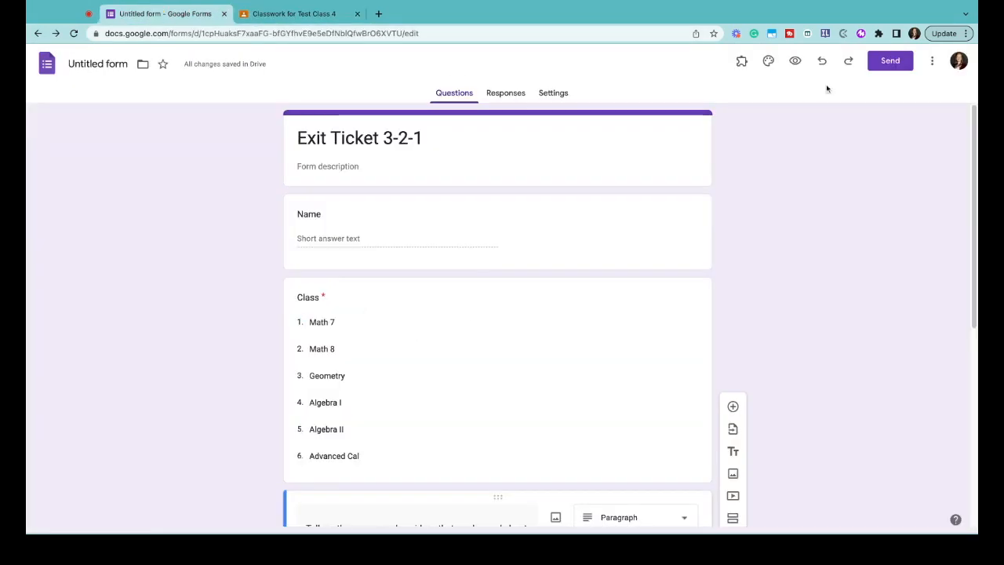
pyautogui.click(633, 232)
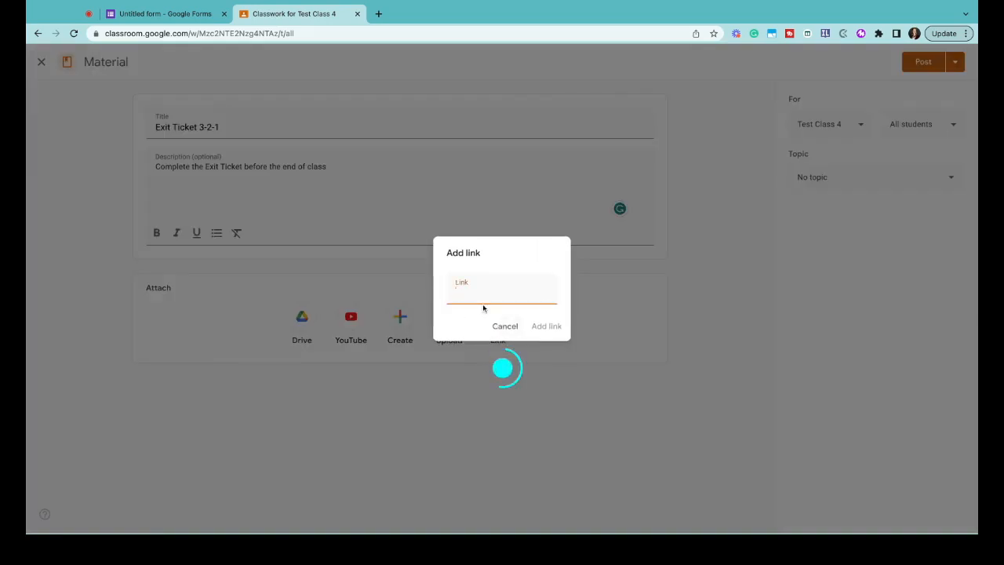
pyautogui.click(546, 325)
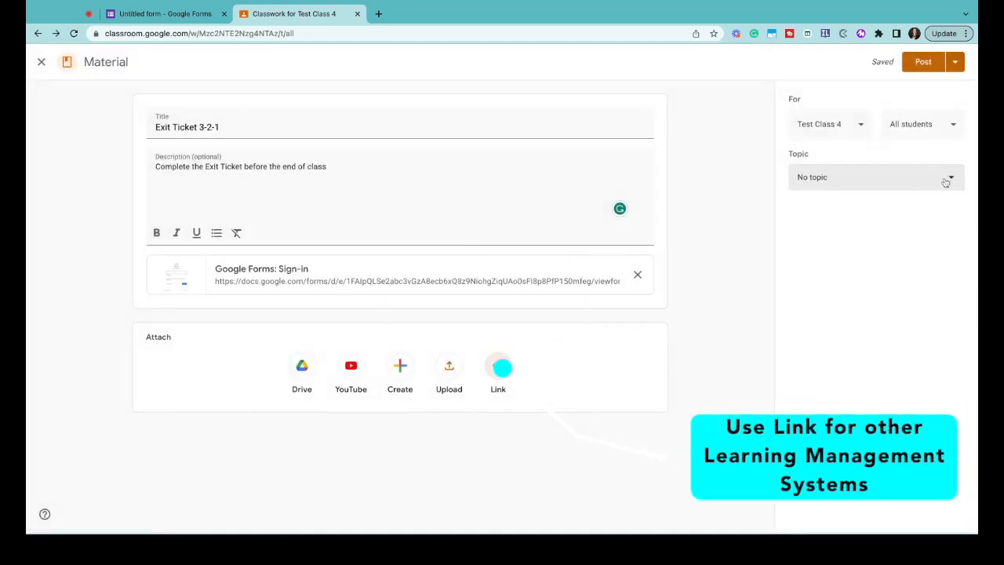
pyautogui.click(922, 61)
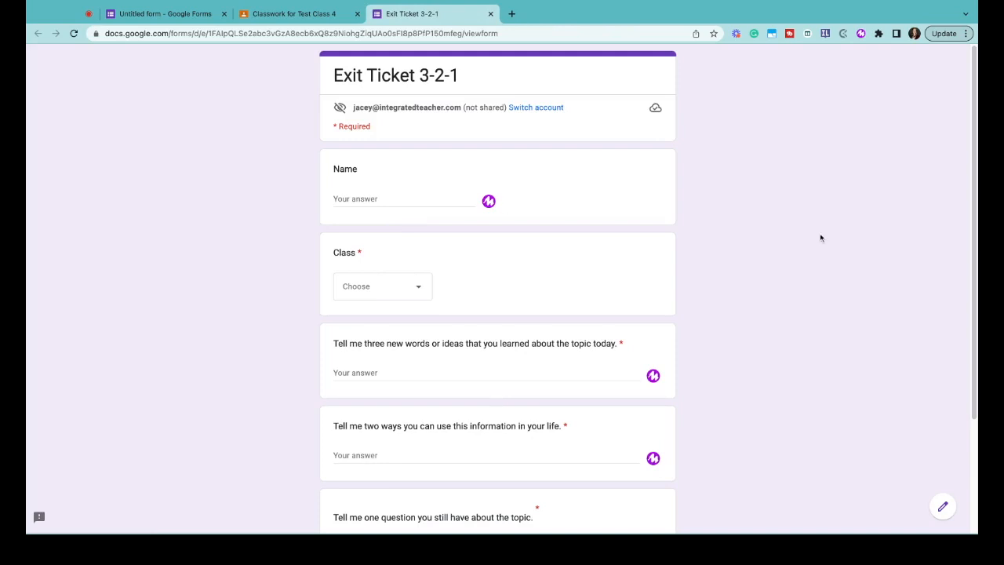
pyautogui.scroll(-3)
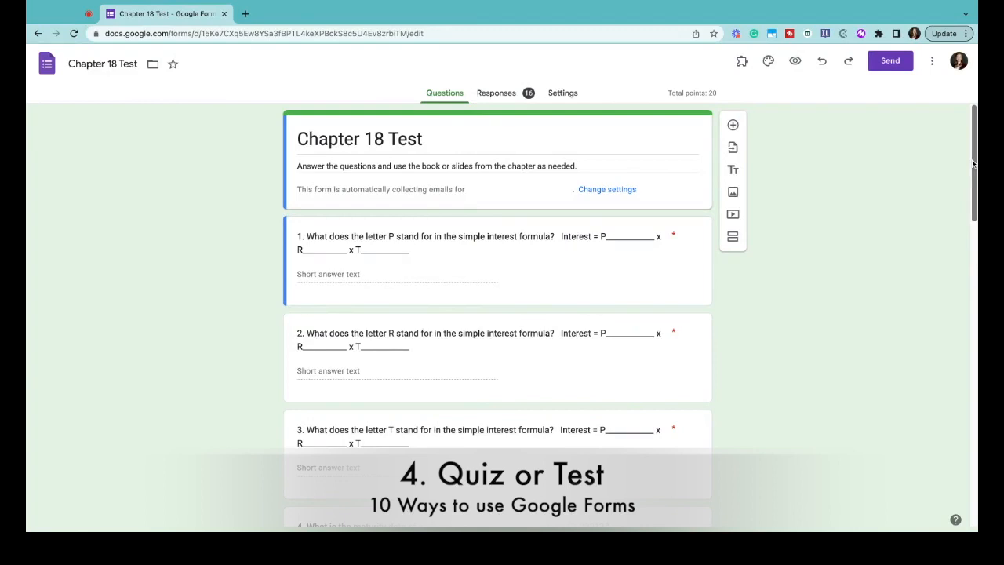
# - Scroll through the thirteen Chapter 18 Test questions and bring up its quiz Settings
pyautogui.scroll(-3)
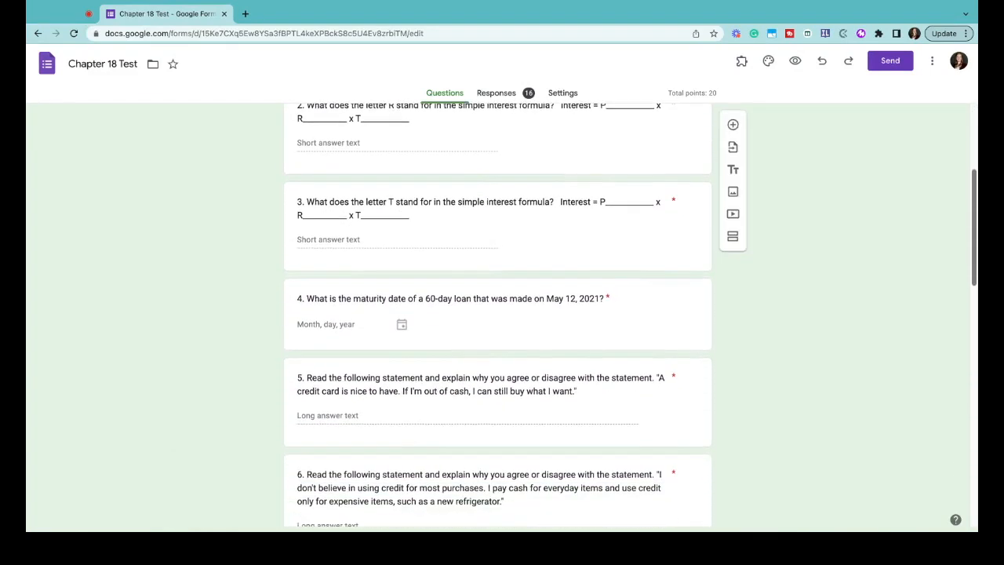
pyautogui.scroll(-3)
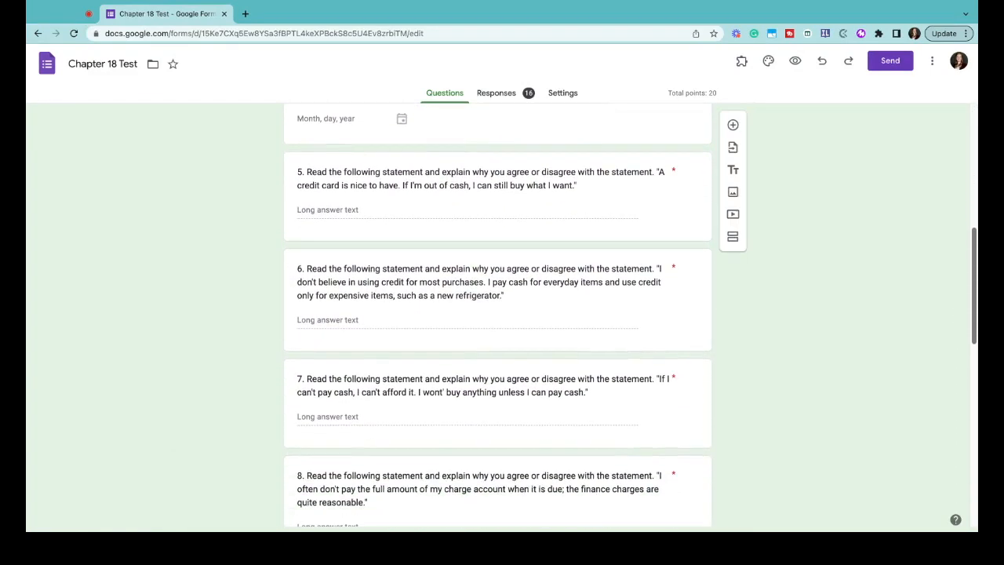
pyautogui.scroll(-3)
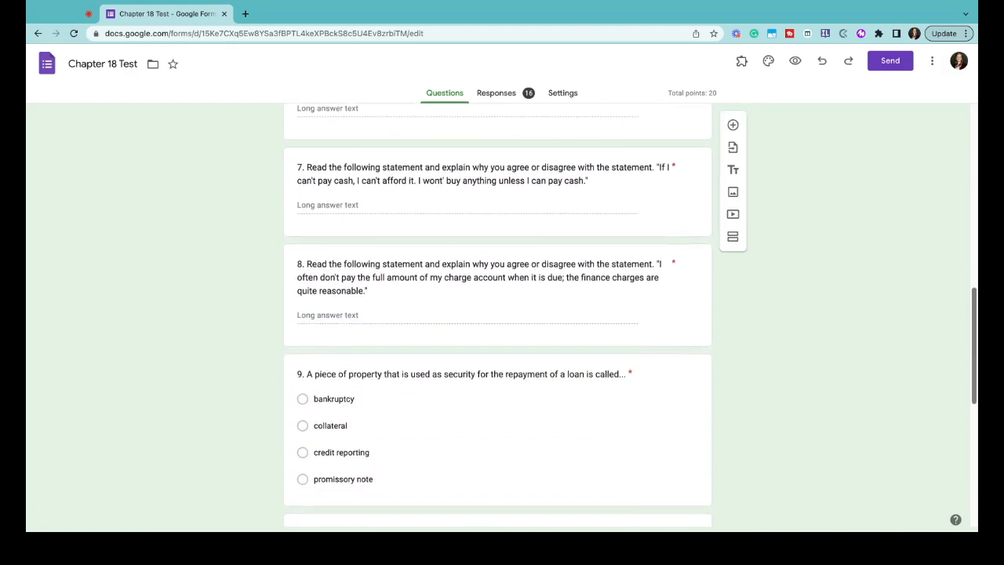
pyautogui.scroll(-3)
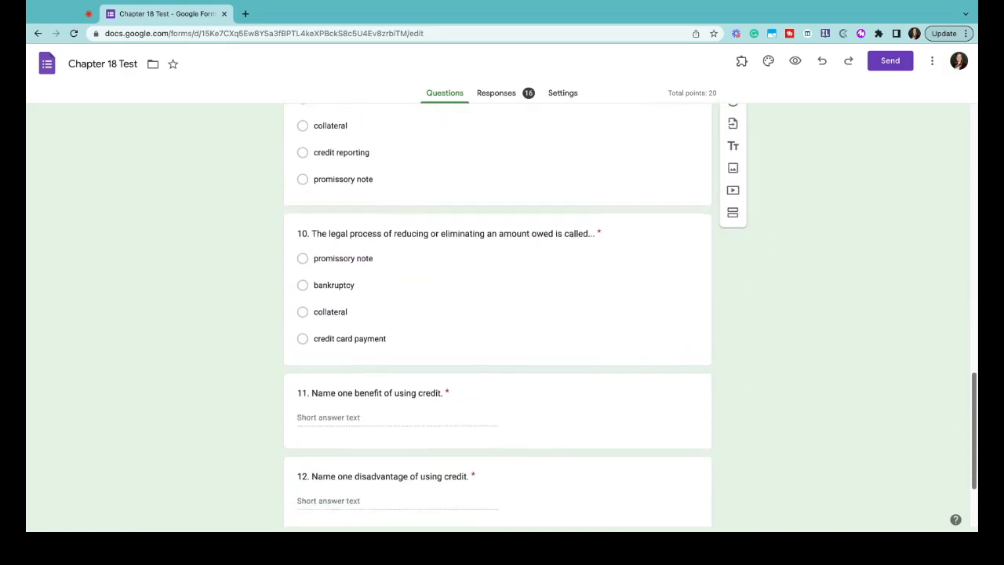
pyautogui.scroll(-3)
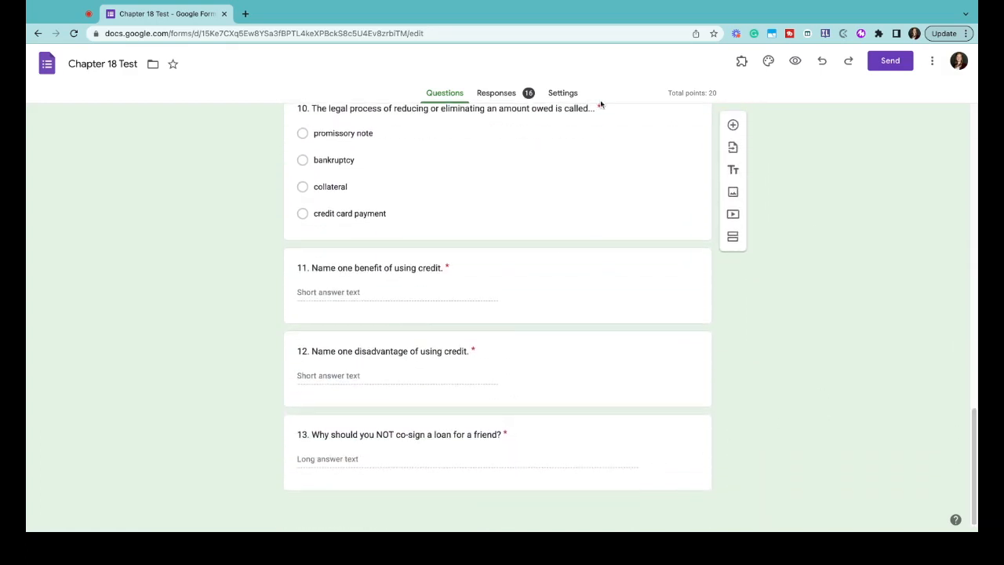
pyautogui.click(562, 93)
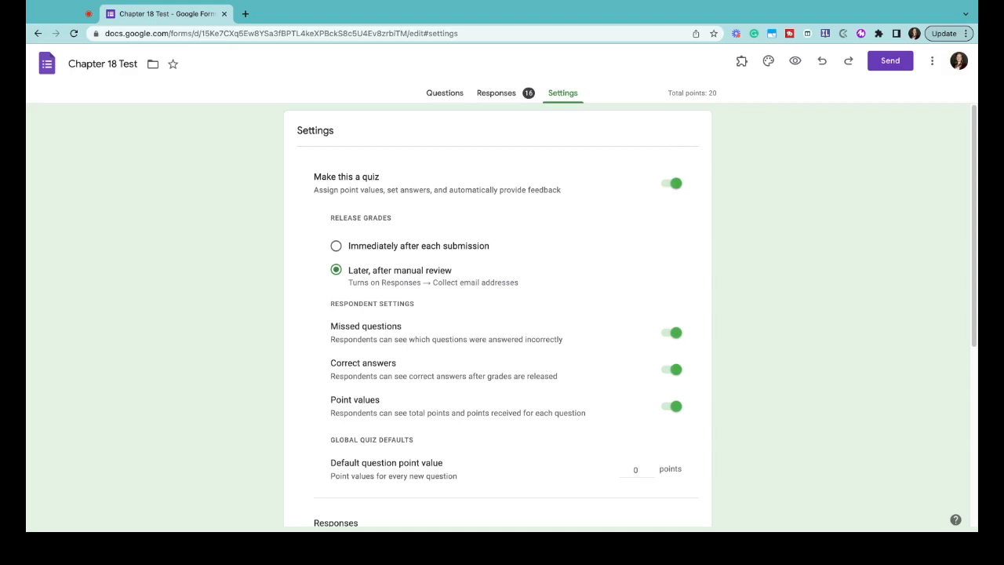
# - View the Chapter 18 Test's 16-response score summary and scroll through the written answers
pyautogui.click(496, 92)
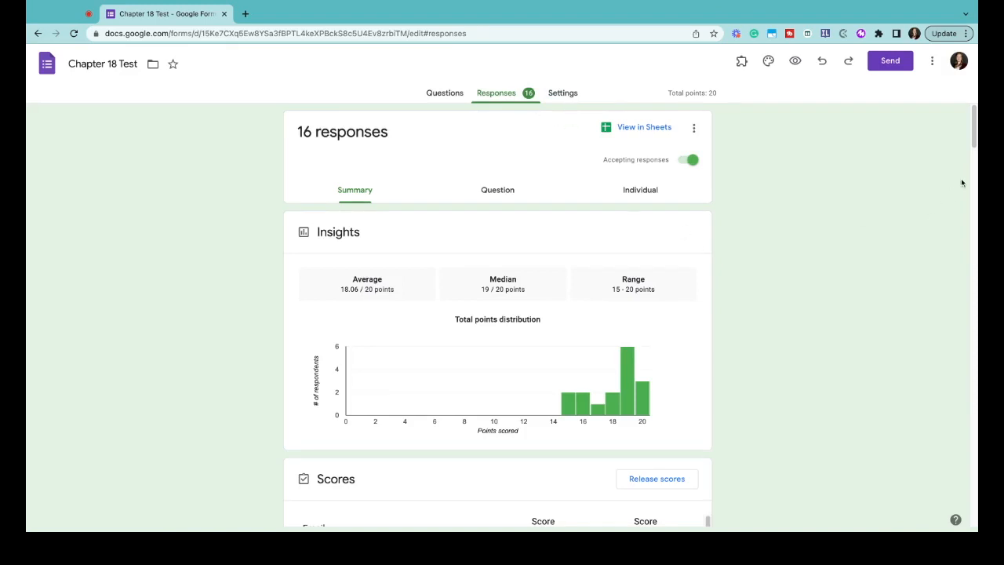
pyautogui.scroll(-3)
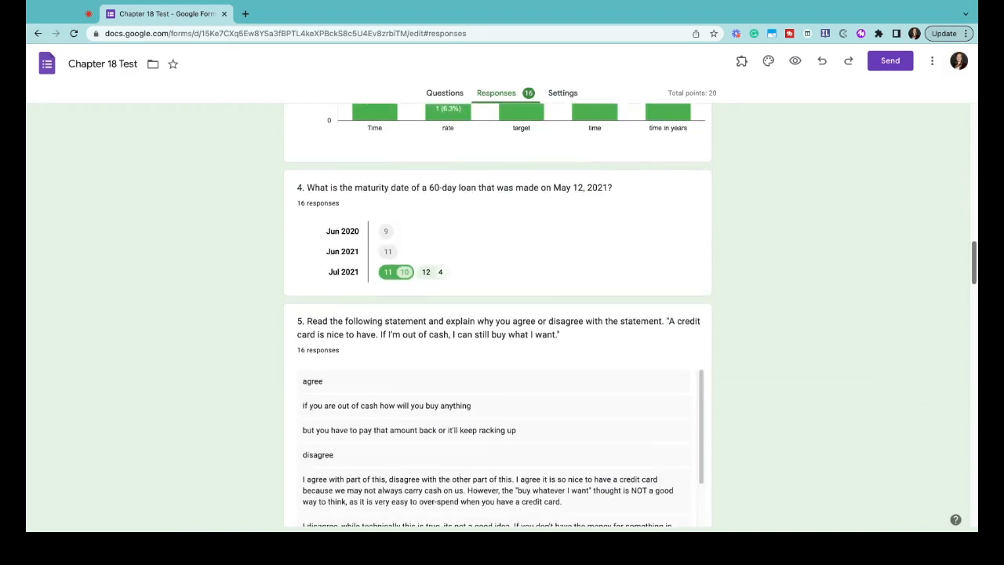
pyautogui.scroll(-3)
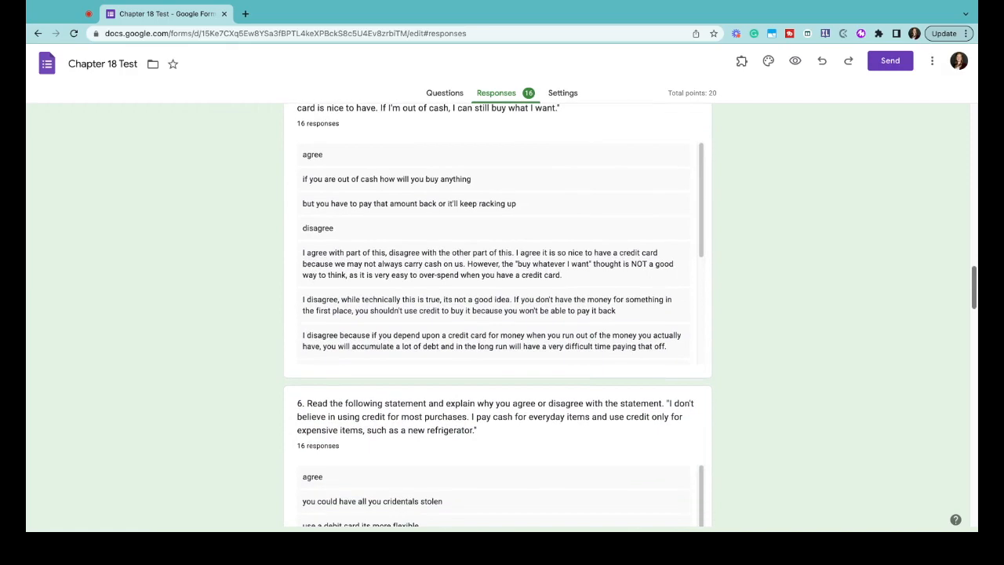
pyautogui.scroll(-3)
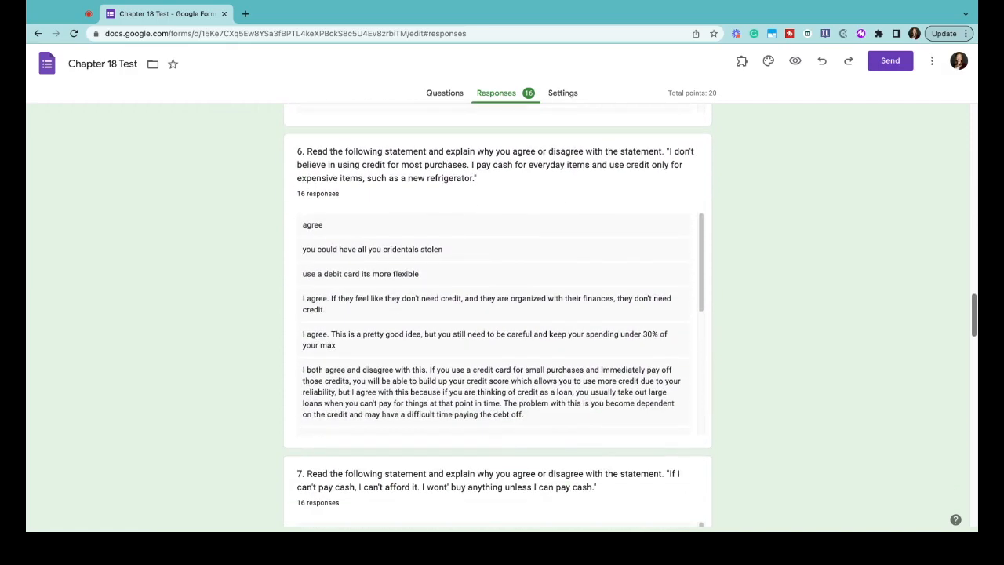
pyautogui.scroll(-3)
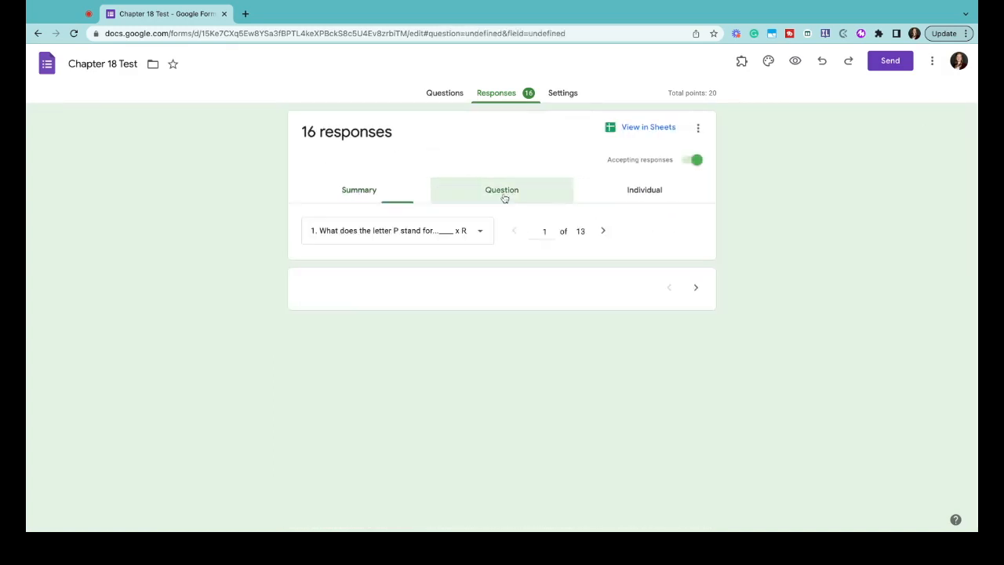
# - Grade the grouped short answers per question, marking wrong ones incorrect, and advance to the next question
pyautogui.click(502, 190)
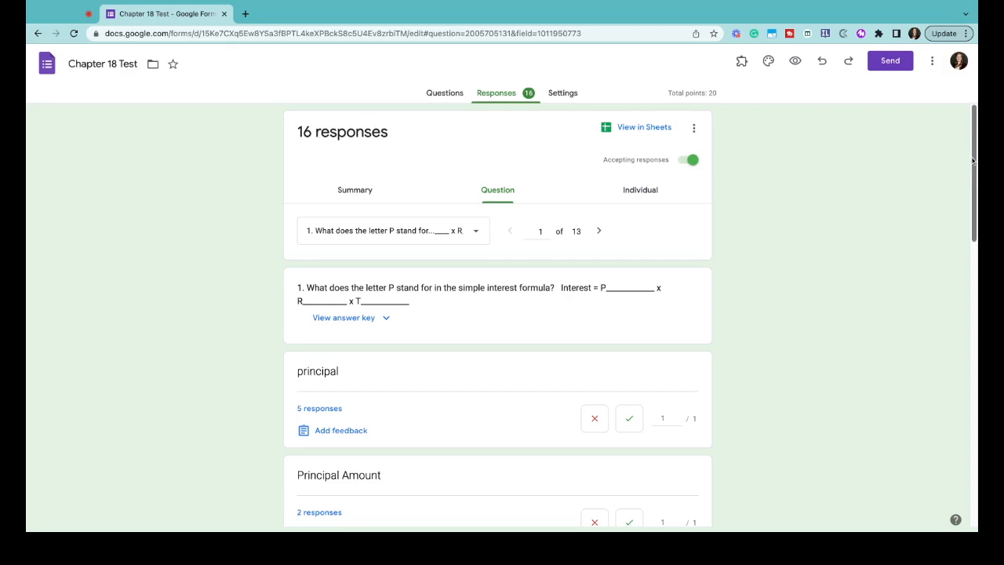
pyautogui.scroll(-3)
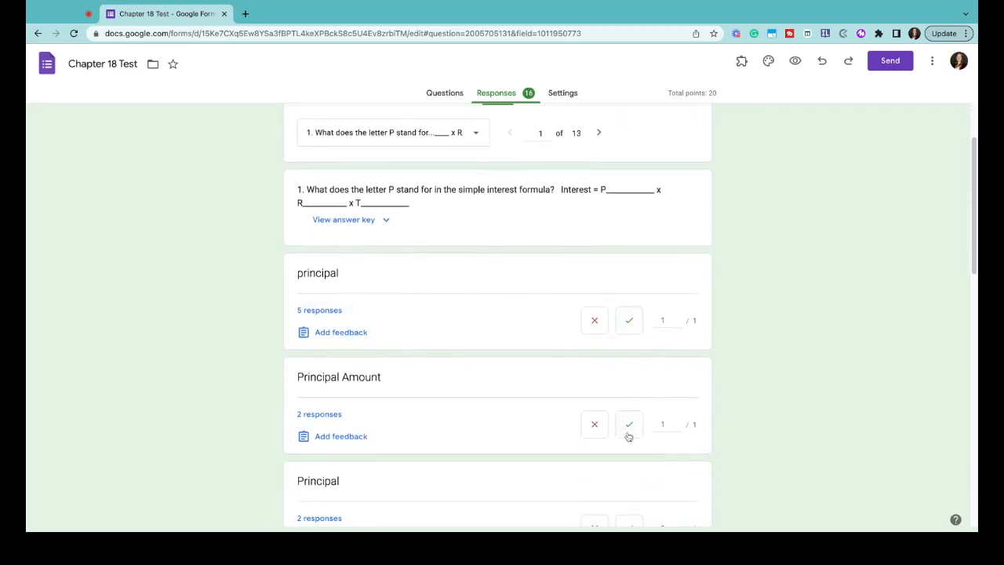
pyautogui.scroll(-3)
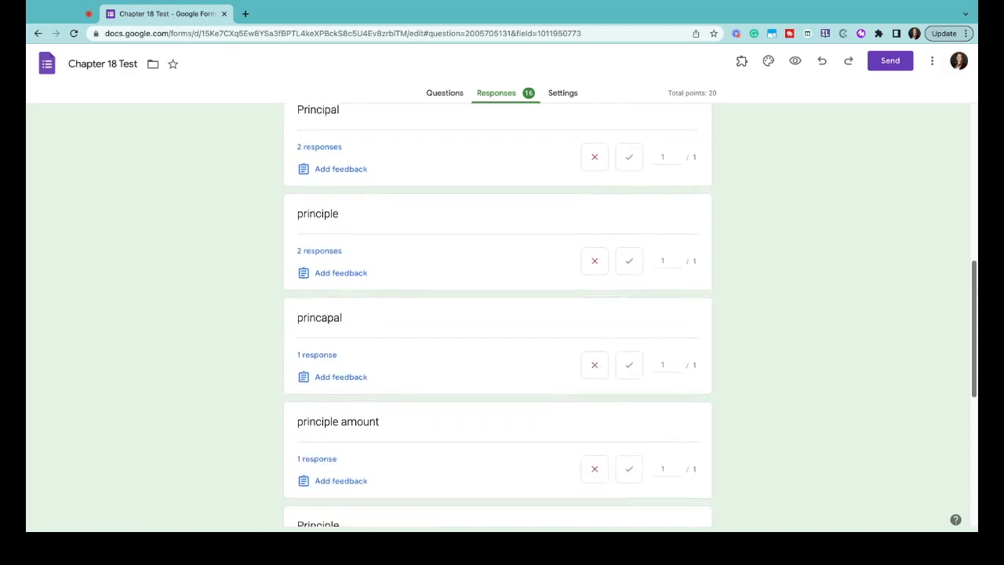
pyautogui.scroll(-3)
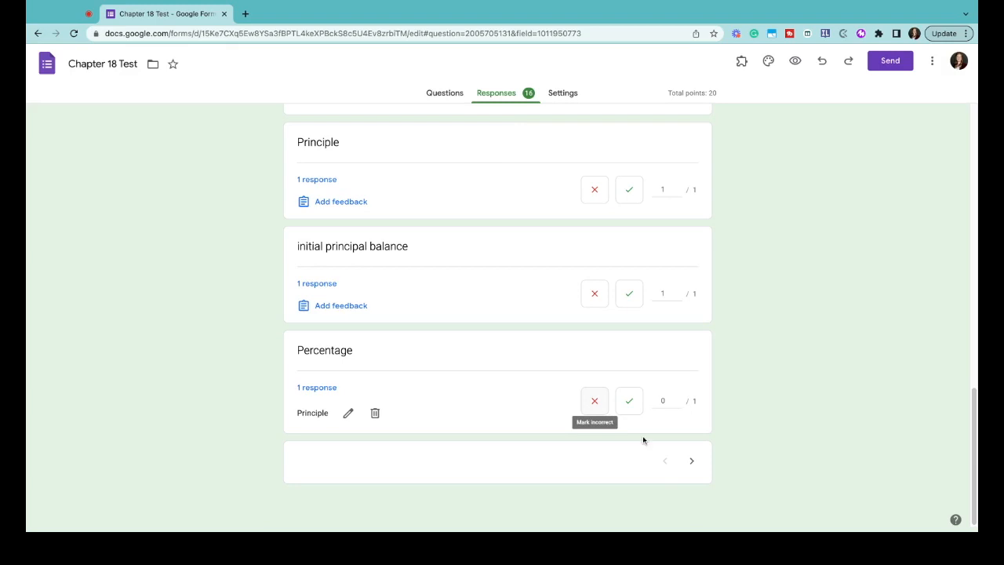
pyautogui.scroll(-3)
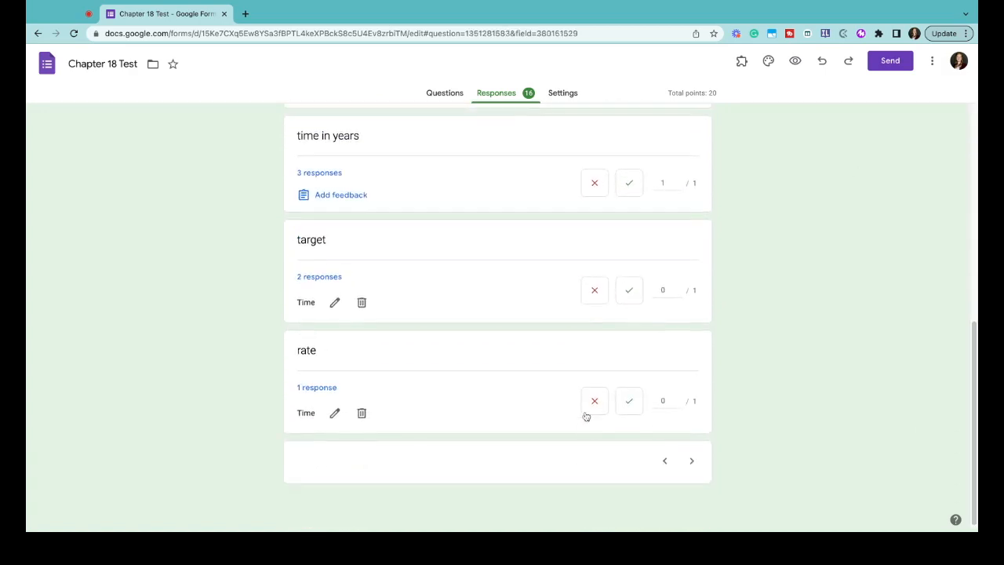
pyautogui.click(690, 461)
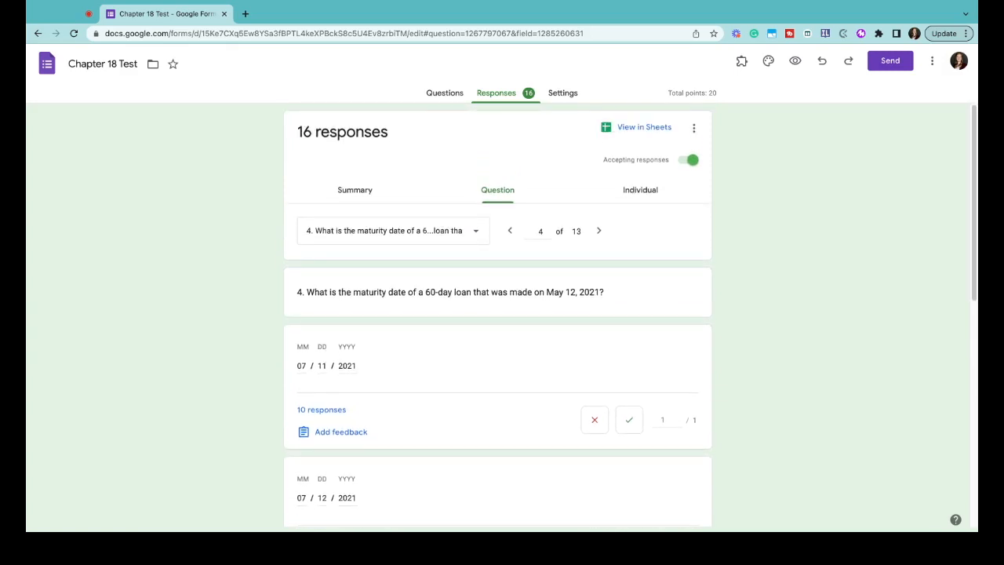
pyautogui.click(627, 420)
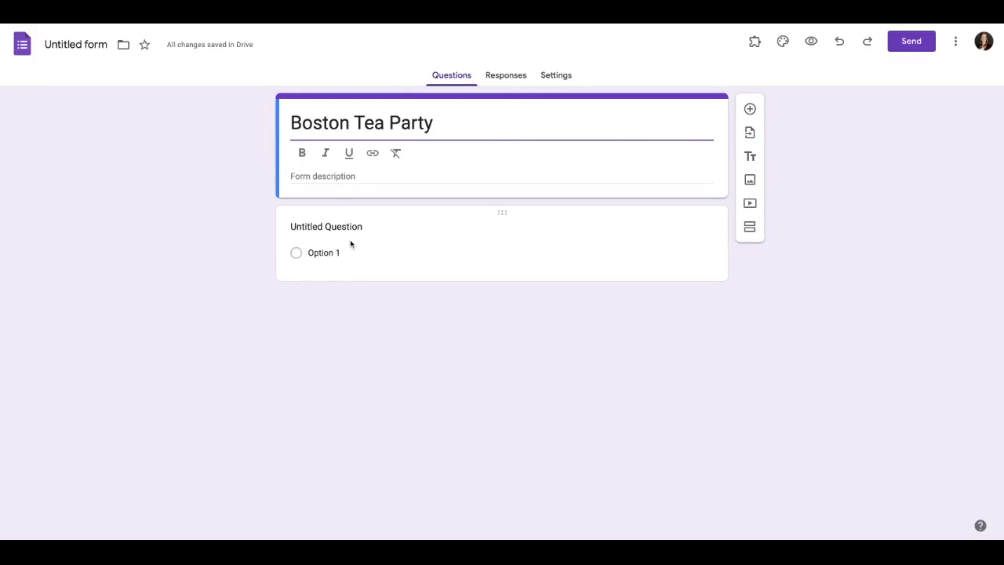
# - Insert a Boston Tea Party picture and add a paragraph-answer question about it
pyautogui.click(749, 179)
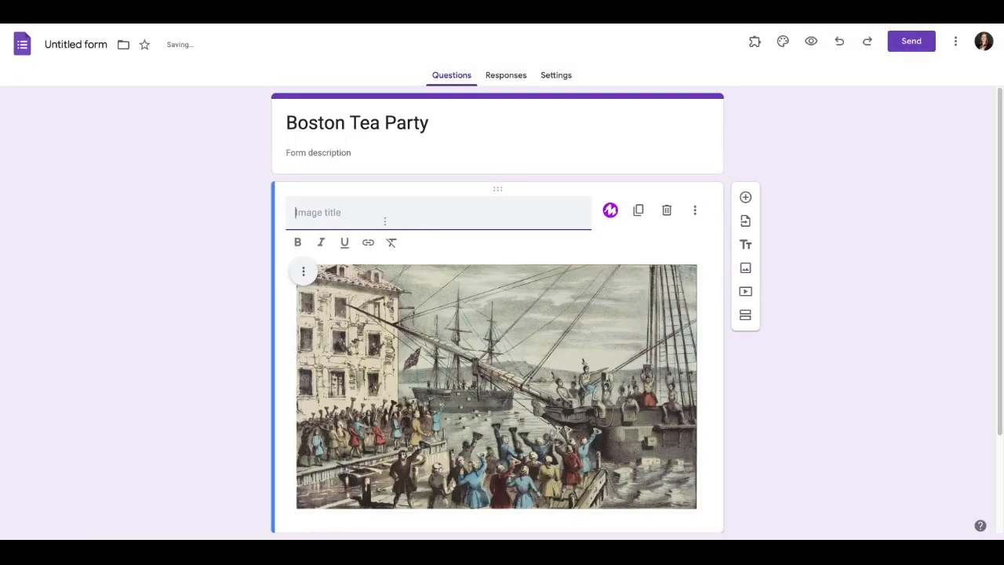
pyautogui.write('Boston Tea Party')
pyautogui.write('Describe what is happening in this picture.')
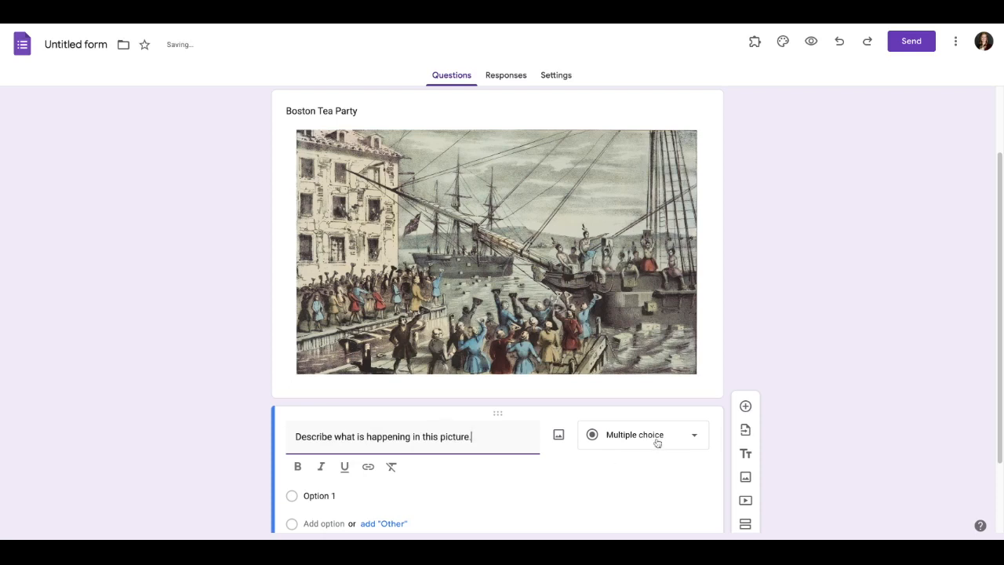
pyautogui.click(642, 433)
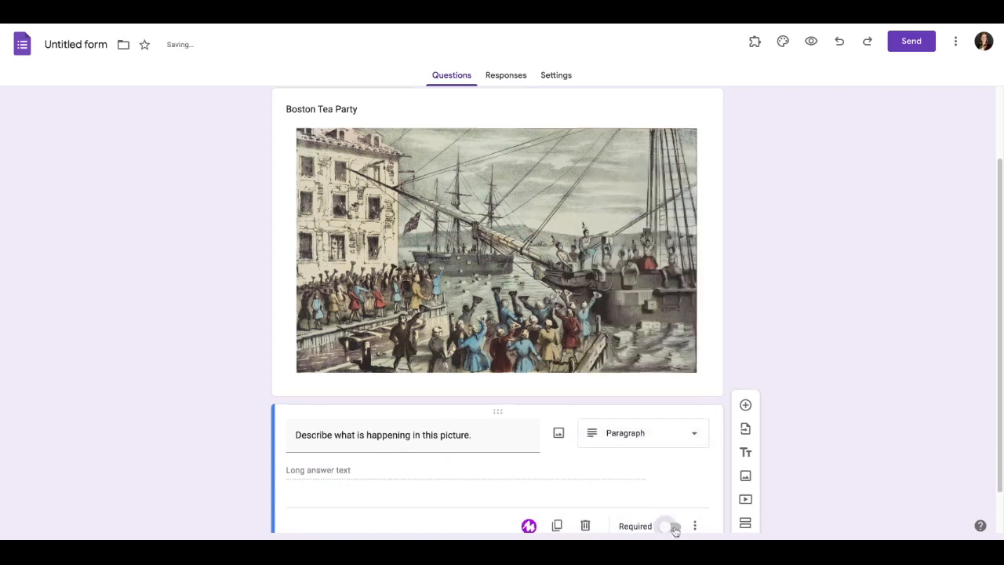
pyautogui.scroll(-3)
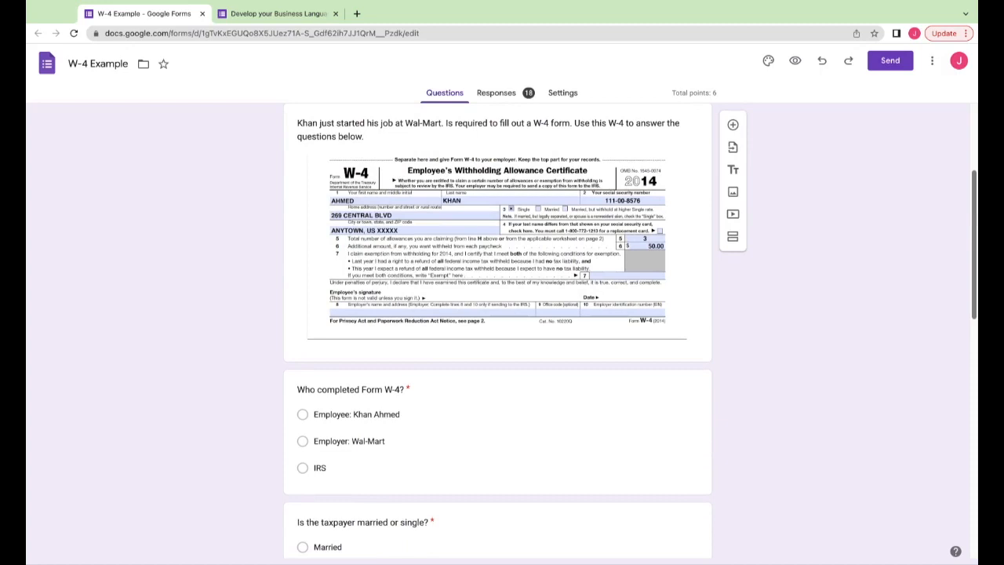
# - Scroll the form and switch to the Develop your Business Language Ch2 form
pyautogui.scroll(-3)
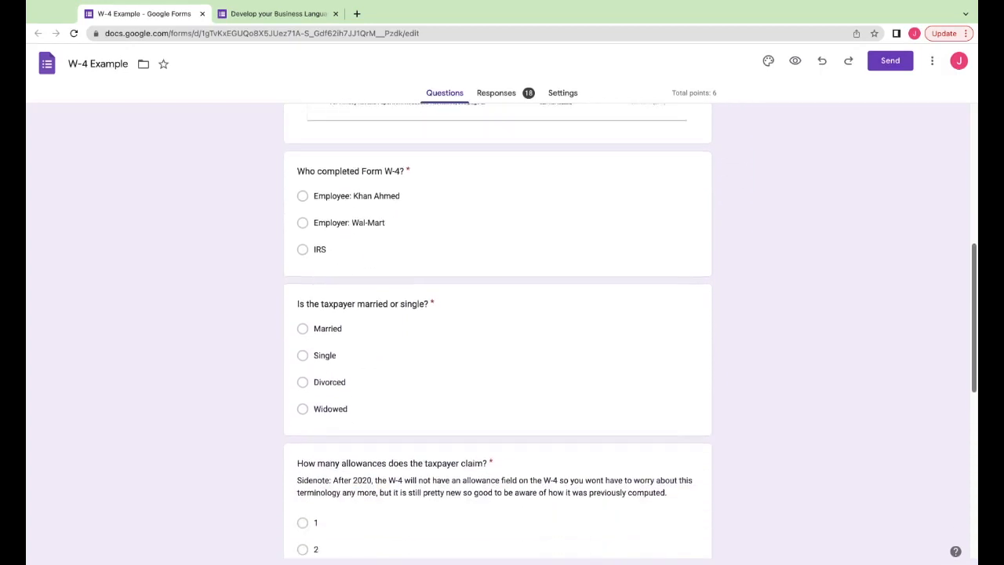
pyautogui.scroll(-3)
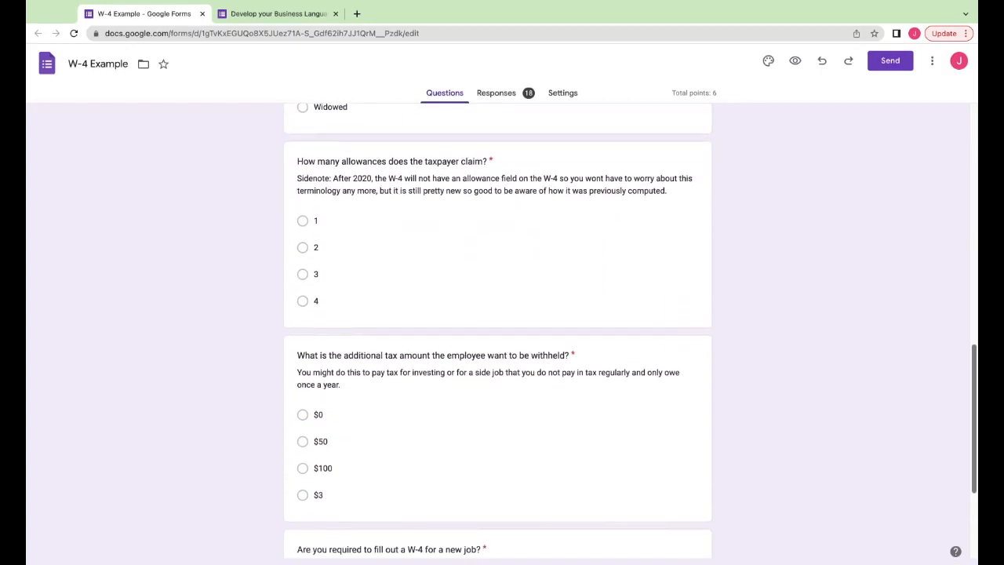
pyautogui.click(276, 12)
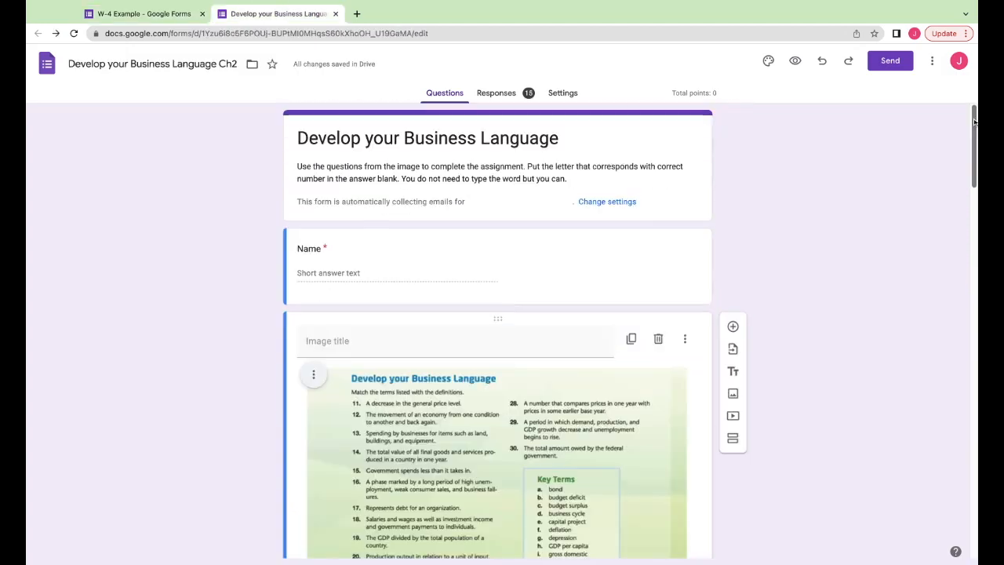
# - Title the worksheet image 'Chapter 2 Page 27' and review the numbered questions #11-30
pyautogui.scroll(-3)
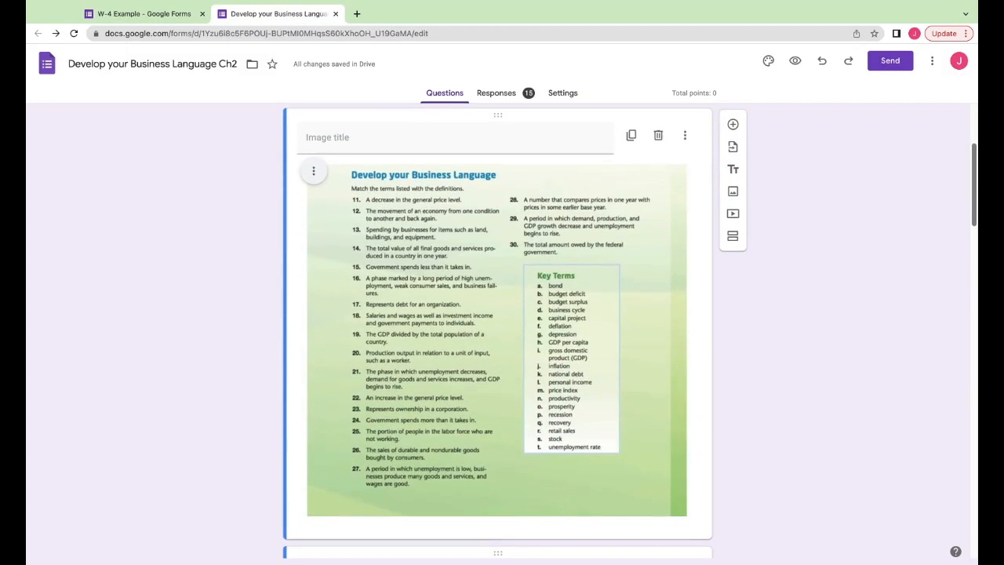
pyautogui.write('Chapter 2 Page 27')
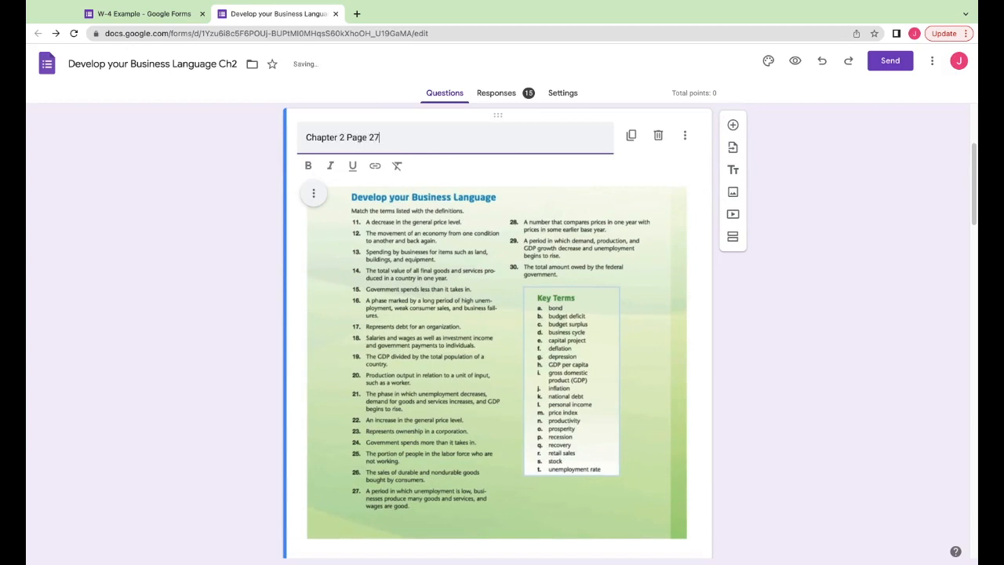
pyautogui.moveTo(494, 323)
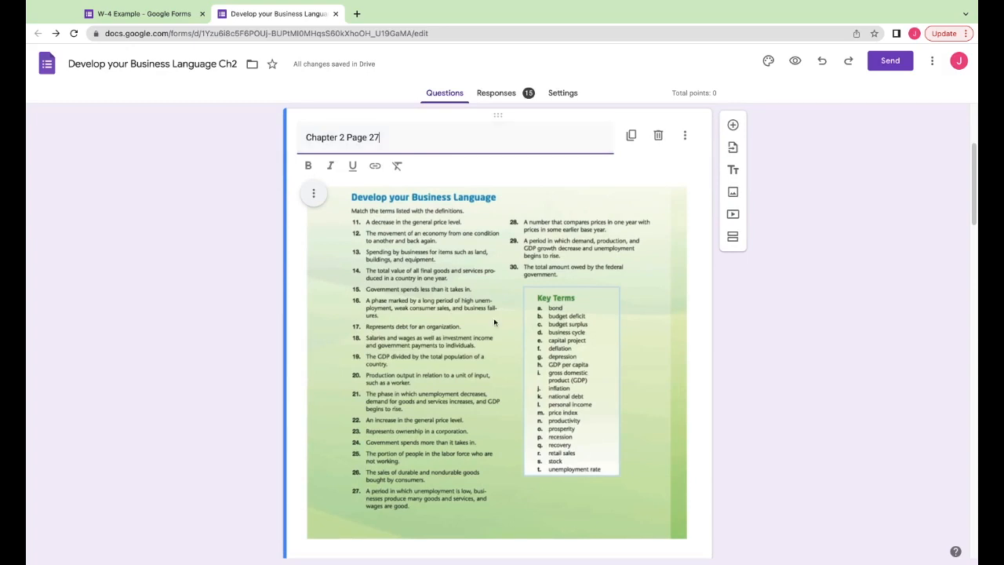
pyautogui.scroll(-3)
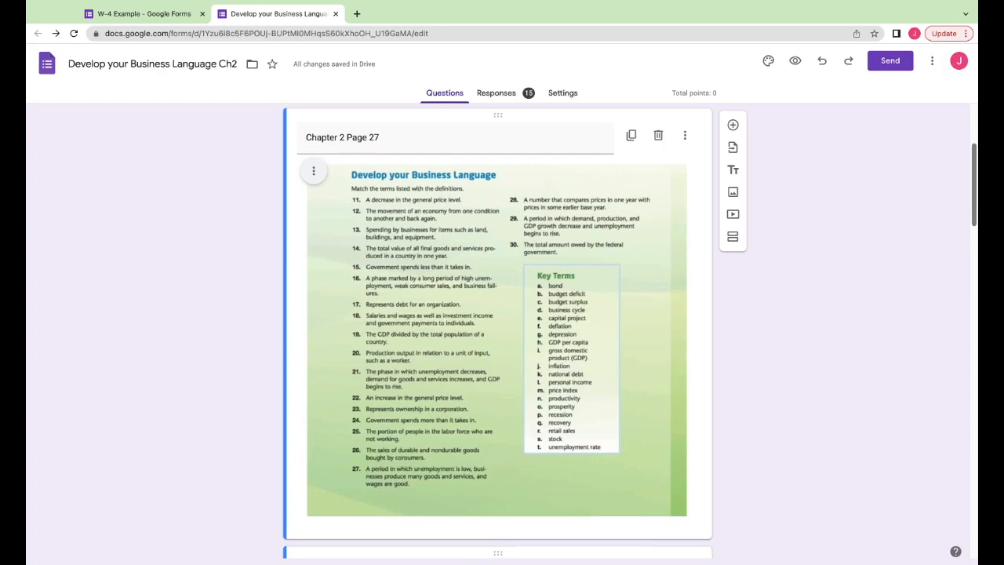
pyautogui.scroll(-3)
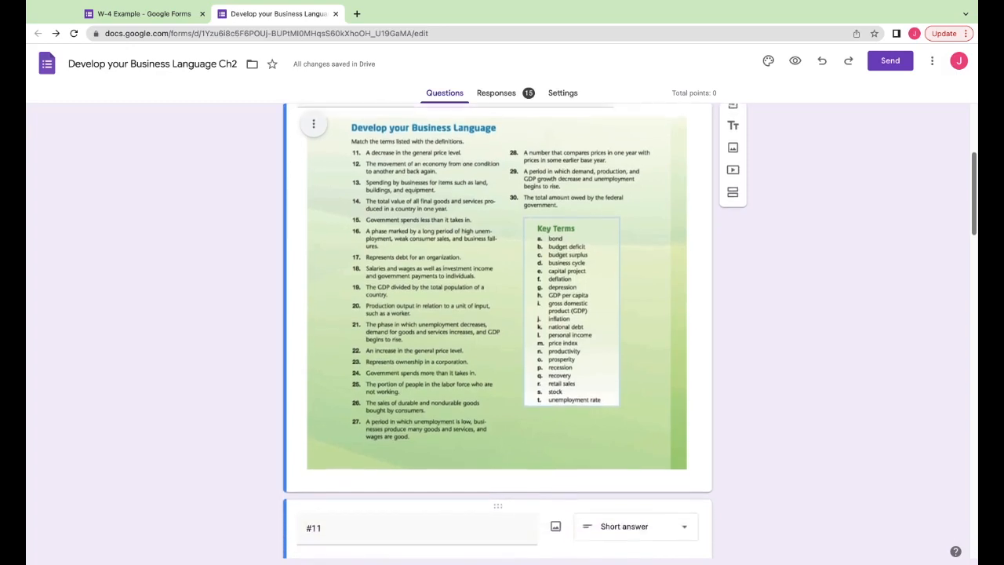
pyautogui.scroll(-3)
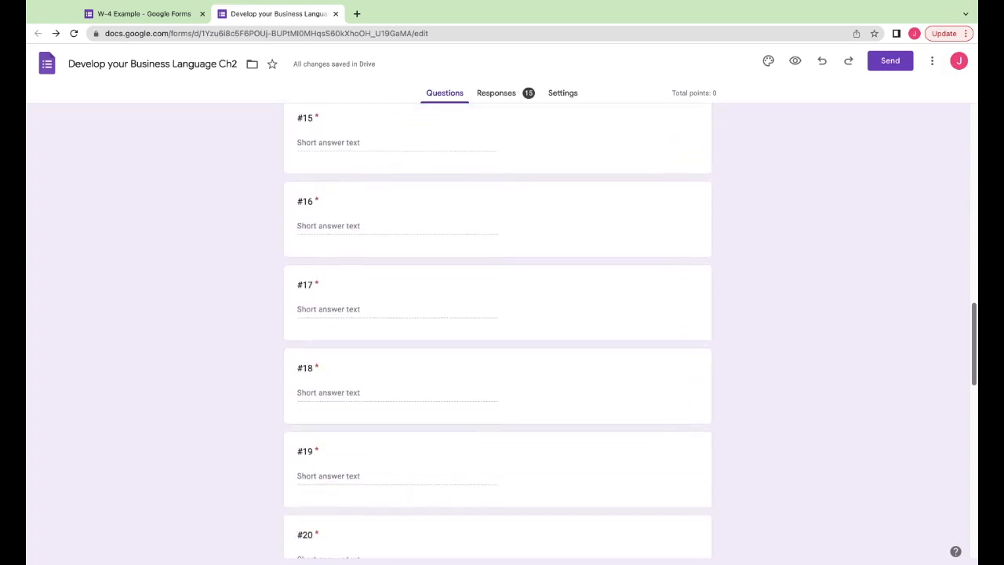
pyautogui.scroll(-3)
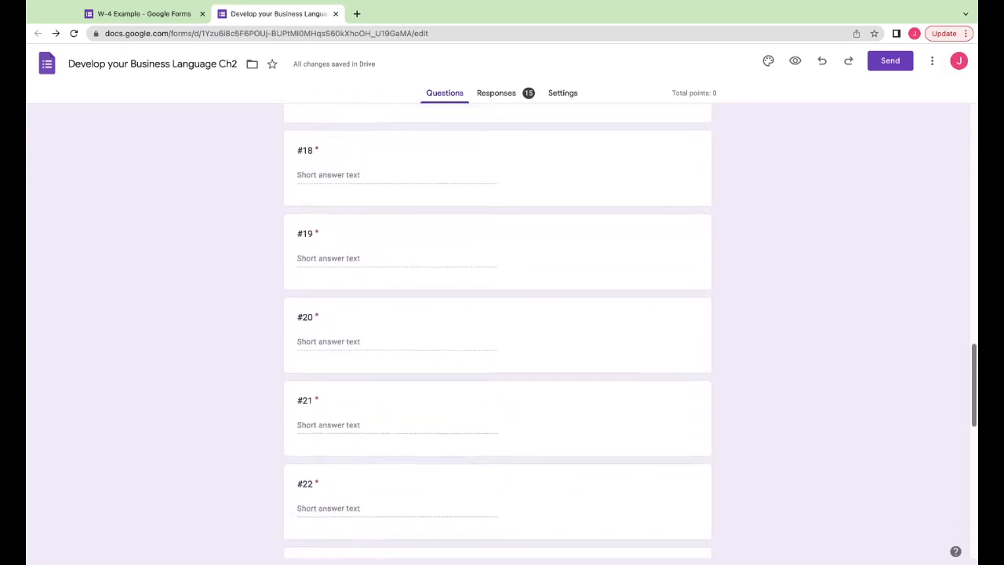
pyautogui.scroll(-3)
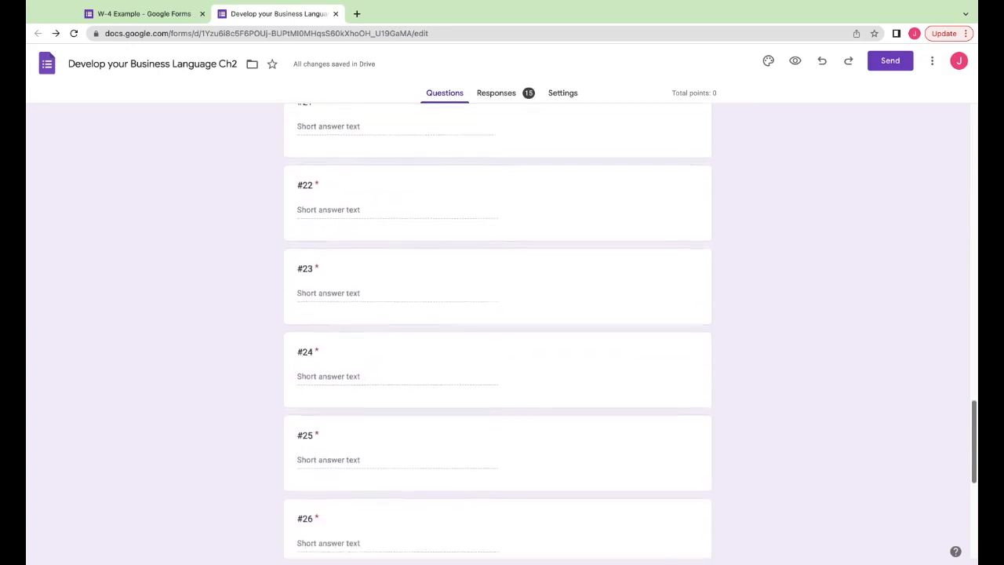
pyautogui.scroll(-3)
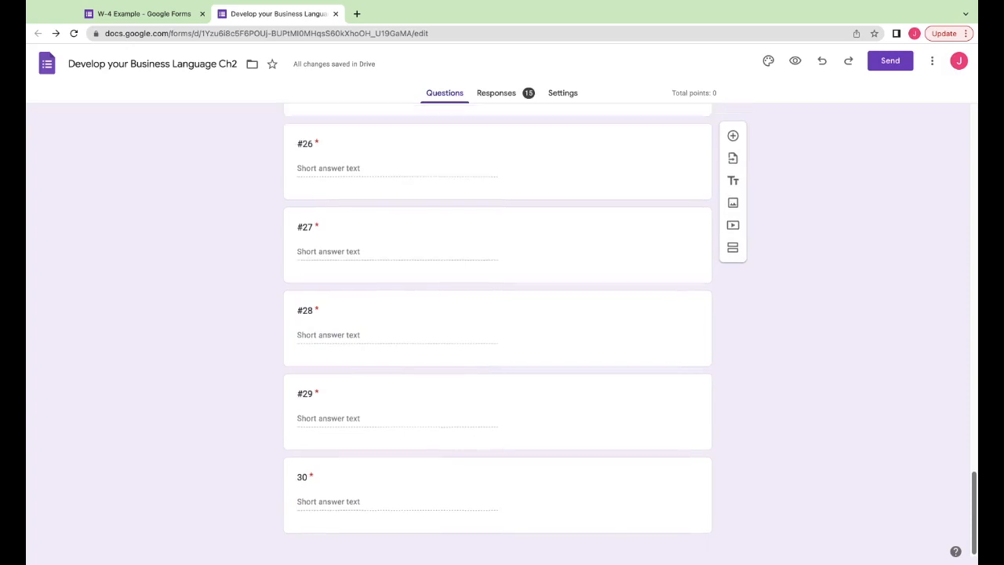
pyautogui.scroll(3)
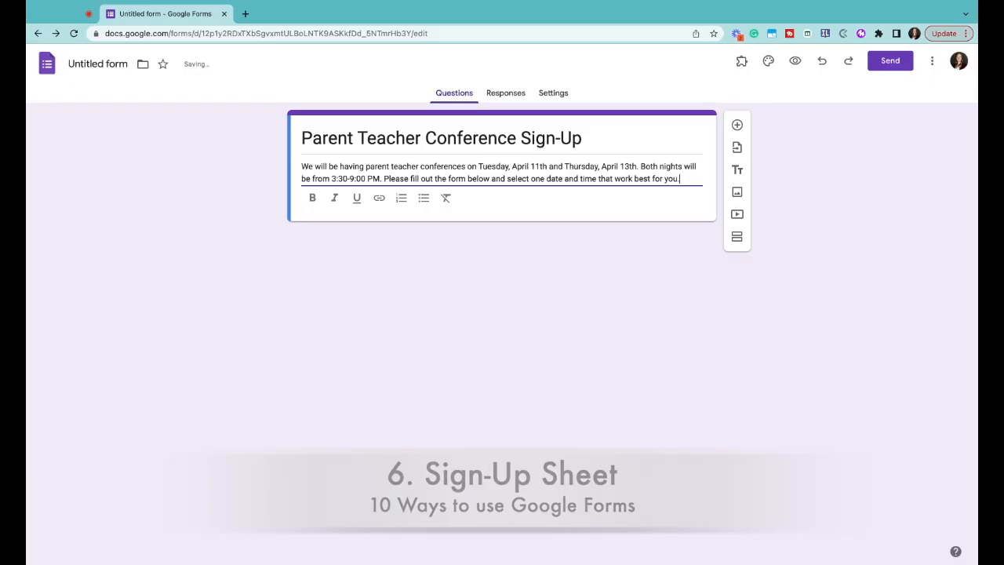
# - Make Student's Name required, add Parent's Name(s), and a Tuesday, April 11th Available Conference Times question
pyautogui.click(737, 125)
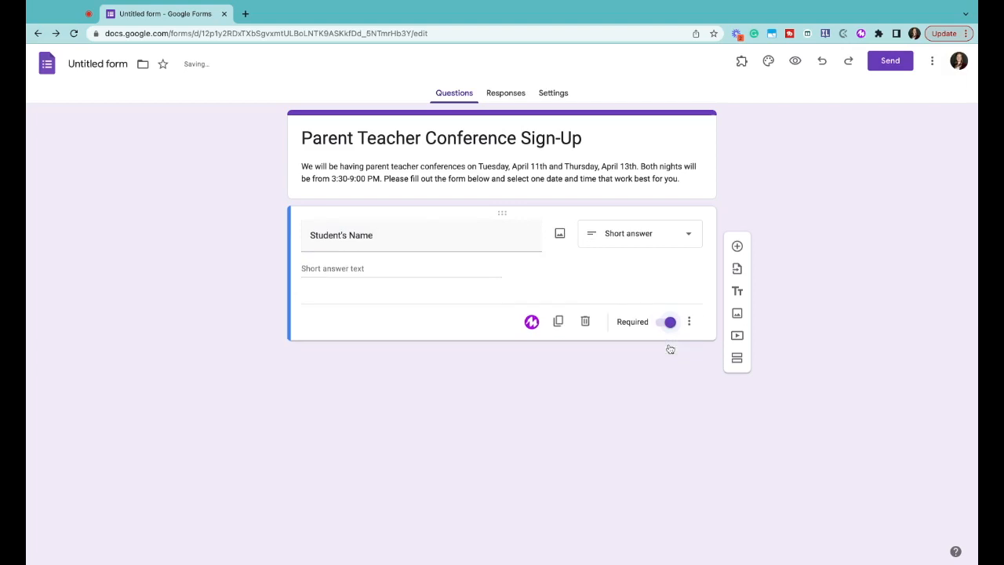
pyautogui.click(737, 244)
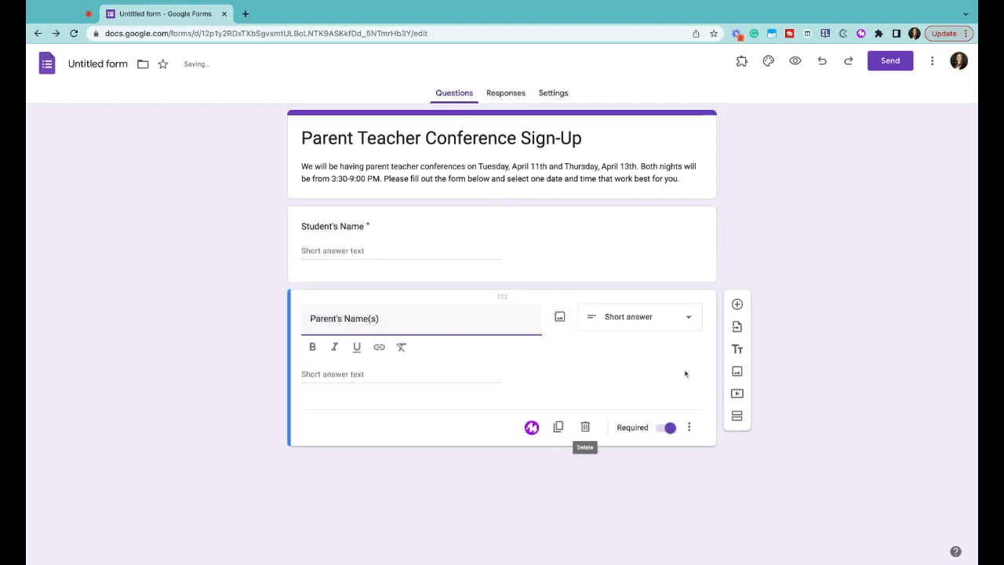
pyautogui.click(737, 304)
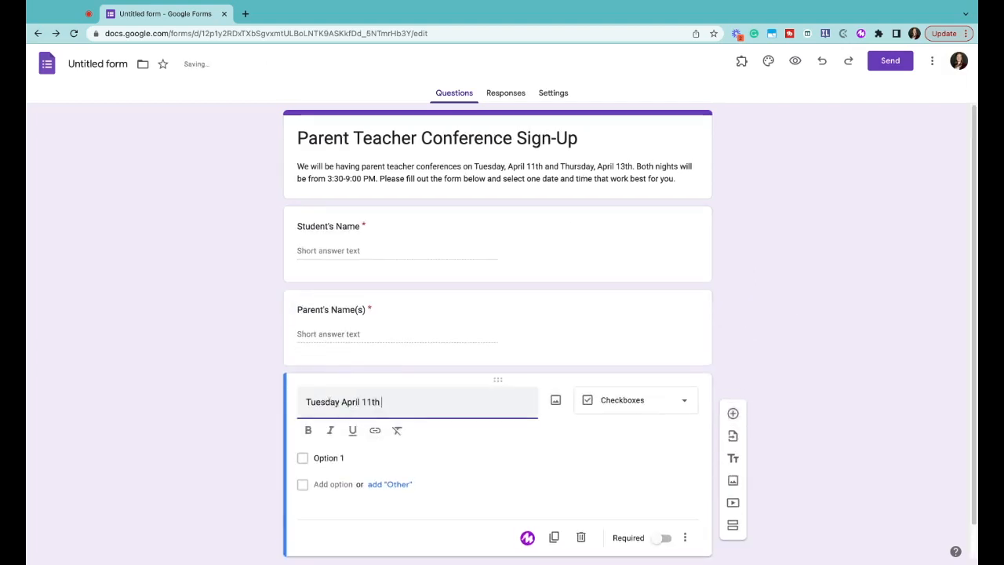
pyautogui.write('Available Conference Times')
pyautogui.write('4:0')
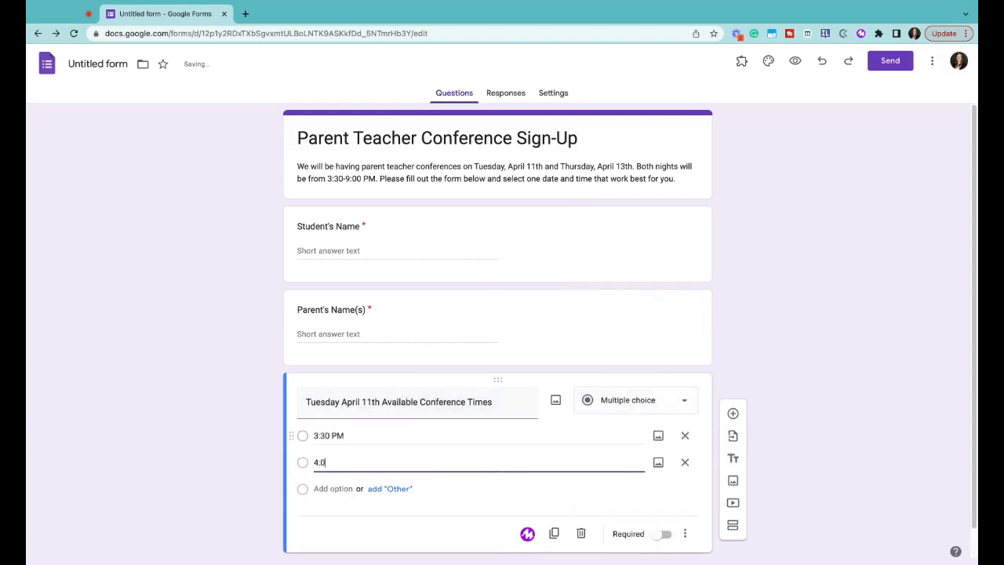
pyautogui.press('Enter')
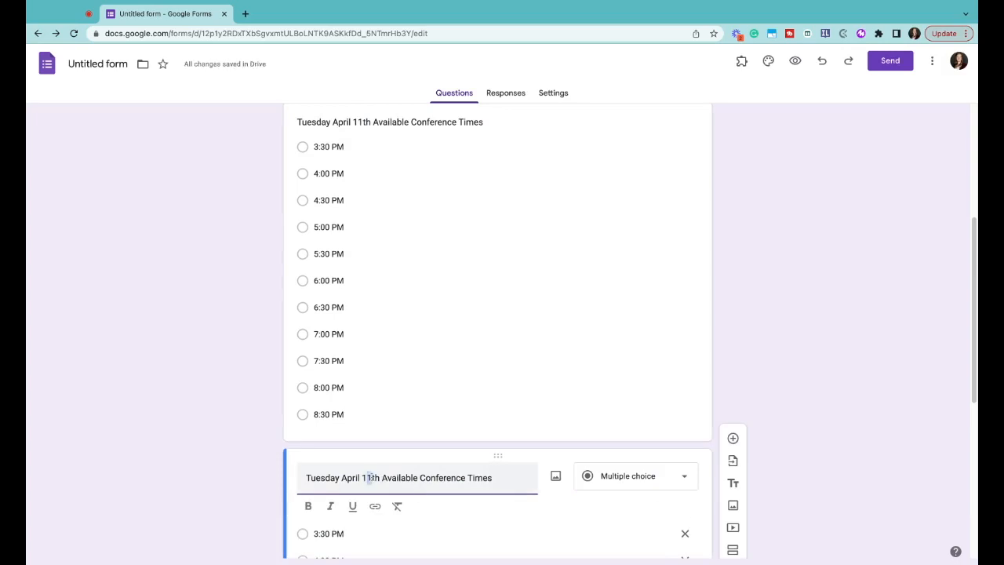
# - Add a Thursday, April 13th Available Conference Times question and a notes question
pyautogui.write('Thursday, April 13th Available Conference Times')
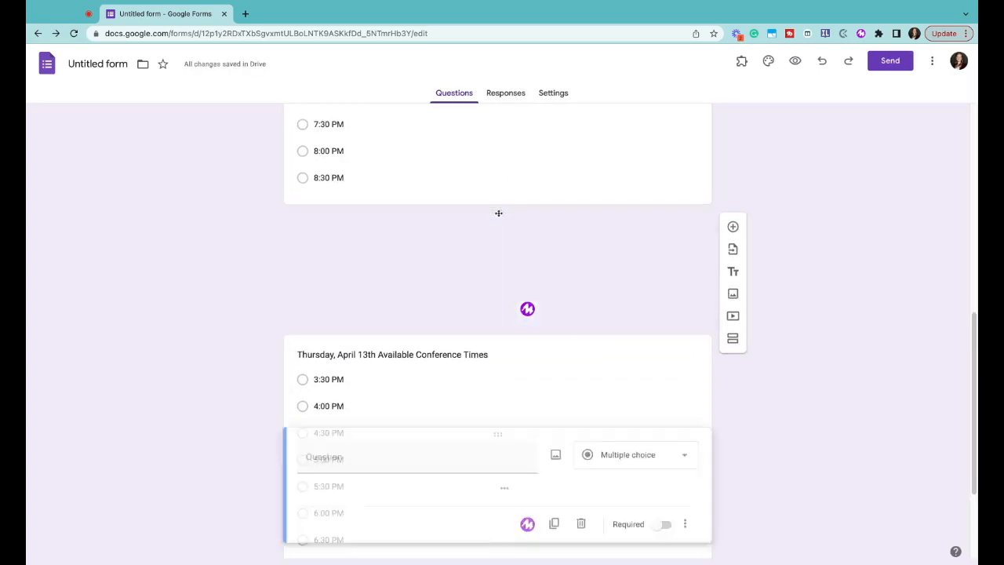
pyautogui.write('Any notes you wish to add about the up')
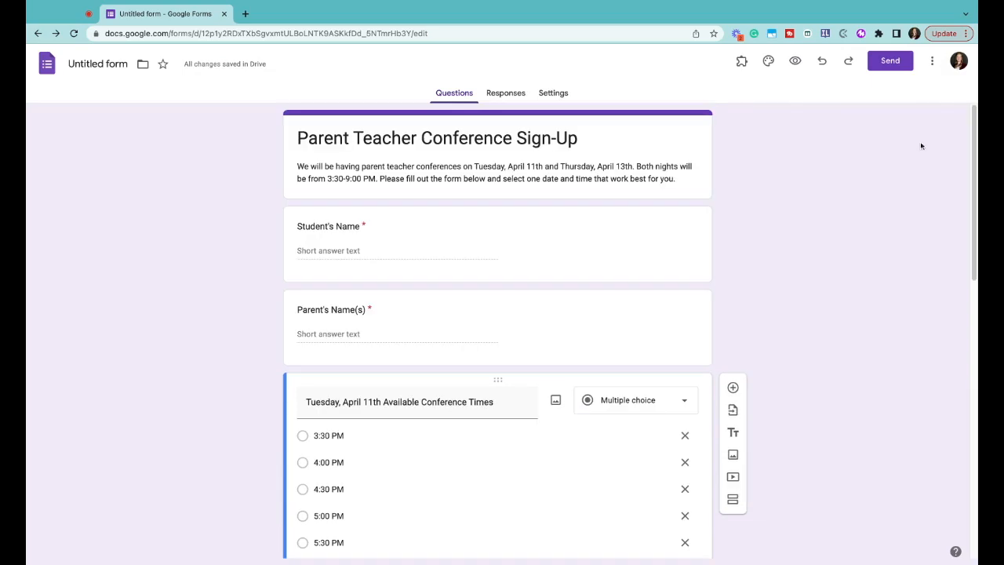
# - Install the Choice Eliminator Lite add-on and bring up its configuration for the form
pyautogui.click(740, 61)
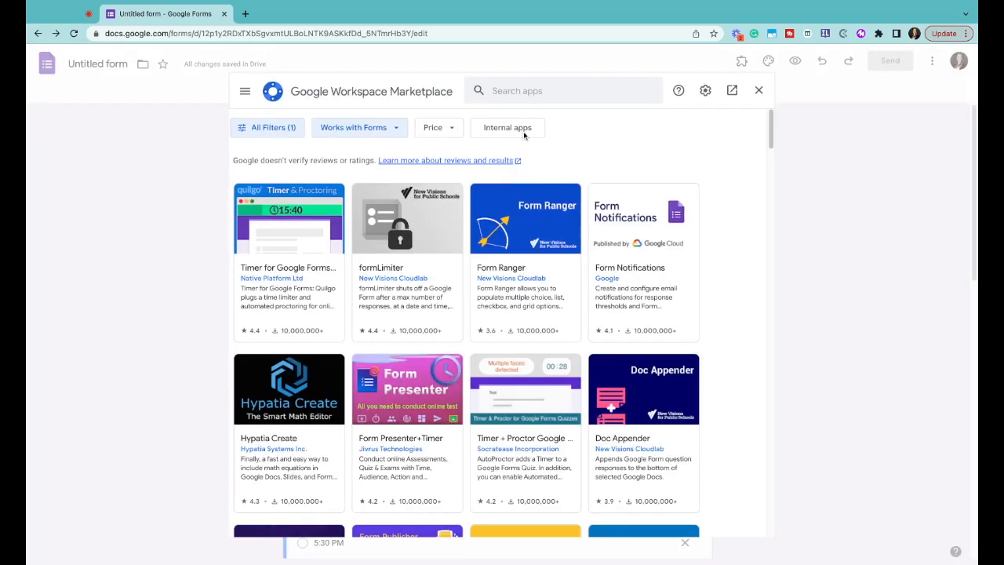
pyautogui.write('choice el')
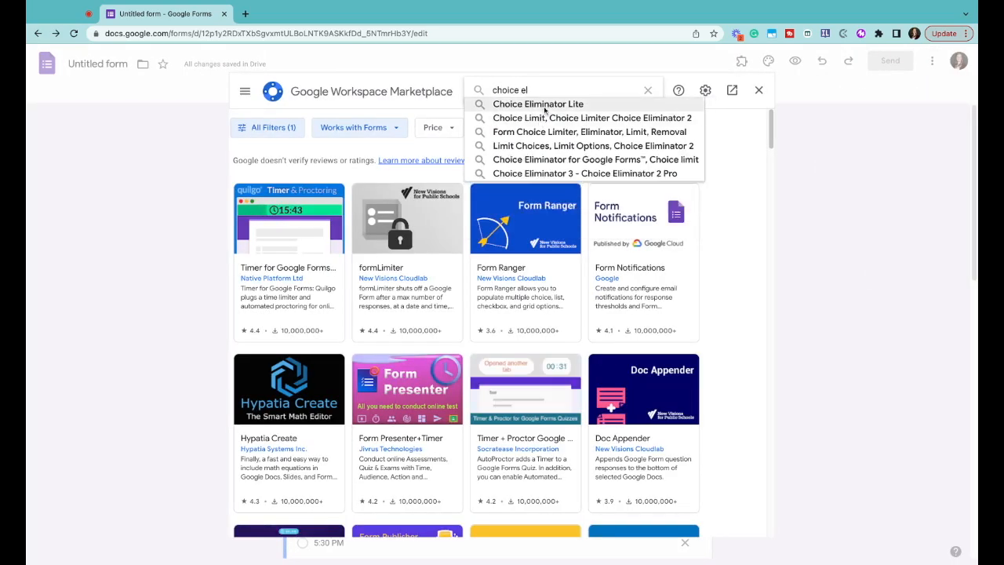
pyautogui.click(538, 104)
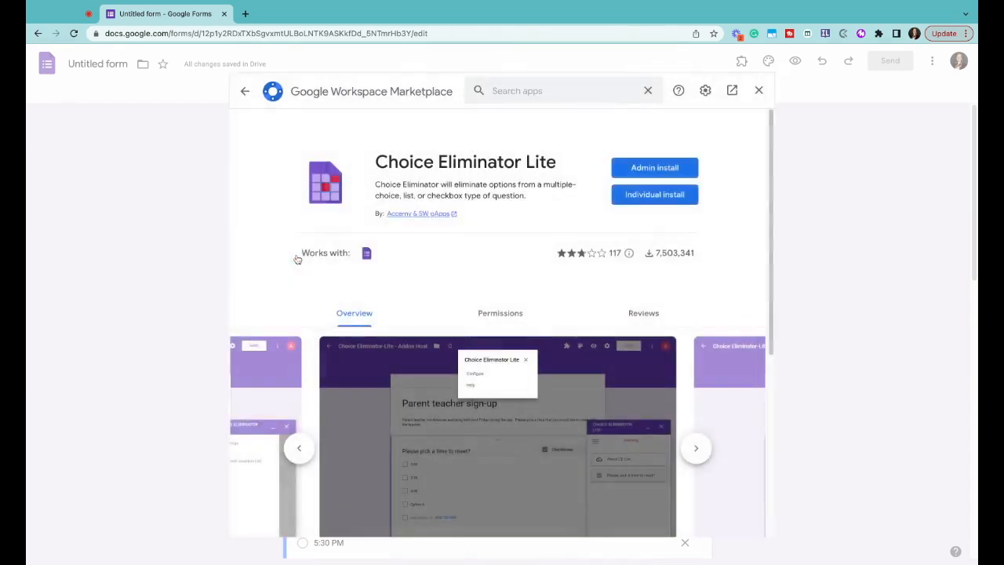
pyautogui.click(759, 89)
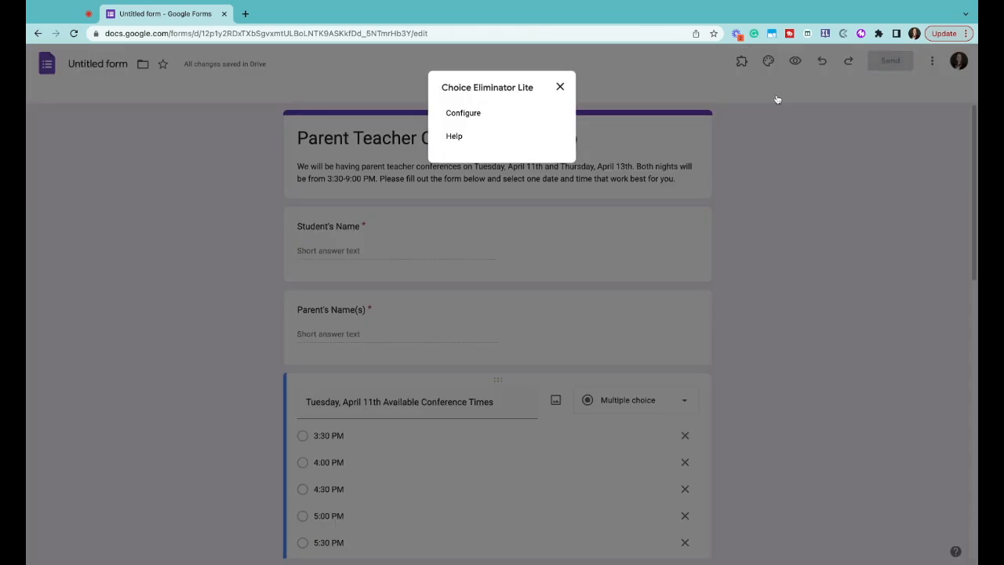
pyautogui.click(462, 113)
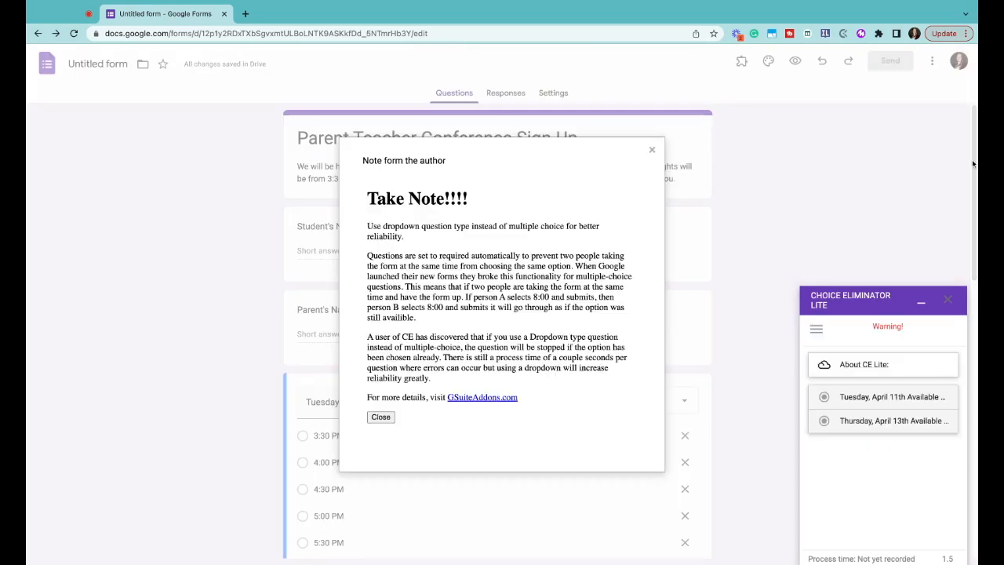
pyautogui.click(380, 417)
pyautogui.write('Jor')
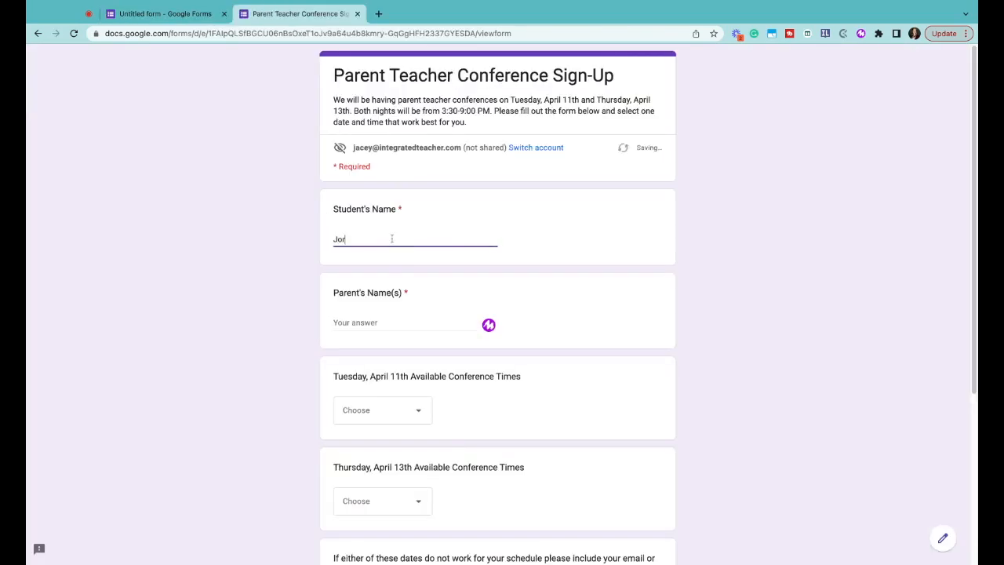
# - Submit a sample sign-up for Tim & Candace with a chosen Tuesday conference time slot
pyautogui.write('Tim &')
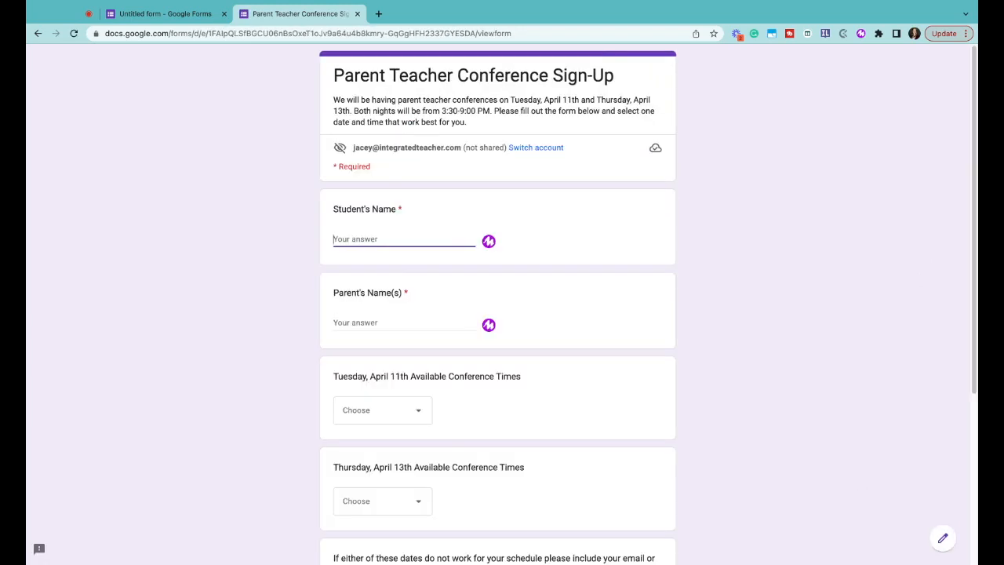
pyautogui.write('Candace')
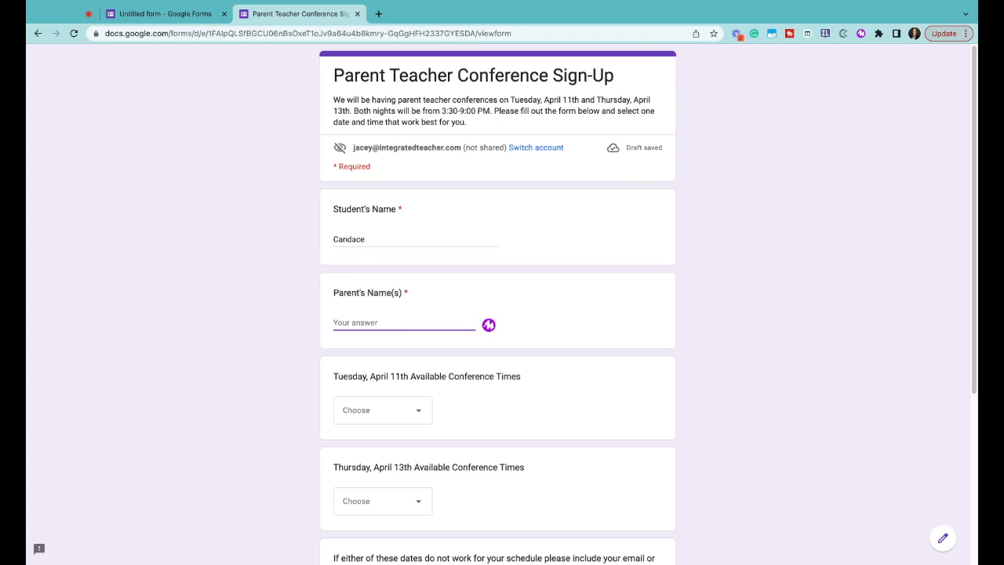
pyautogui.click(383, 409)
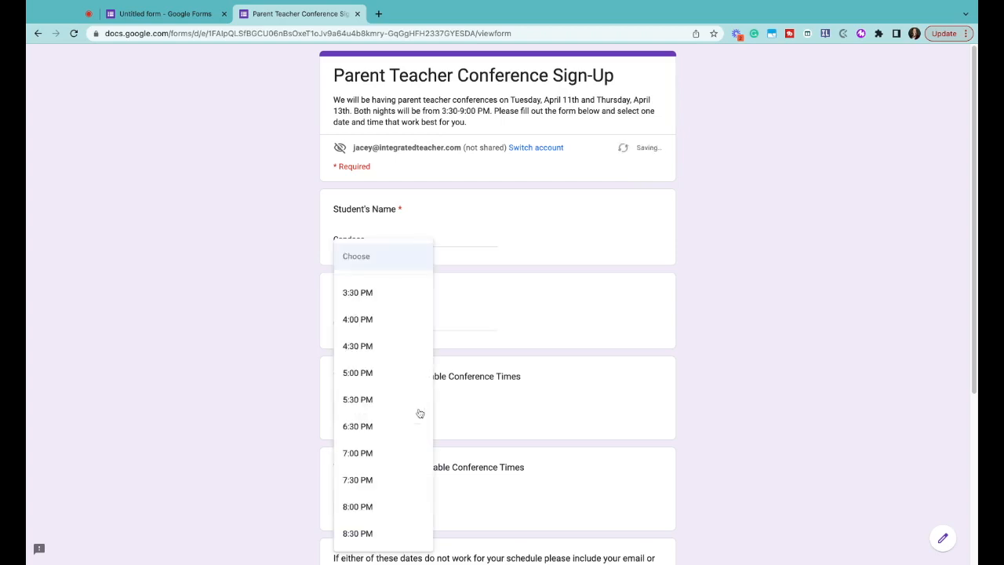
pyautogui.click(358, 505)
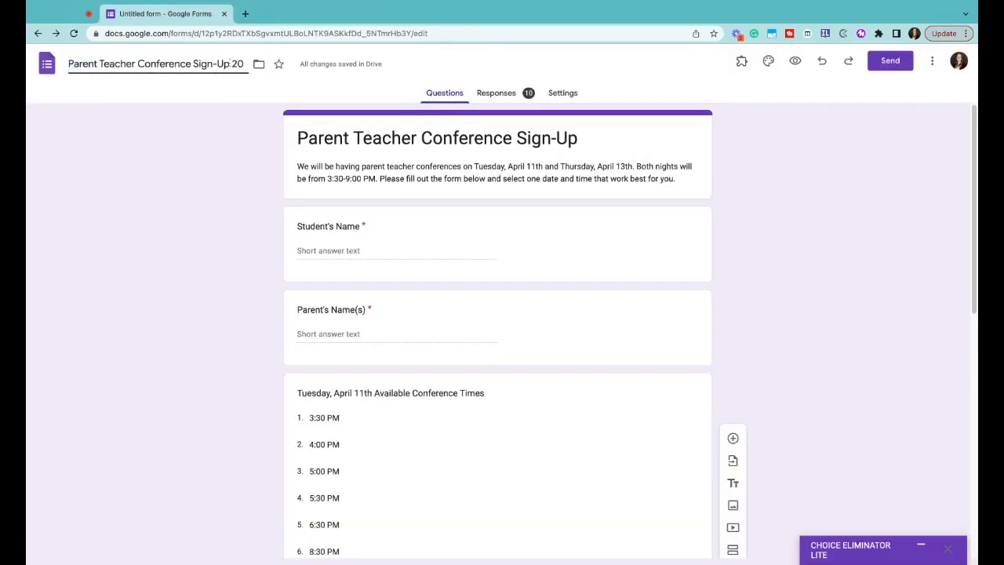
# - Send the collected responses to a new Google Sheets spreadsheet
pyautogui.click(495, 92)
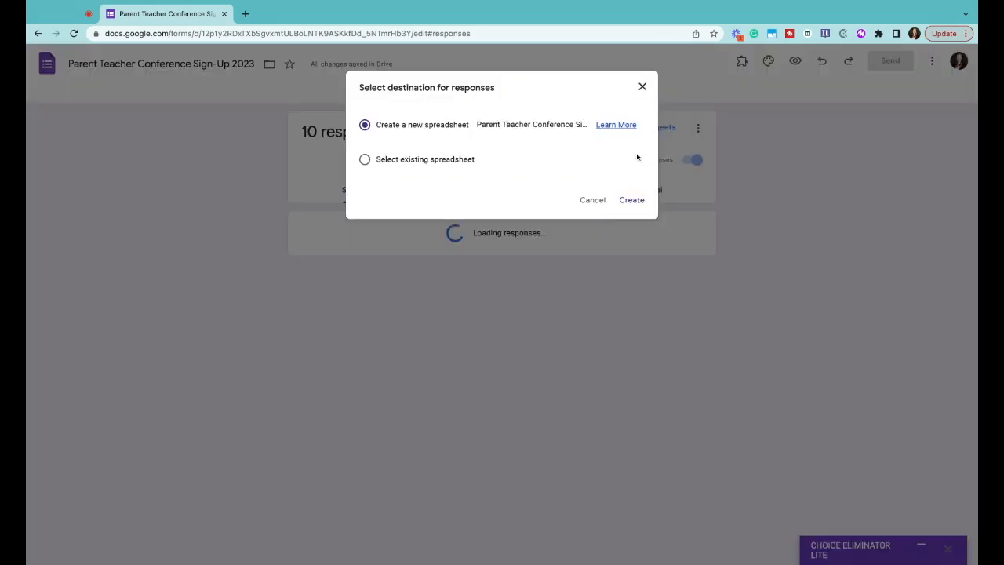
pyautogui.click(631, 199)
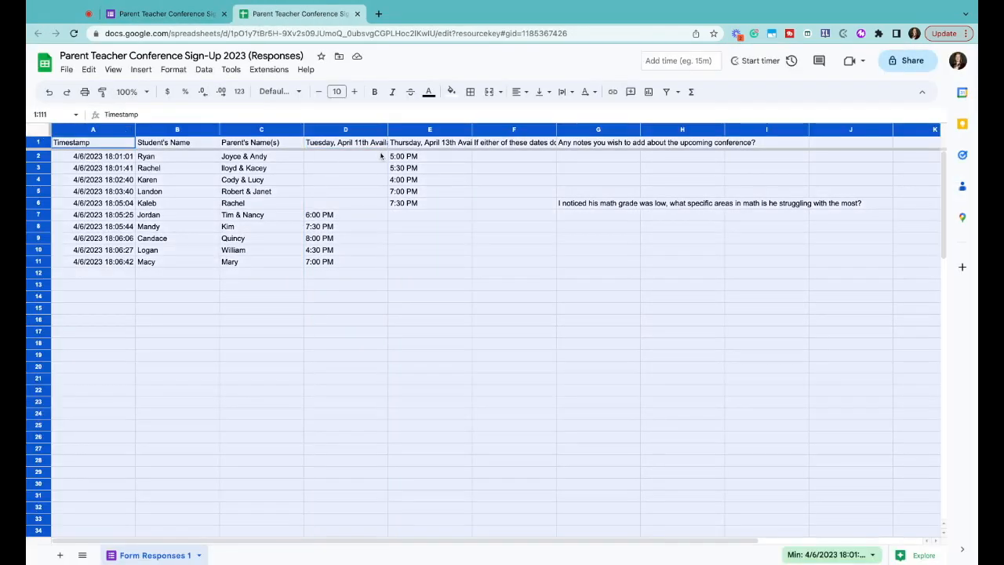
pyautogui.moveTo(665, 91)
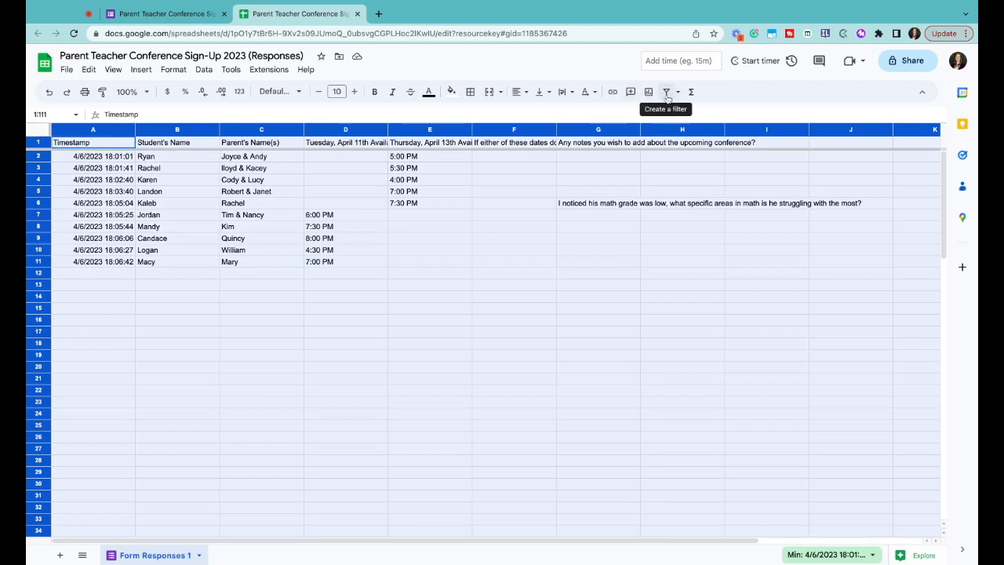
# - Filter the response table and sort column D Tuesday times A to Z
pyautogui.click(665, 91)
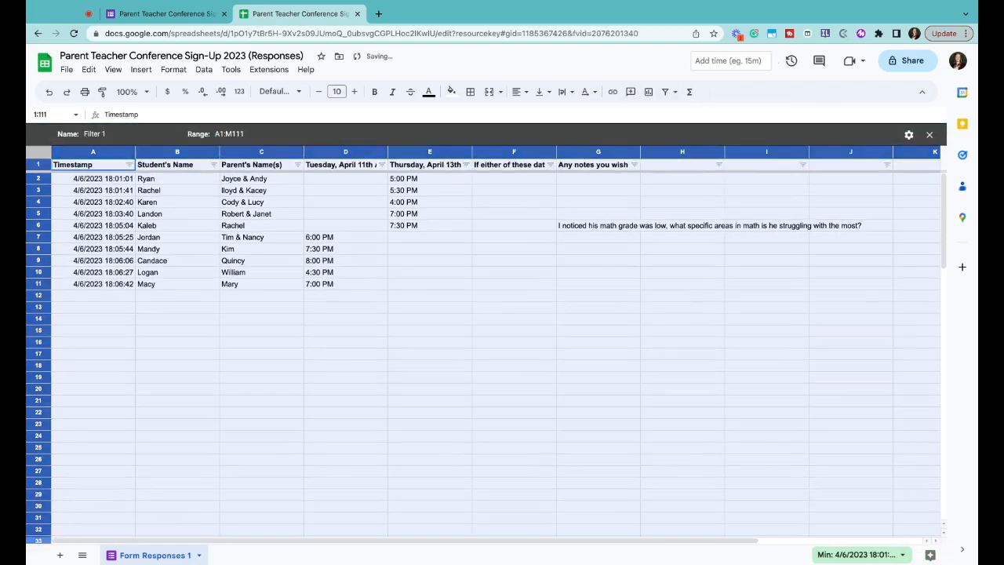
pyautogui.click(382, 164)
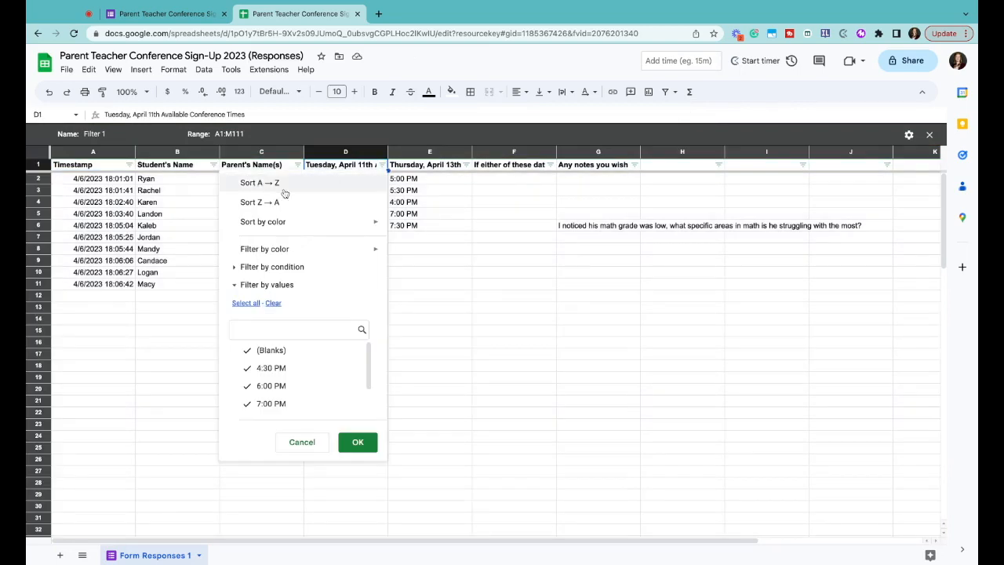
pyautogui.click(260, 182)
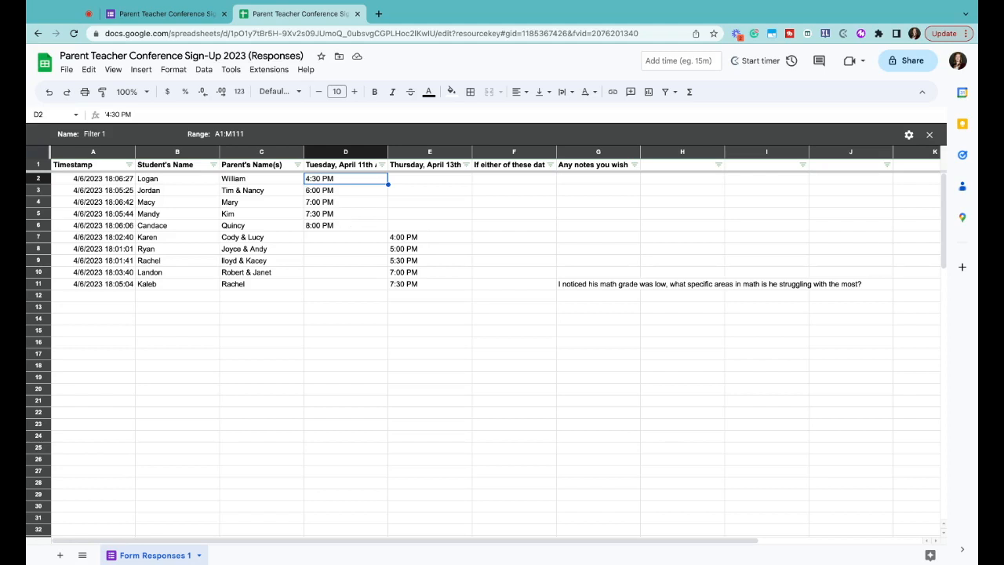
pyautogui.moveTo(381, 225)
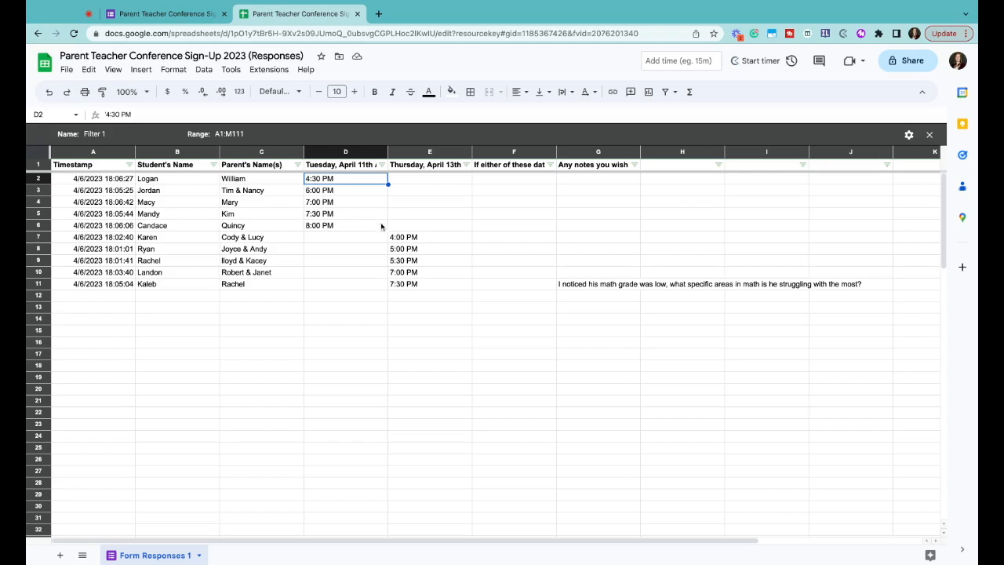
pyautogui.moveTo(468, 342)
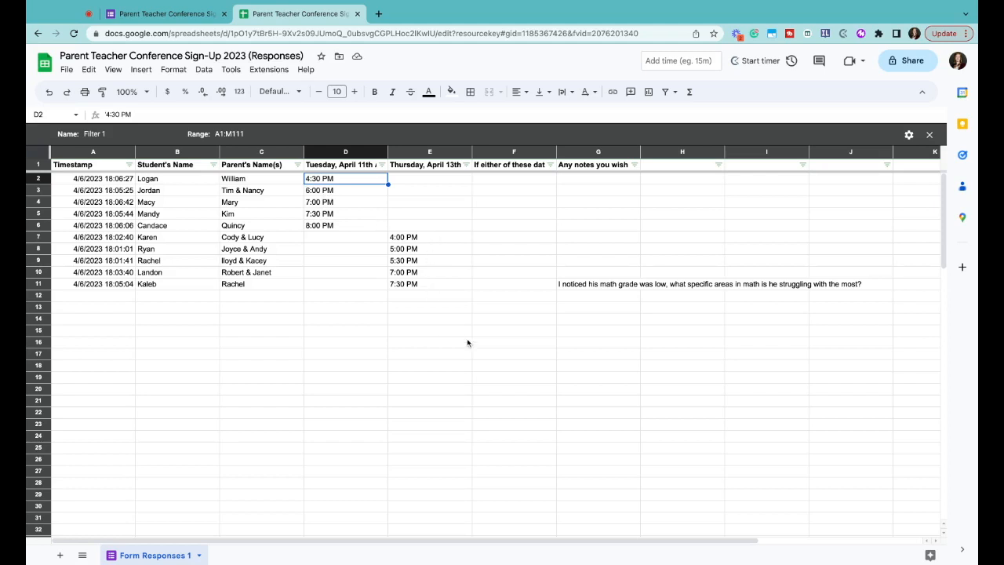
pyautogui.click(429, 342)
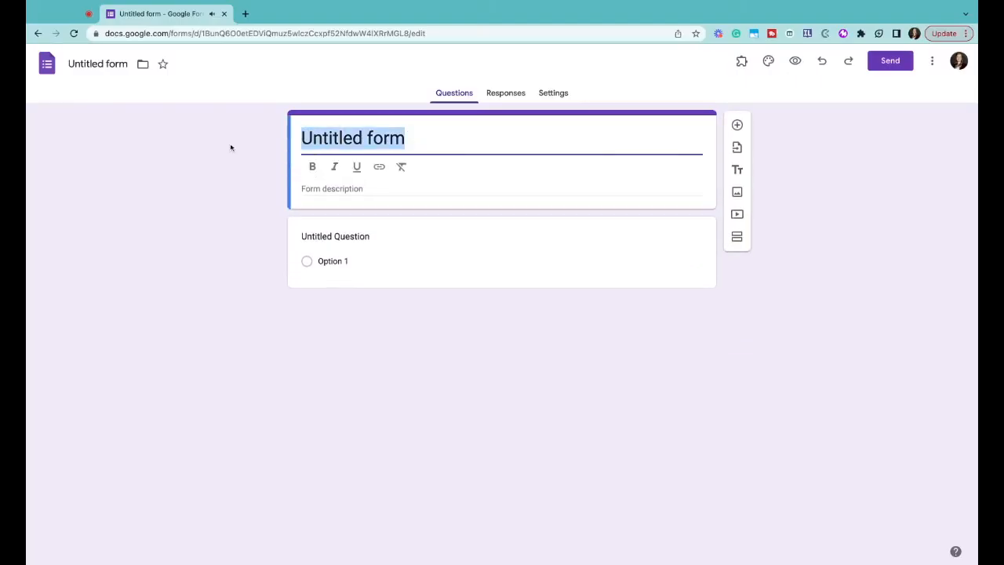
# - Title the form Study Hall Check in with description, Class Hour dropdown and short-answer destination question
pyautogui.write('Study Hall Check in')
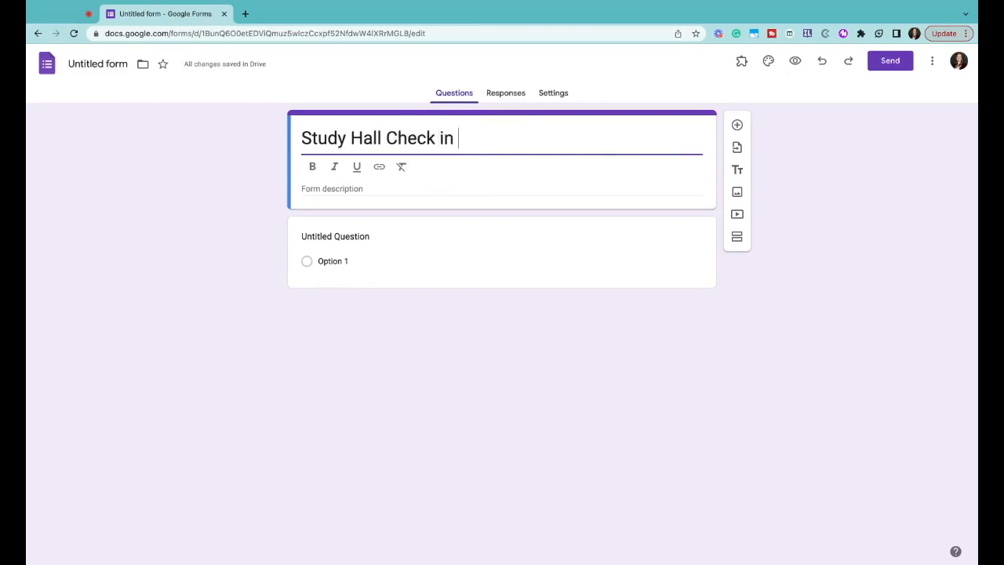
pyautogui.write('Use this form to')
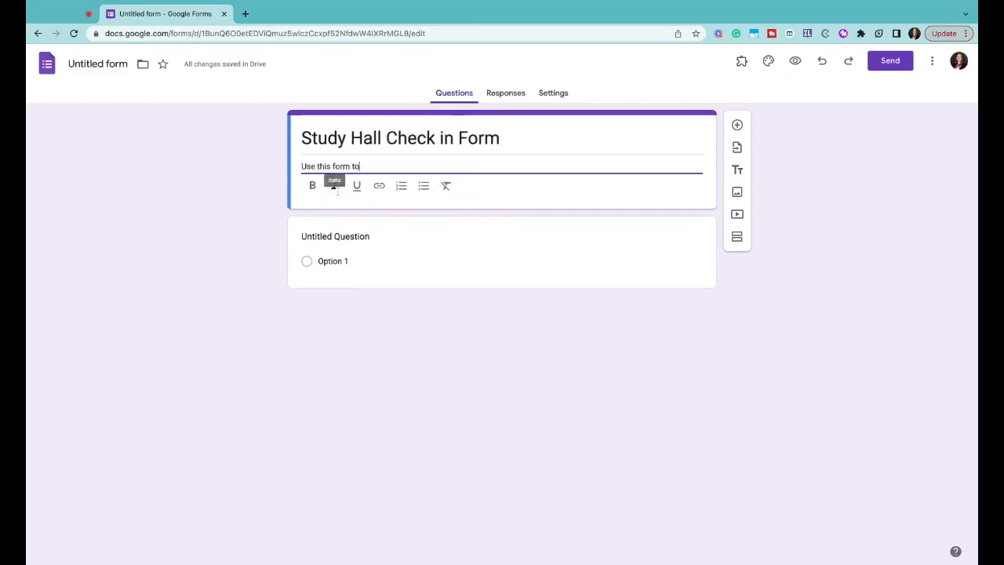
pyautogui.write('check in and out of study hall')
pyautogui.write('Class Hour')
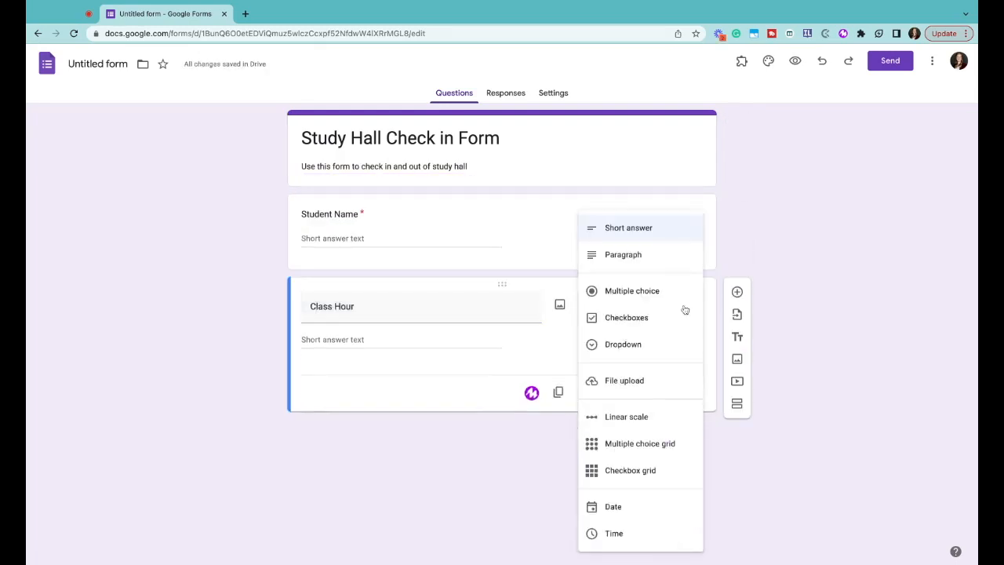
pyautogui.click(622, 343)
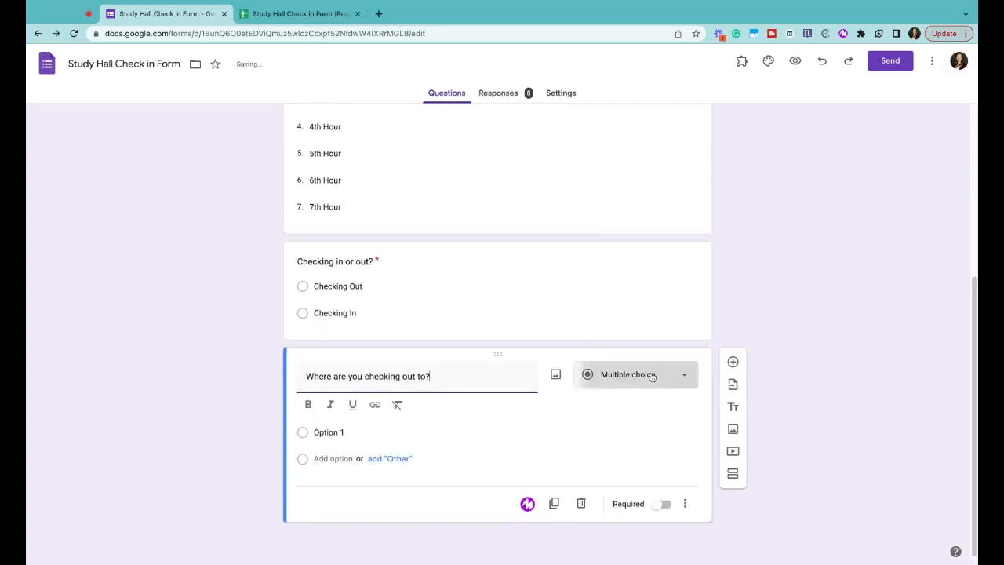
pyautogui.click(635, 373)
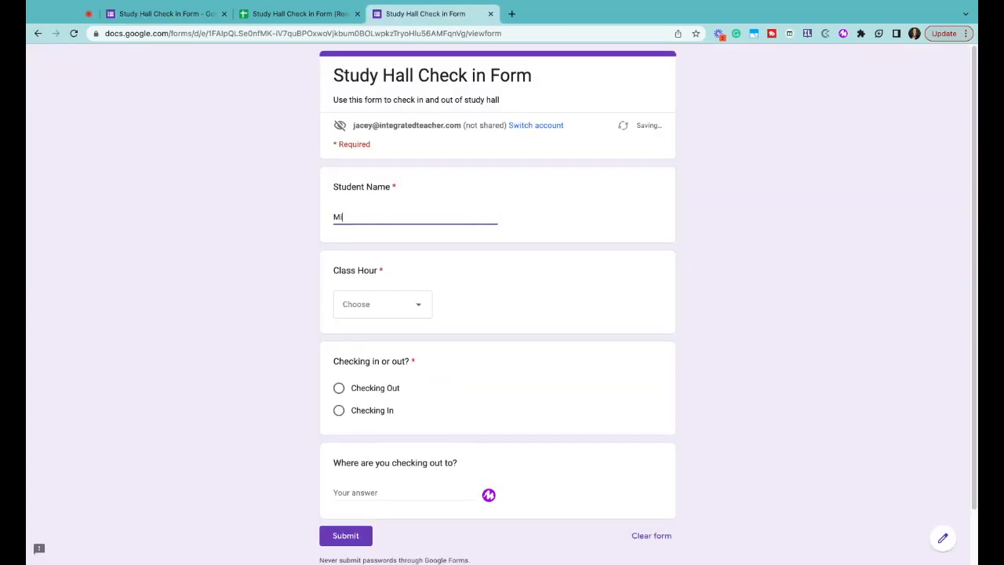
# - Submit a test response checking out to the Bathroom
pyautogui.click(338, 387)
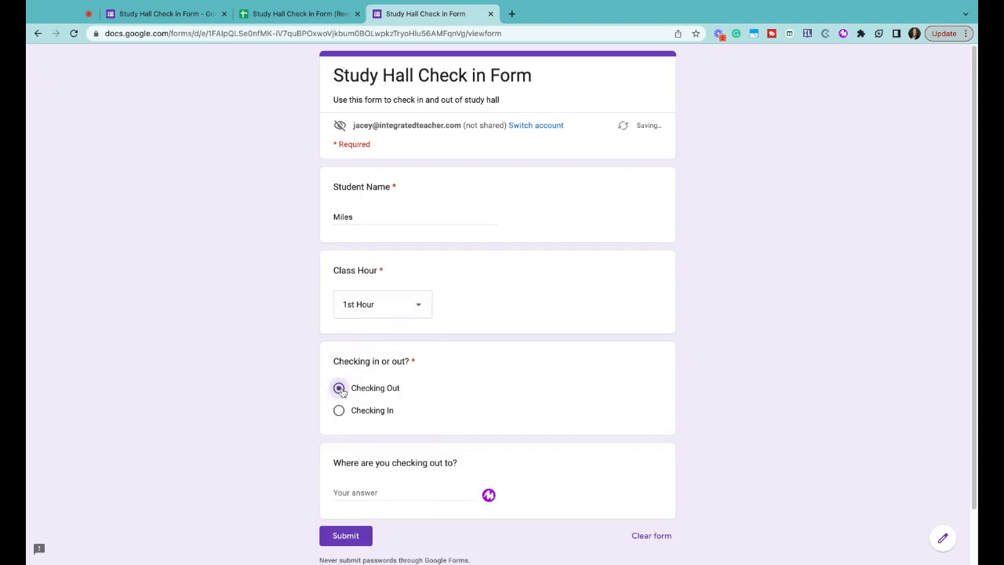
pyautogui.write('Bathroom')
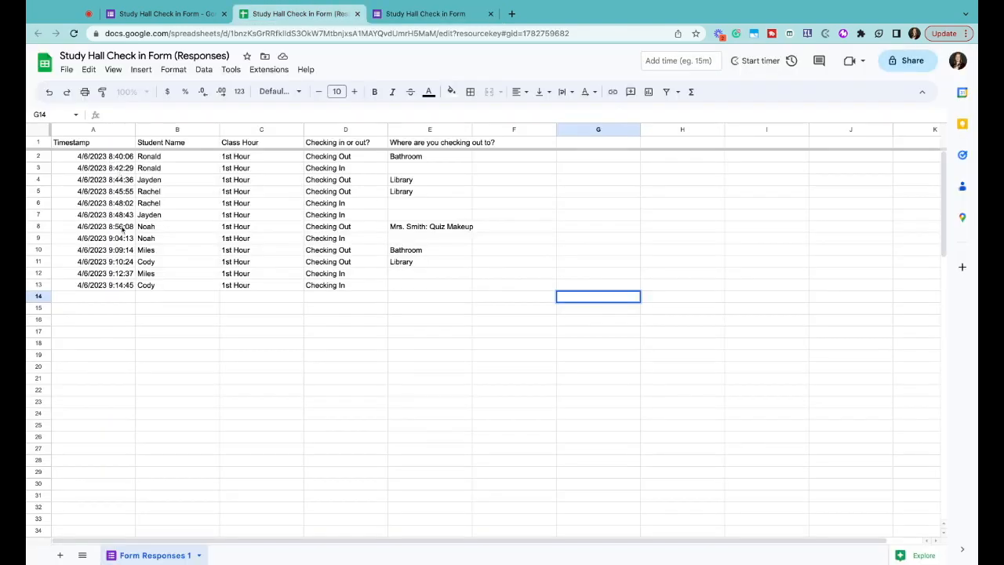
pyautogui.moveTo(198, 185)
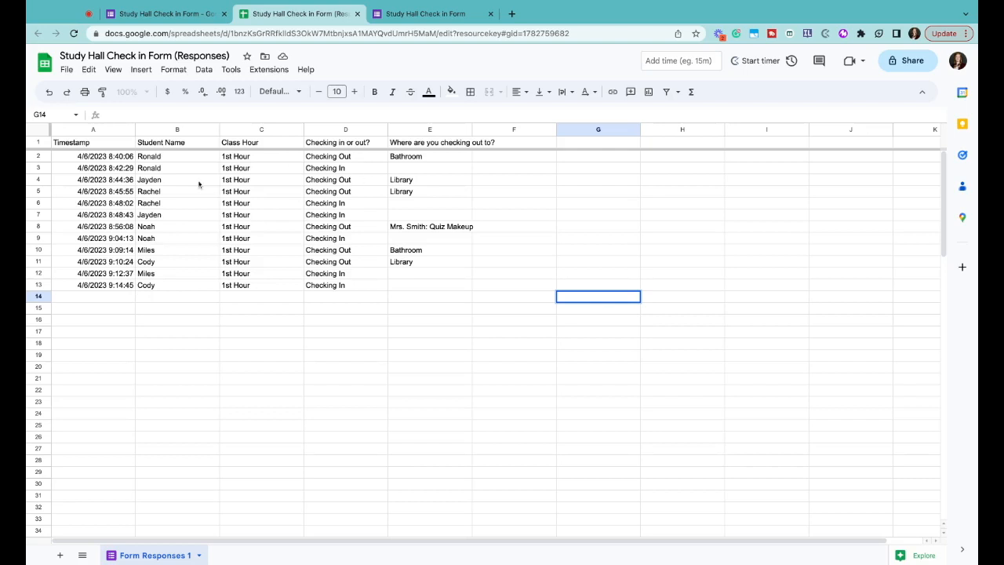
pyautogui.click(176, 179)
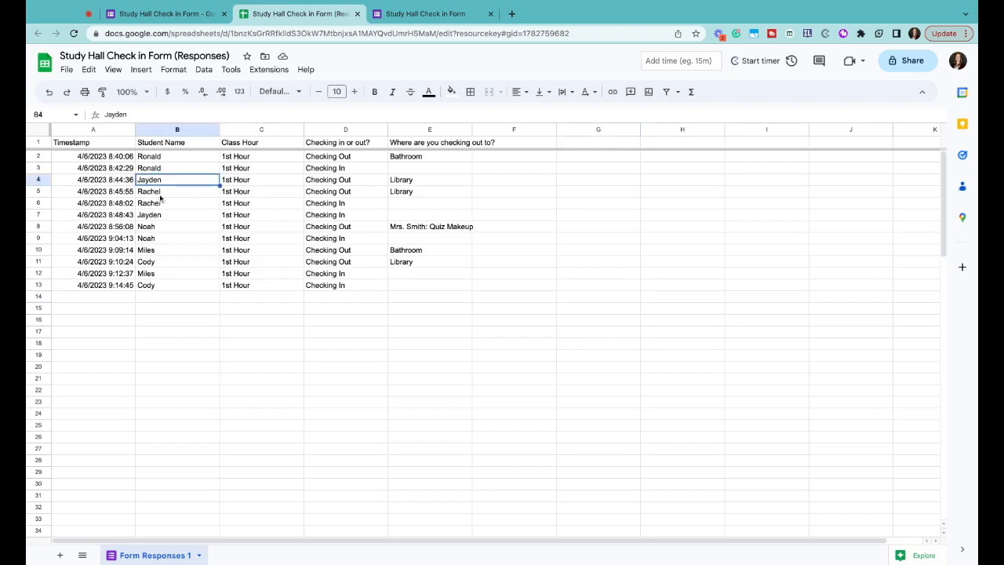
pyautogui.click(176, 213)
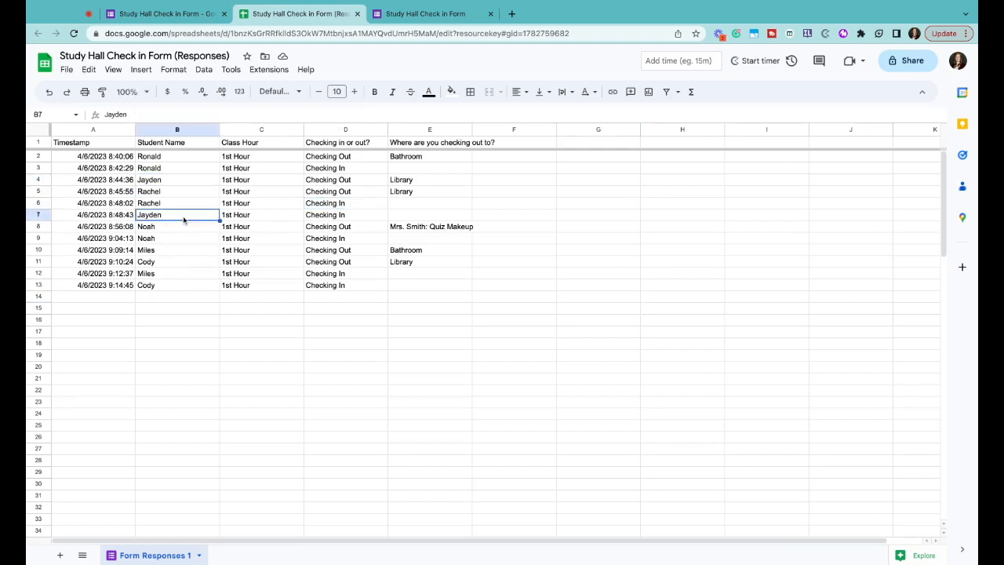
pyautogui.moveTo(159, 217)
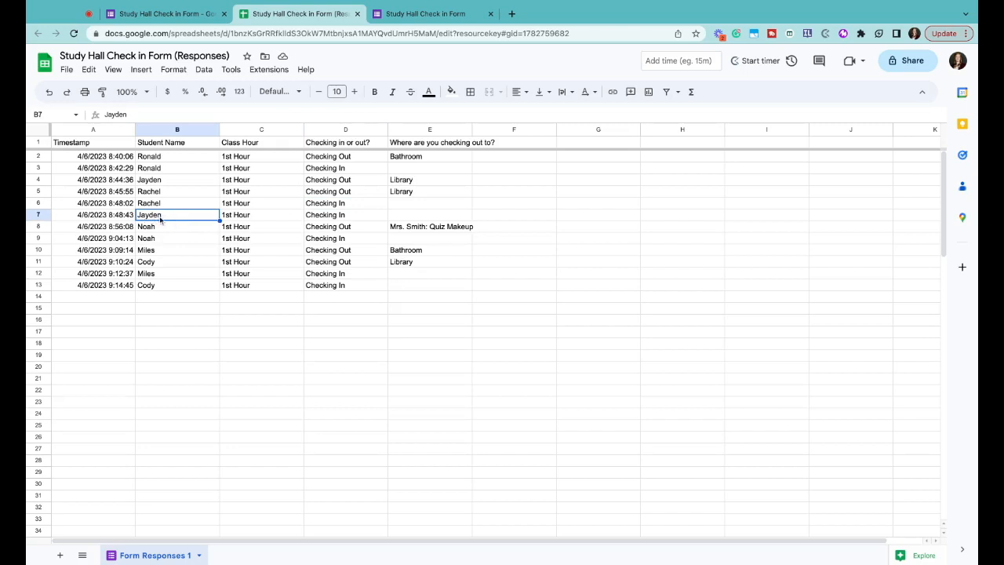
pyautogui.click(176, 225)
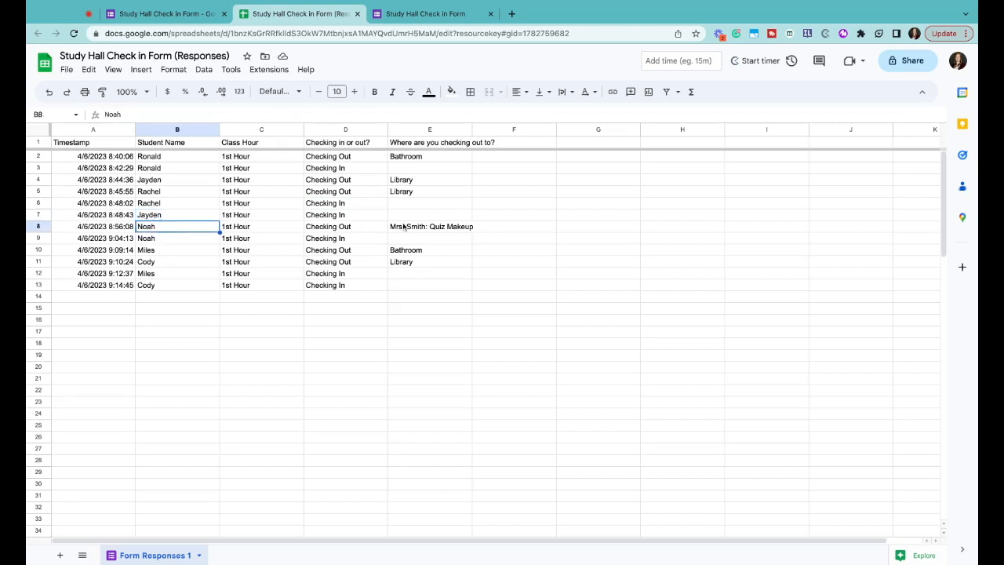
pyautogui.click(344, 249)
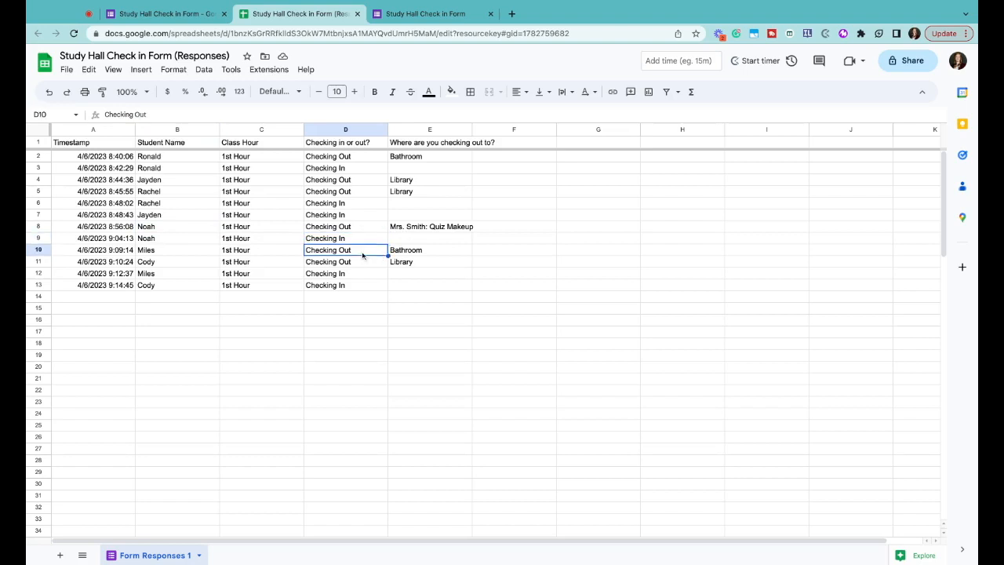
pyautogui.click(566, 13)
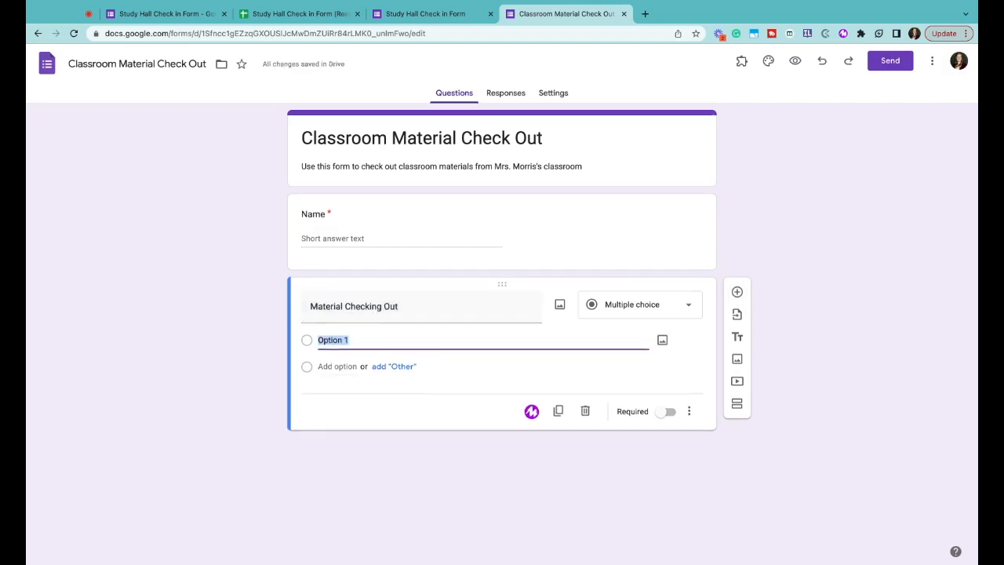
# - Add USB Drive, Charging Cord and Calculator choices, then a Due Date question
pyautogui.write('USB Dri')
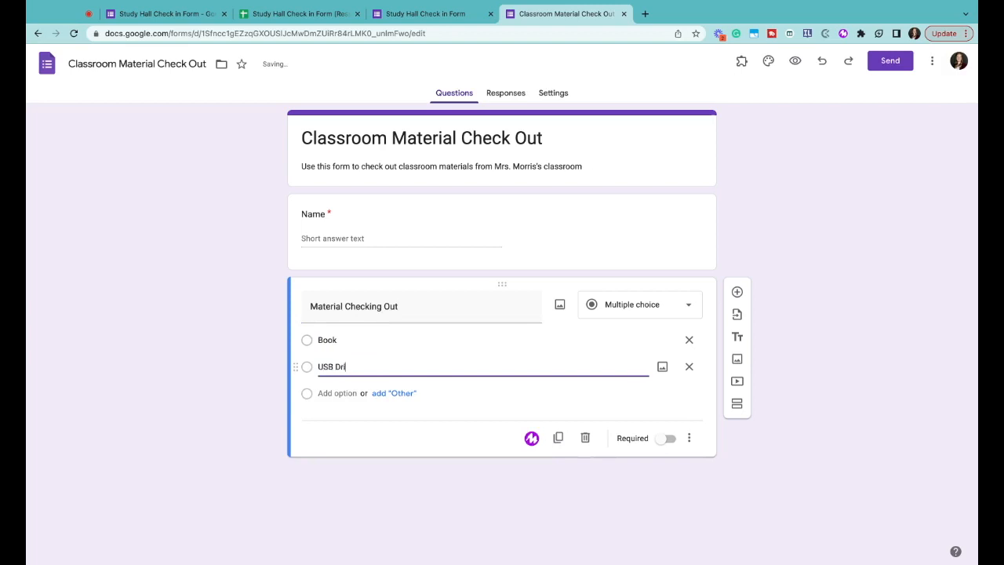
pyautogui.write('Charging Cord')
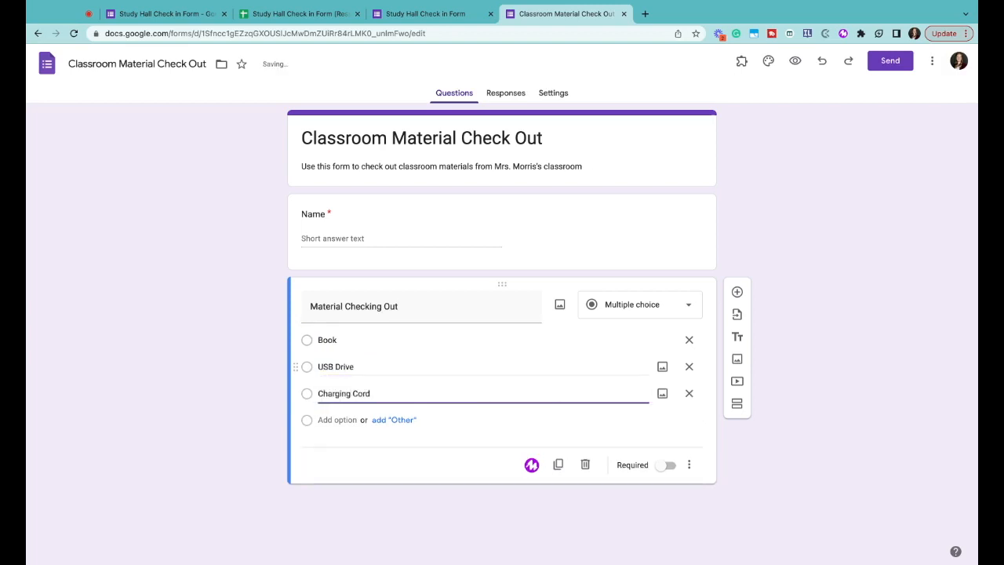
pyautogui.write('Calculator')
pyautogui.write('Description of Material')
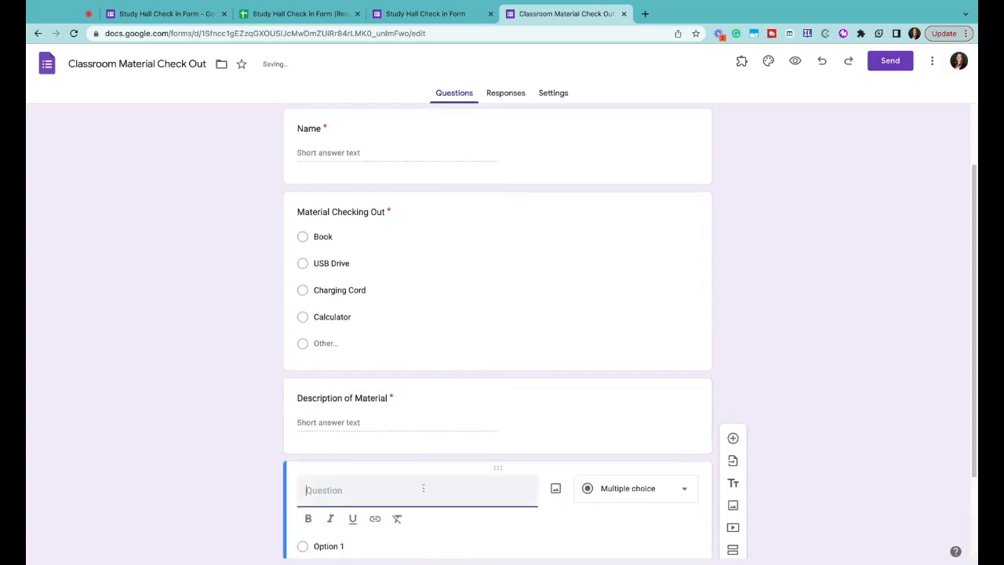
pyautogui.write('Due Date')
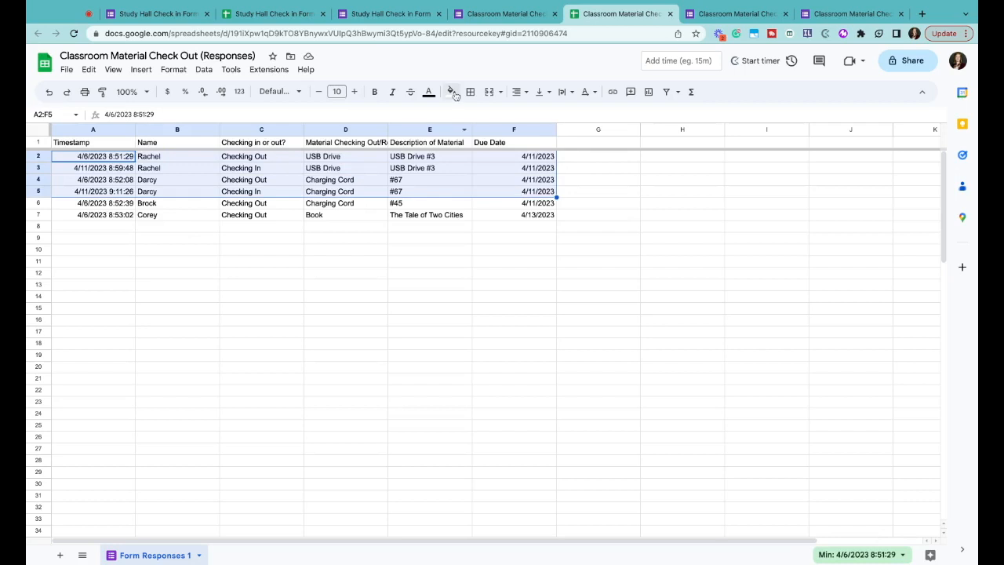
pyautogui.click(452, 91)
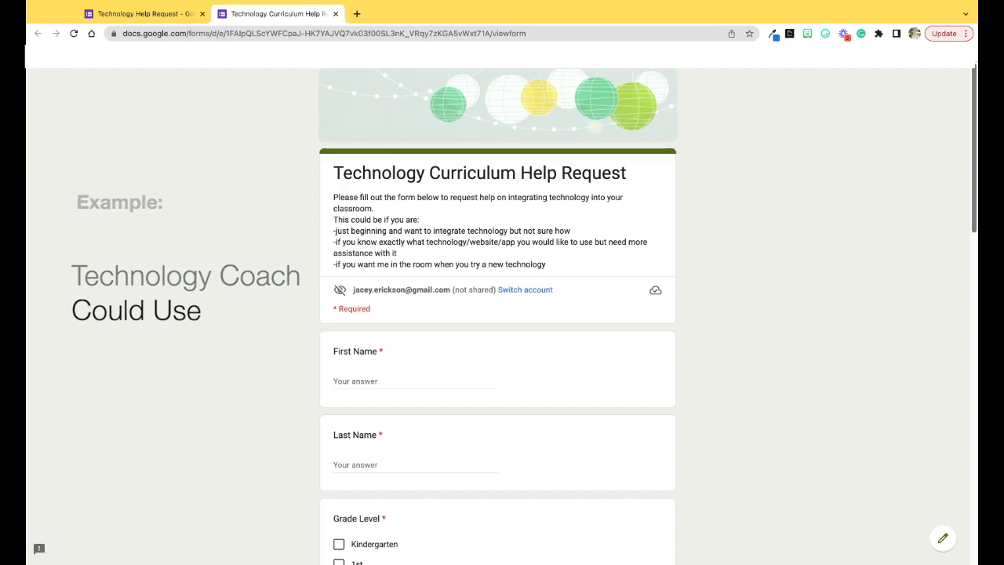
# - Scroll through the live Technology Curriculum Help Request form down to Submit
pyautogui.scroll(-3)
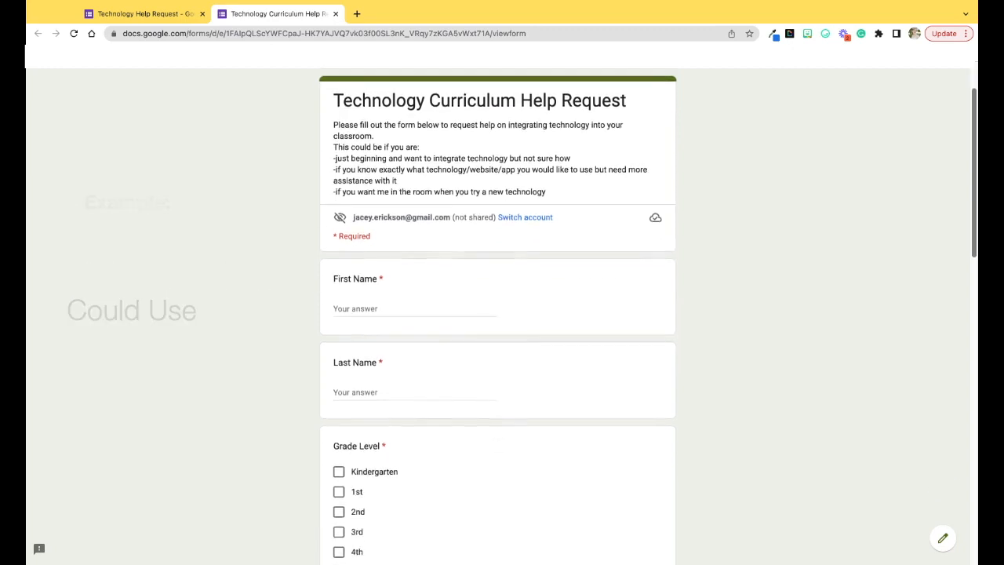
pyautogui.scroll(-3)
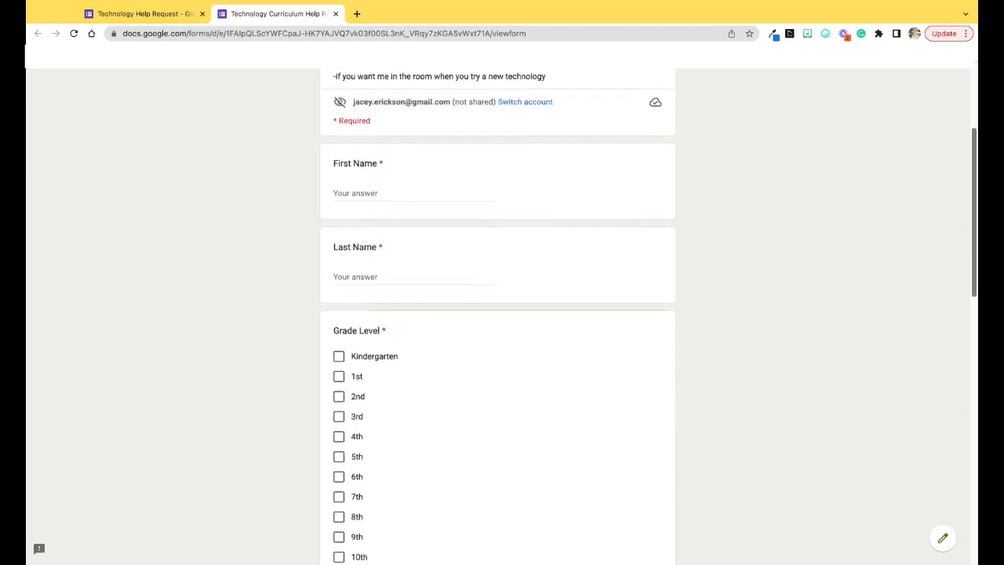
pyautogui.scroll(-3)
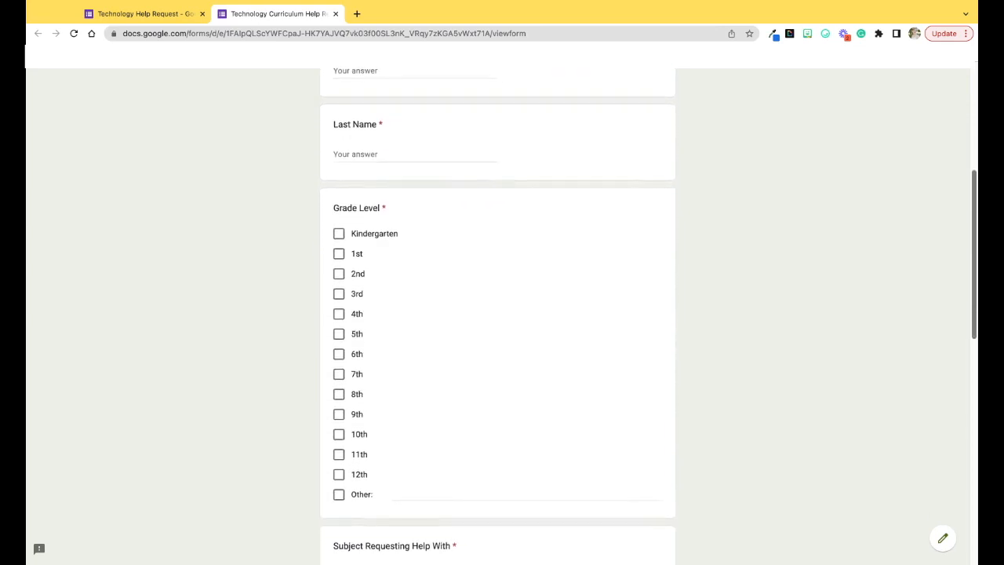
pyautogui.scroll(-3)
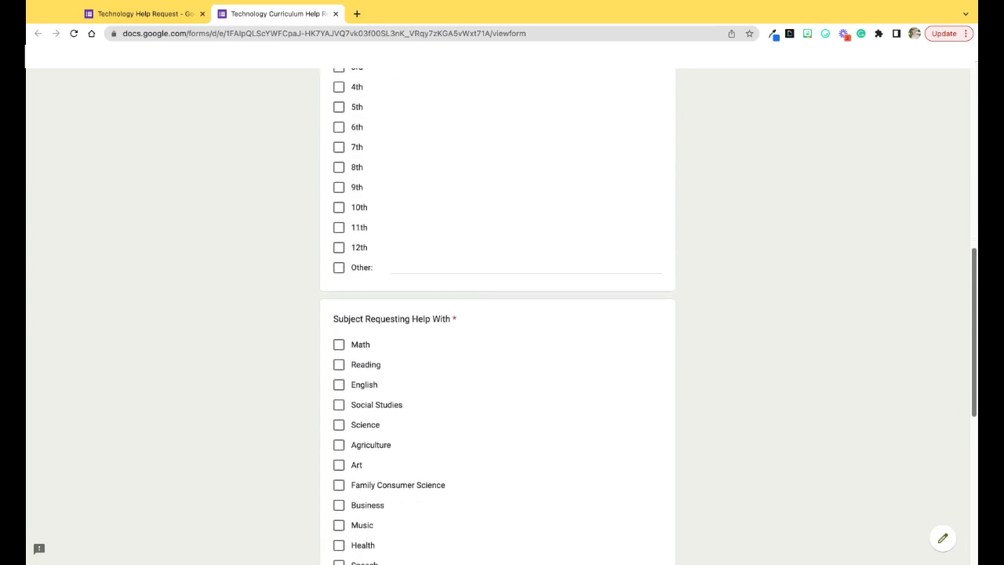
pyautogui.scroll(-3)
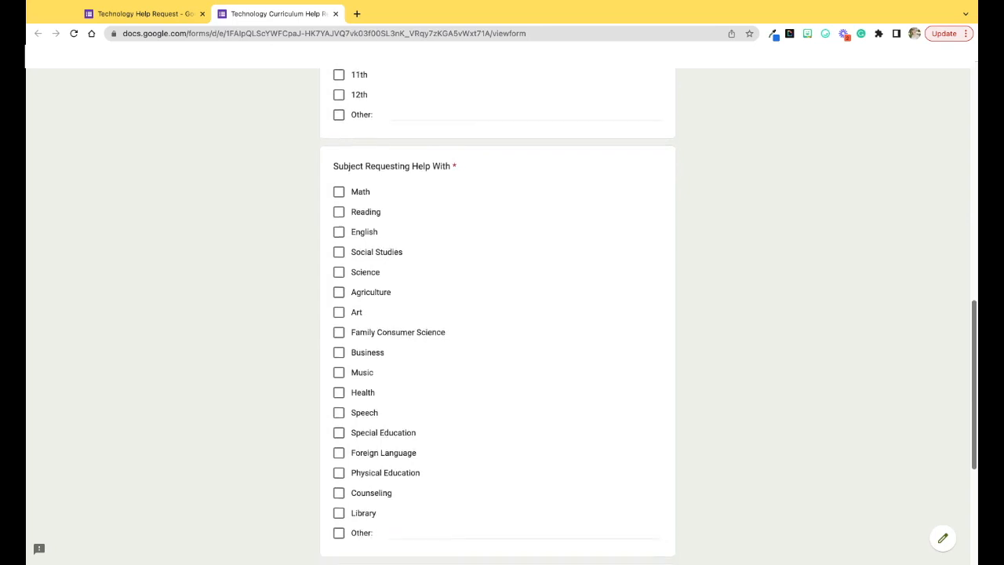
pyautogui.scroll(-3)
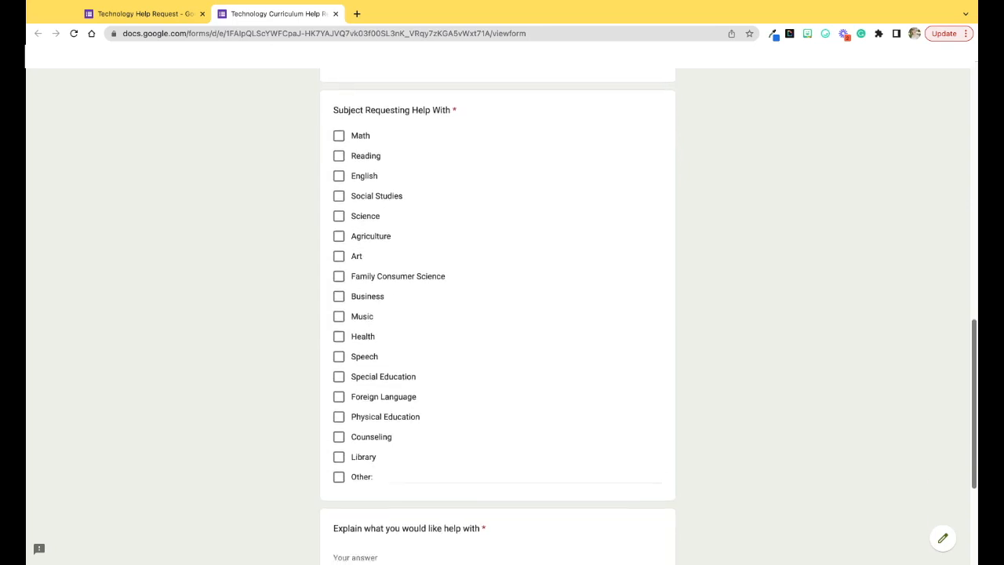
pyautogui.scroll(-3)
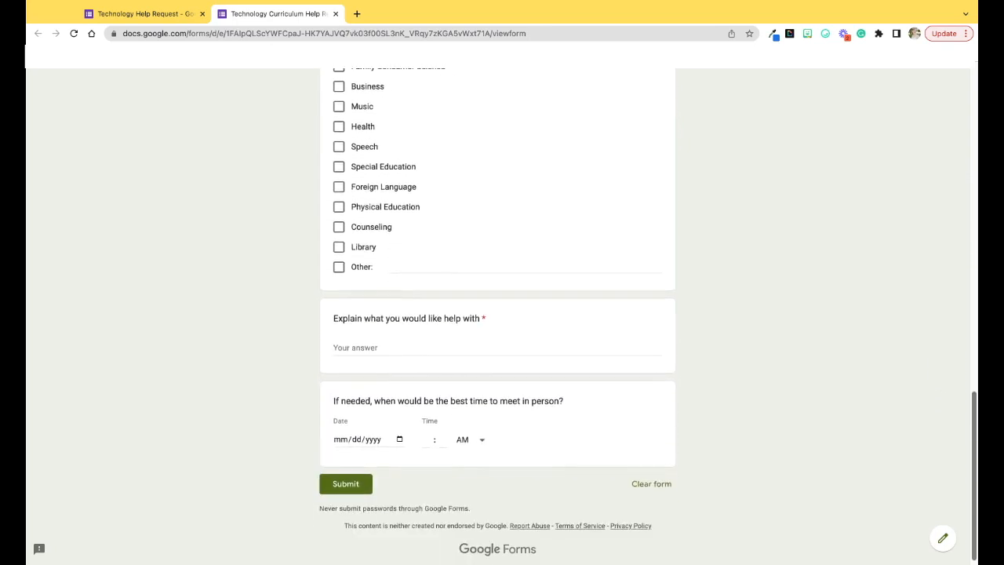
pyautogui.scroll(-3)
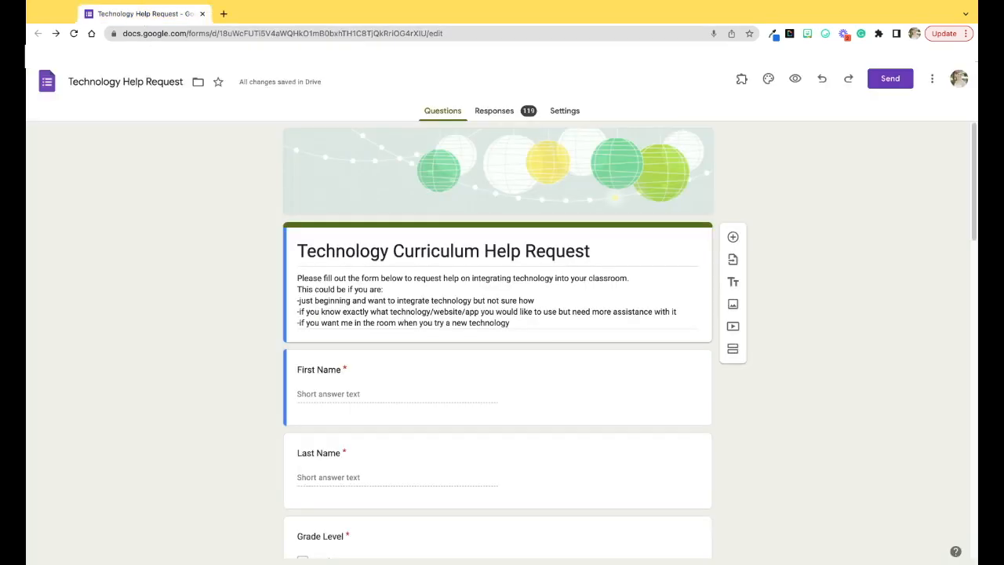
pyautogui.moveTo(611, 343)
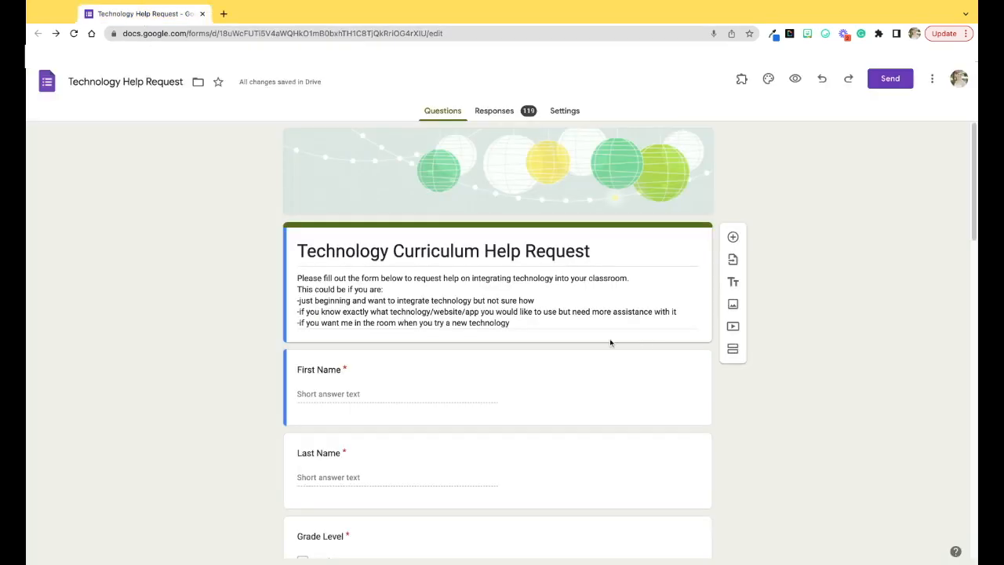
pyautogui.click(463, 301)
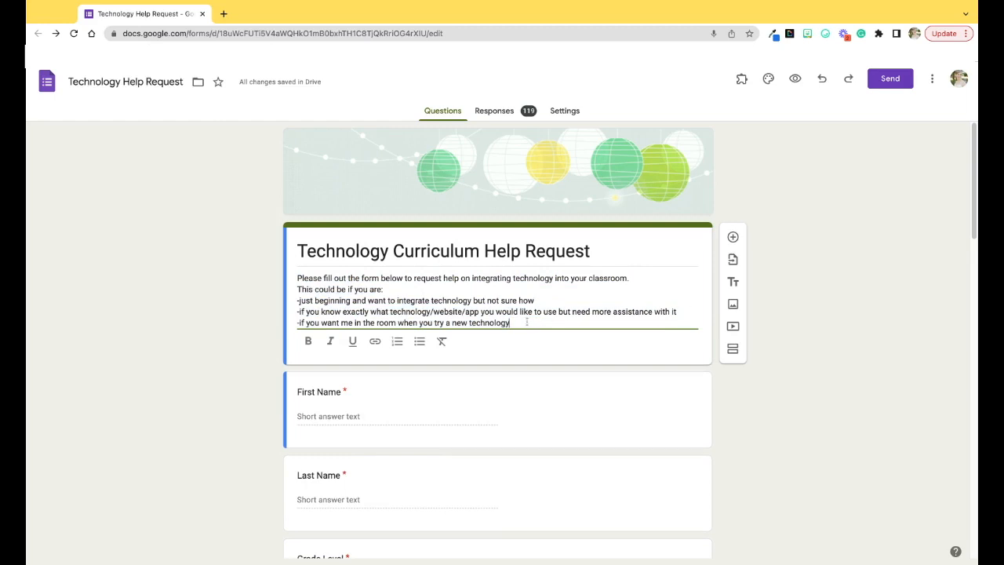
pyautogui.moveTo(974, 159)
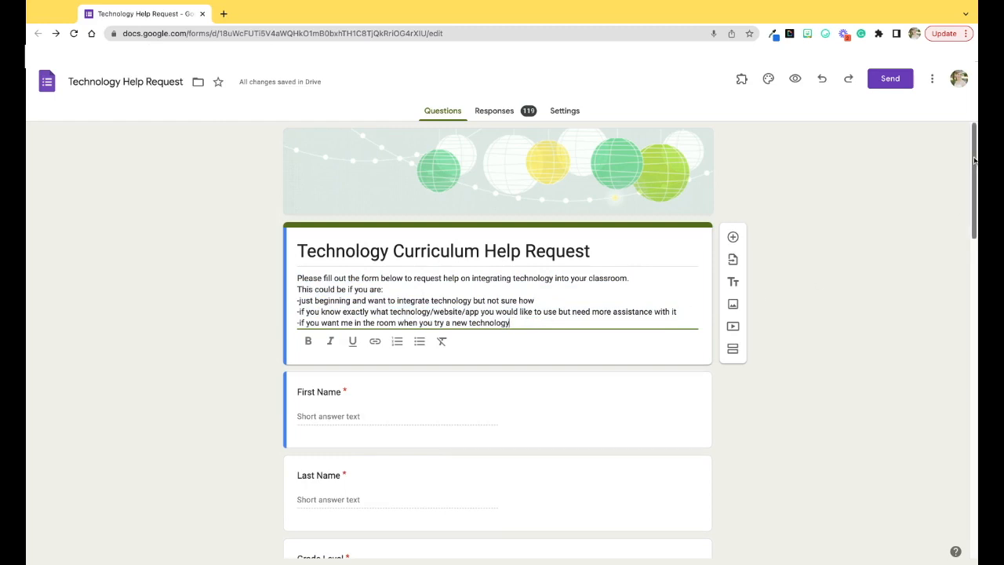
pyautogui.scroll(-3)
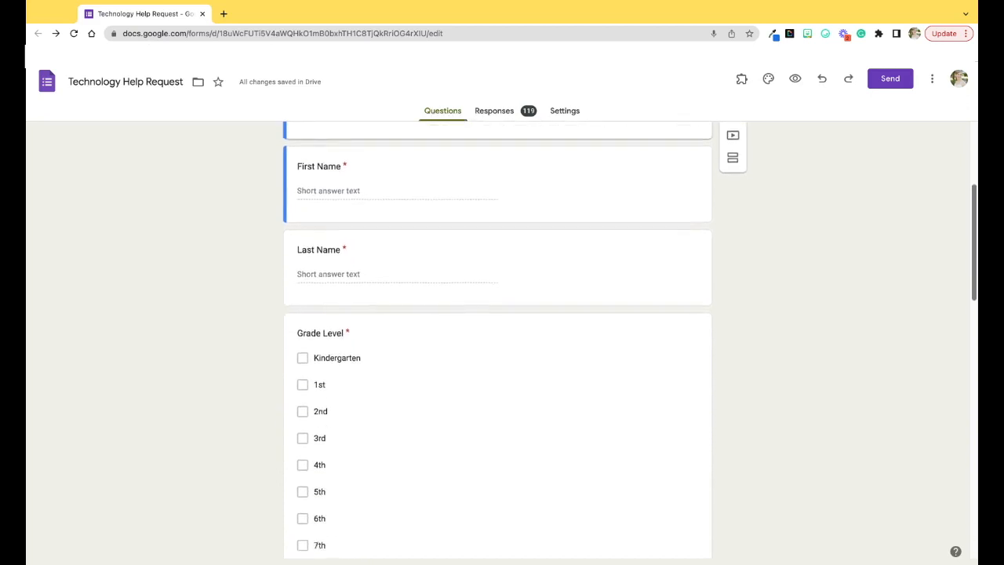
pyautogui.scroll(-3)
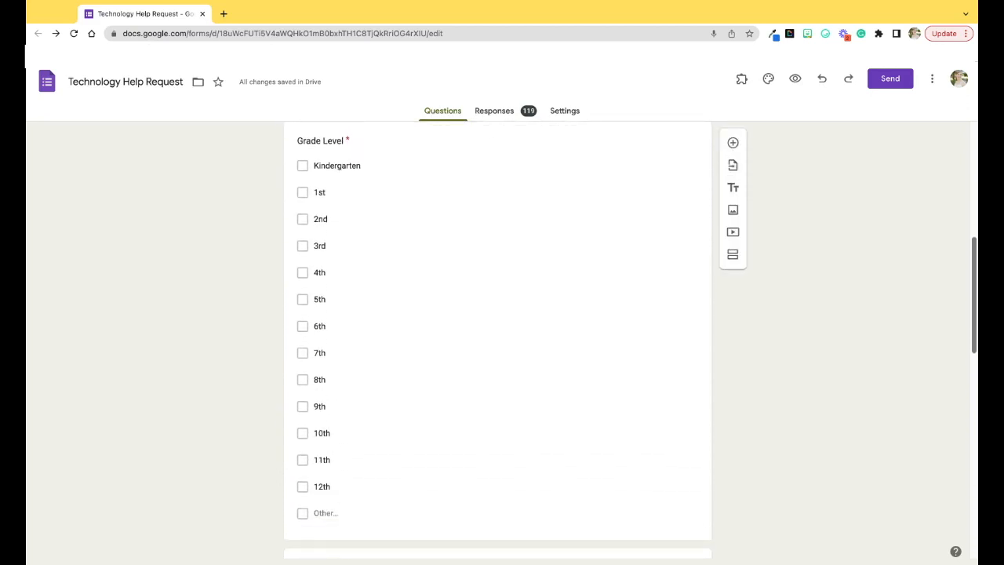
pyautogui.scroll(-3)
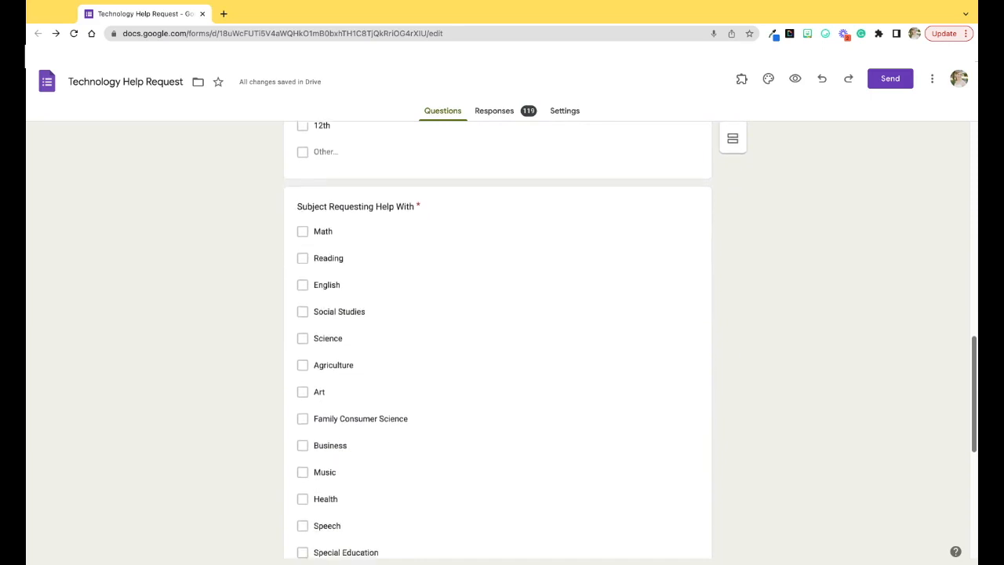
pyautogui.scroll(-3)
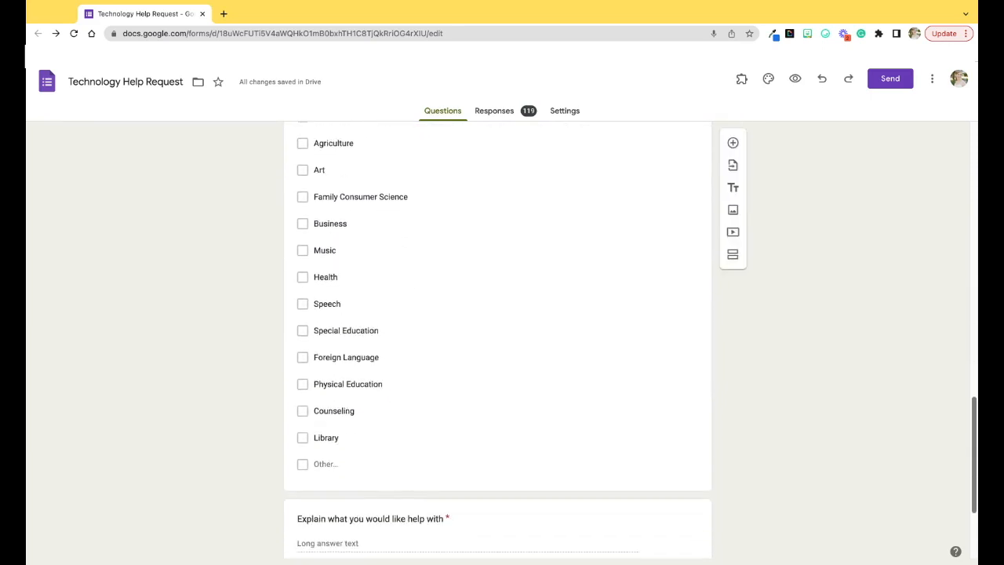
pyautogui.scroll(-3)
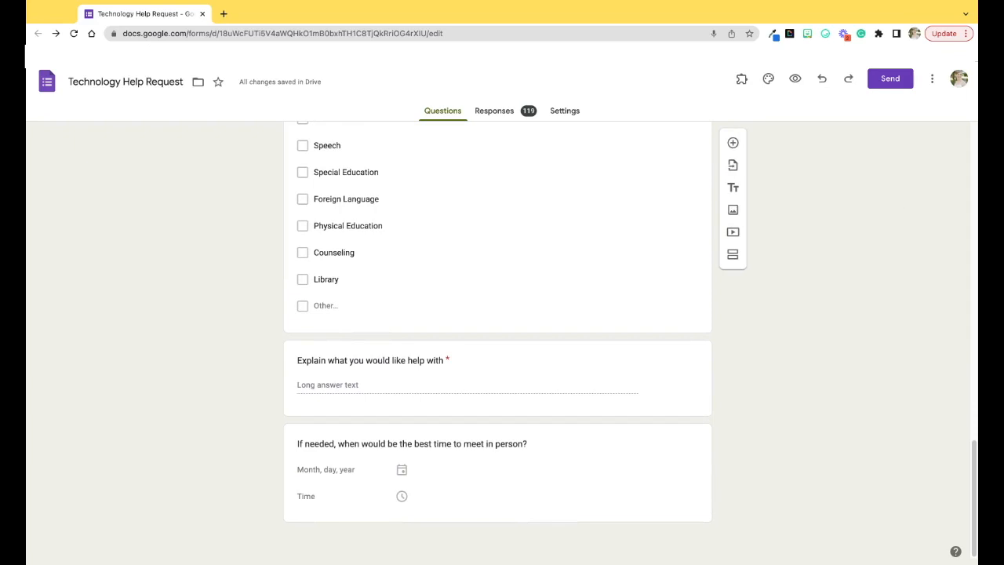
pyautogui.click(223, 12)
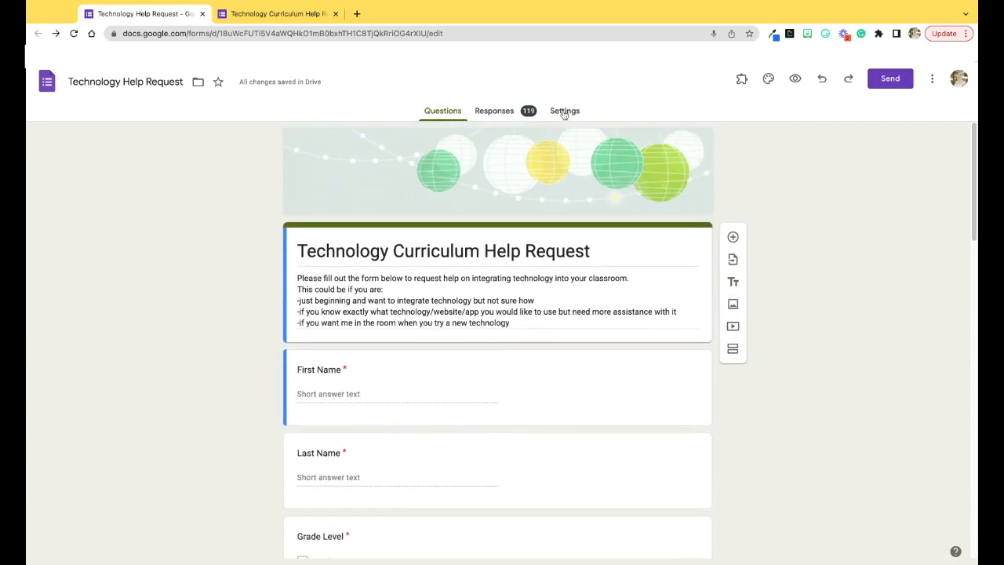
# - View the 119 responses summary and the more-options menu beside View in Sheets
pyautogui.click(494, 110)
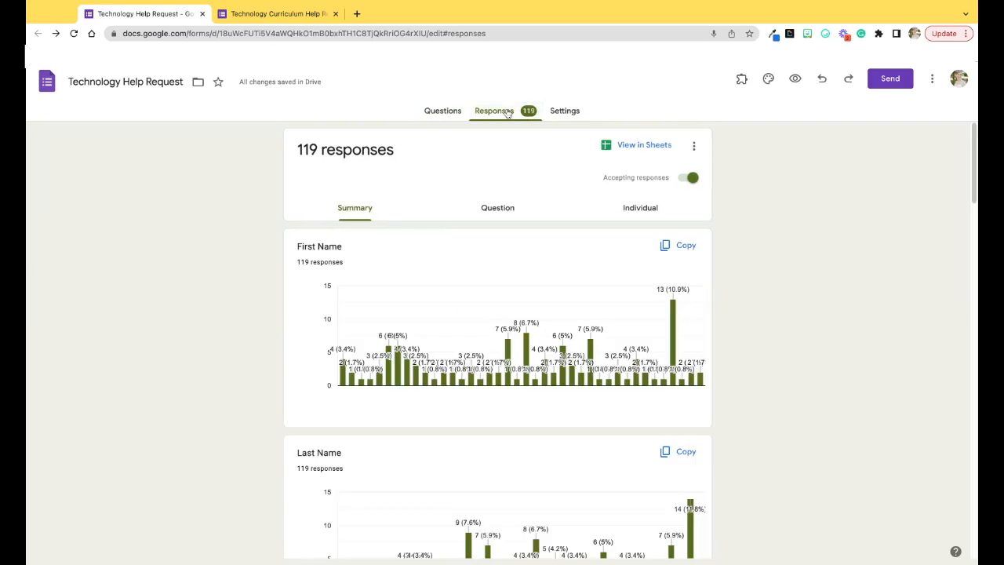
pyautogui.moveTo(694, 148)
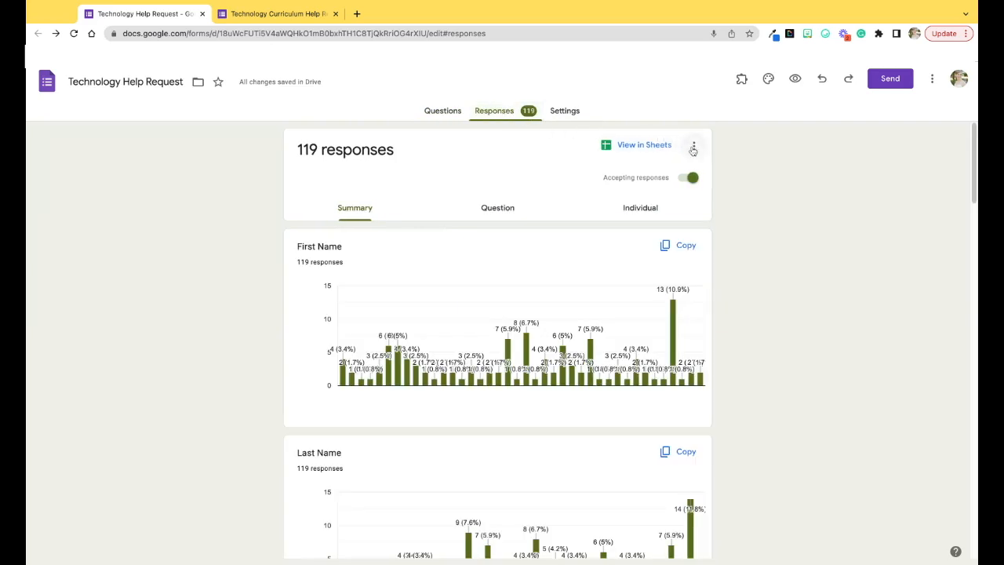
pyautogui.click(693, 144)
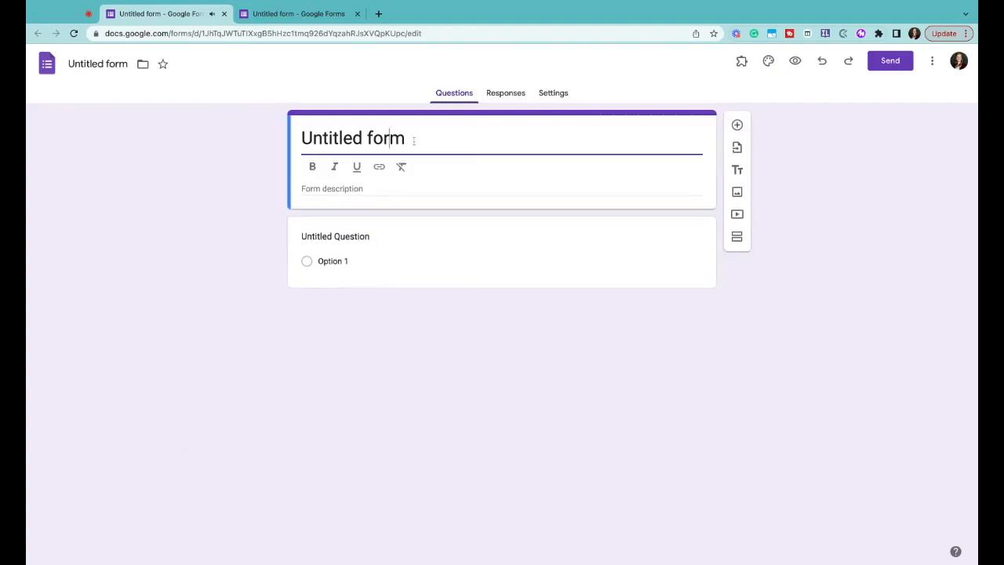
# - Title the form 'Mrs. Smith Behavior Log' and add a Student's Name question
pyautogui.write('Mrs. Smith Behav')
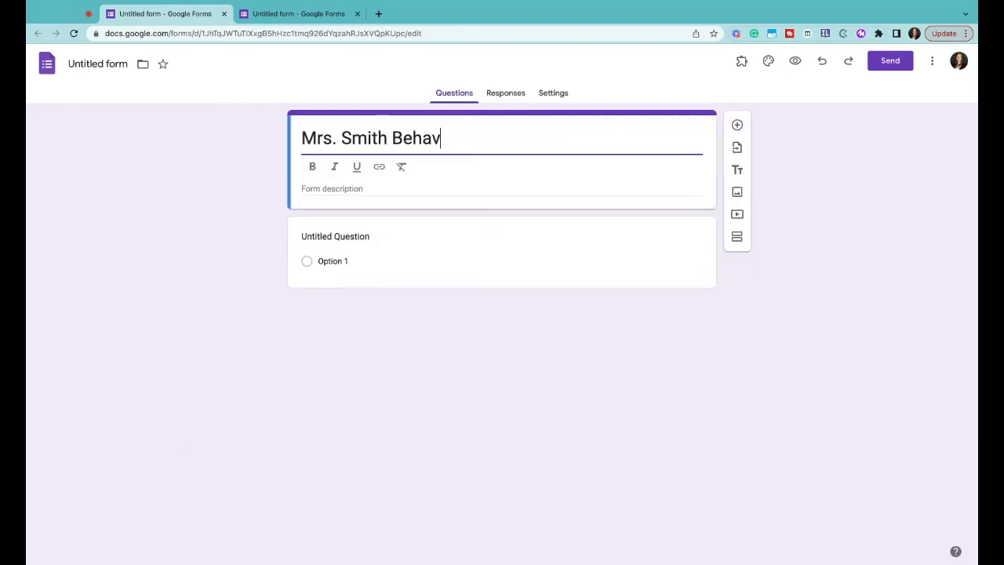
pyautogui.write('ior Log')
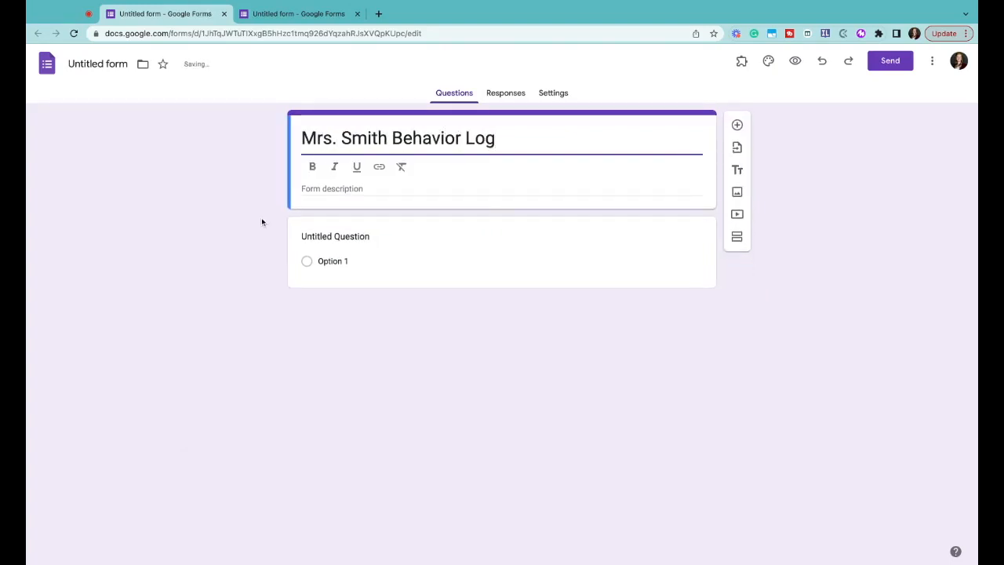
pyautogui.write("Student's Name")
pyautogui.write('Behavior Observed')
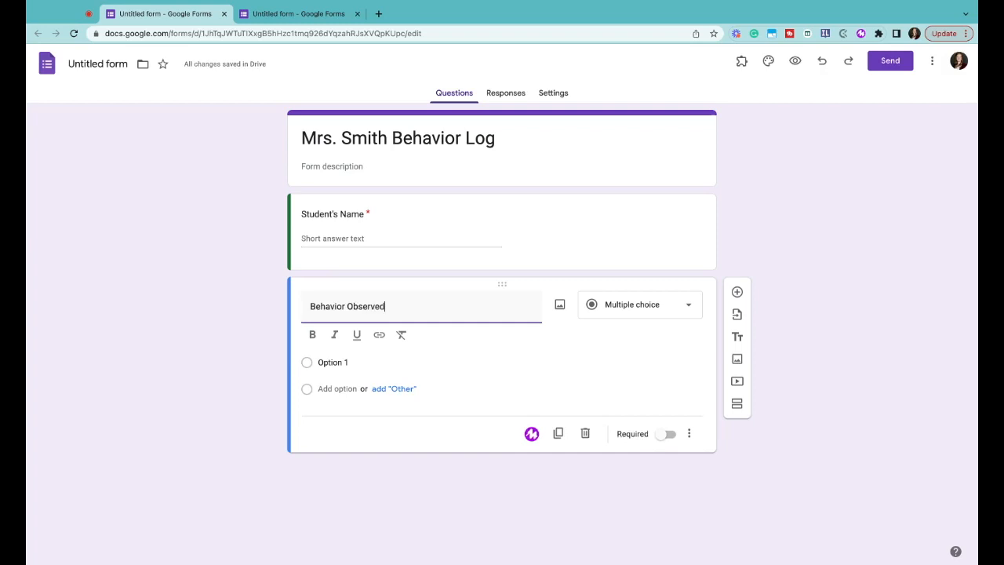
# - Set the Behavior Observed question to accept several checkbox answers
pyautogui.click(640, 305)
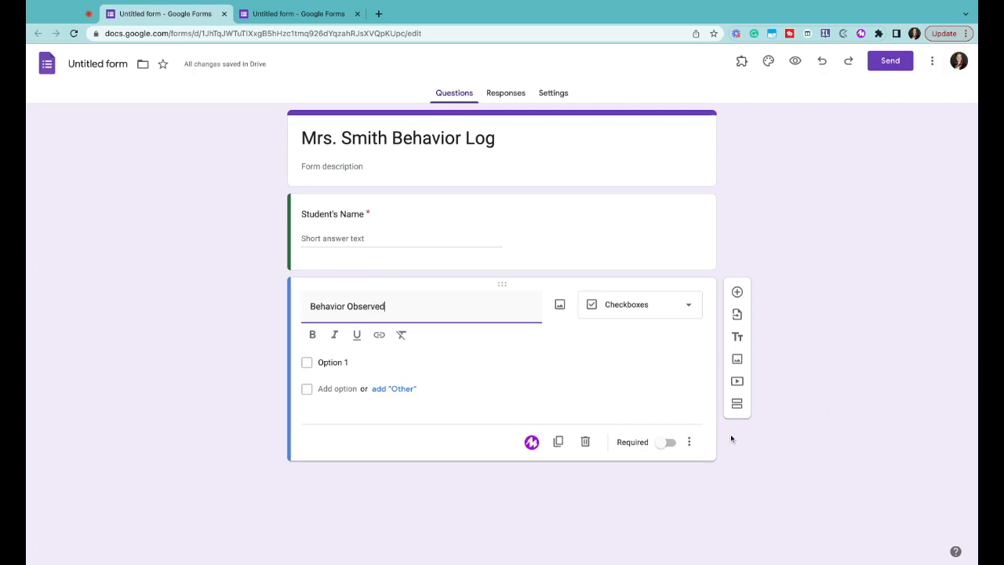
pyautogui.click(640, 304)
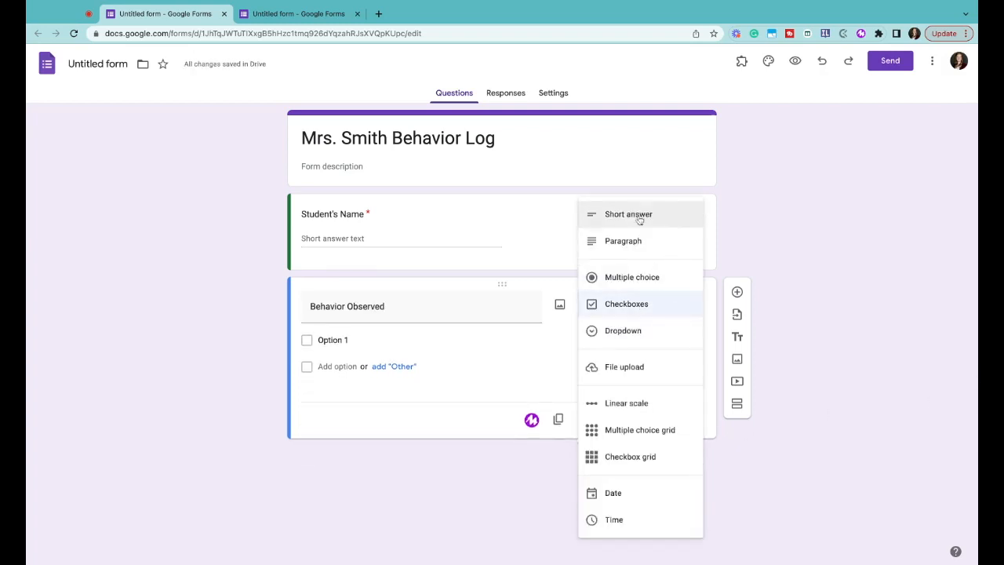
pyautogui.click(628, 213)
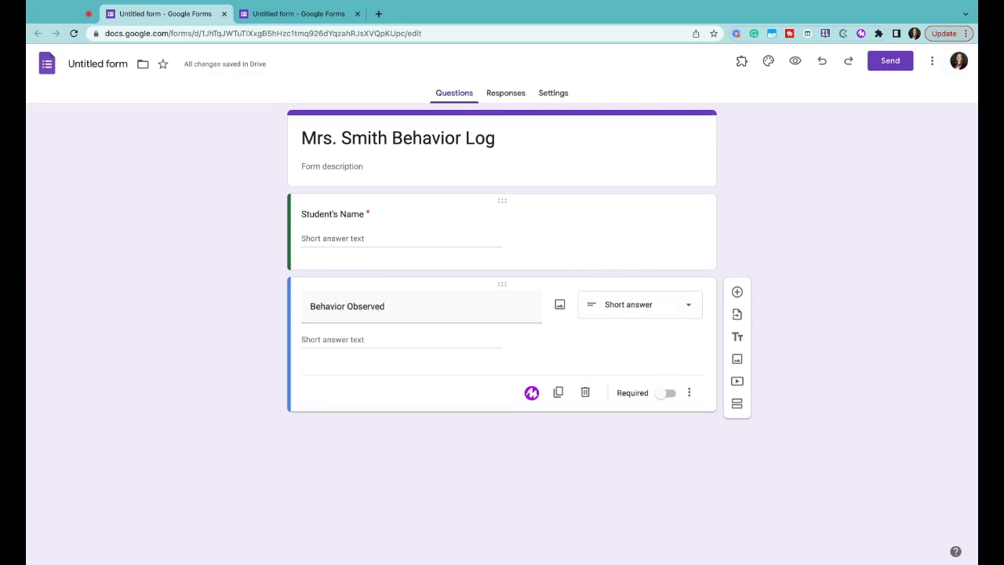
pyautogui.click(664, 392)
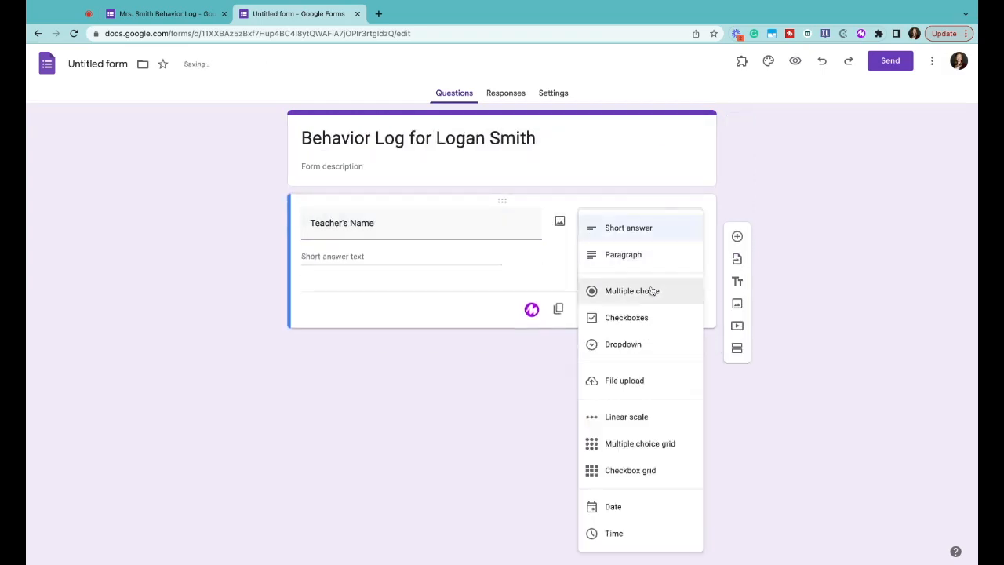
pyautogui.click(623, 343)
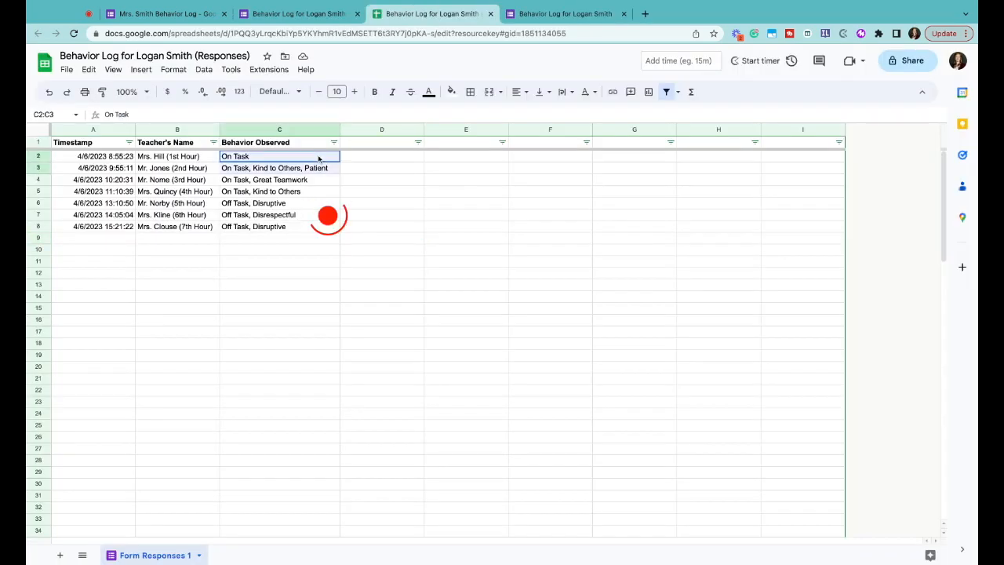
# - Fill the On Task cells green and the Off Task cells red in column C
pyautogui.click(452, 91)
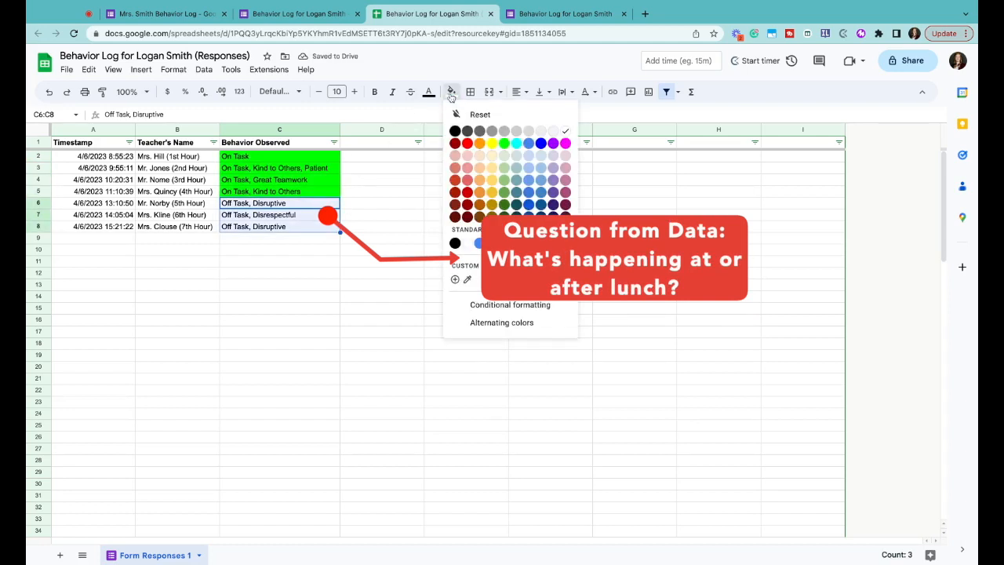
pyautogui.click(467, 143)
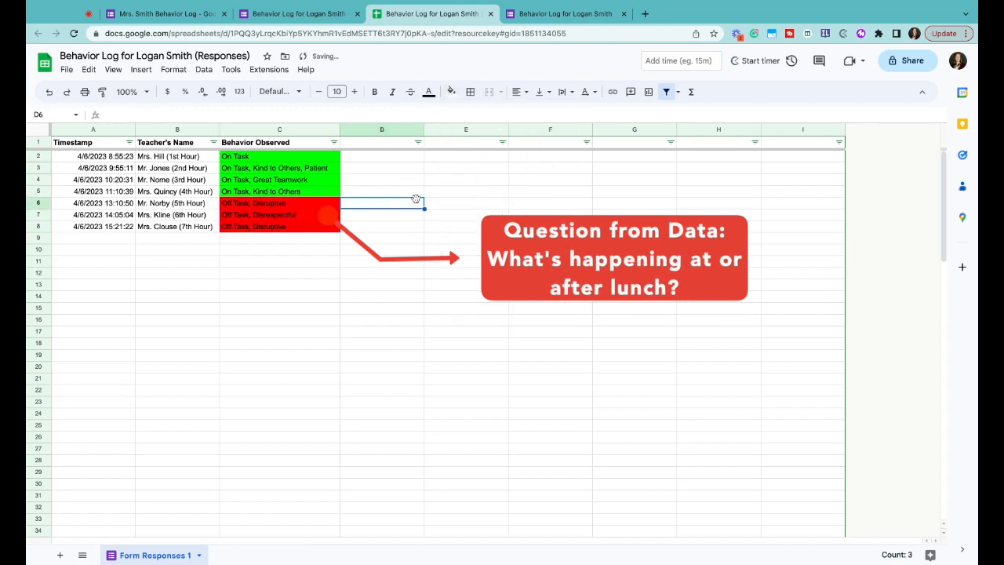
pyautogui.click(465, 202)
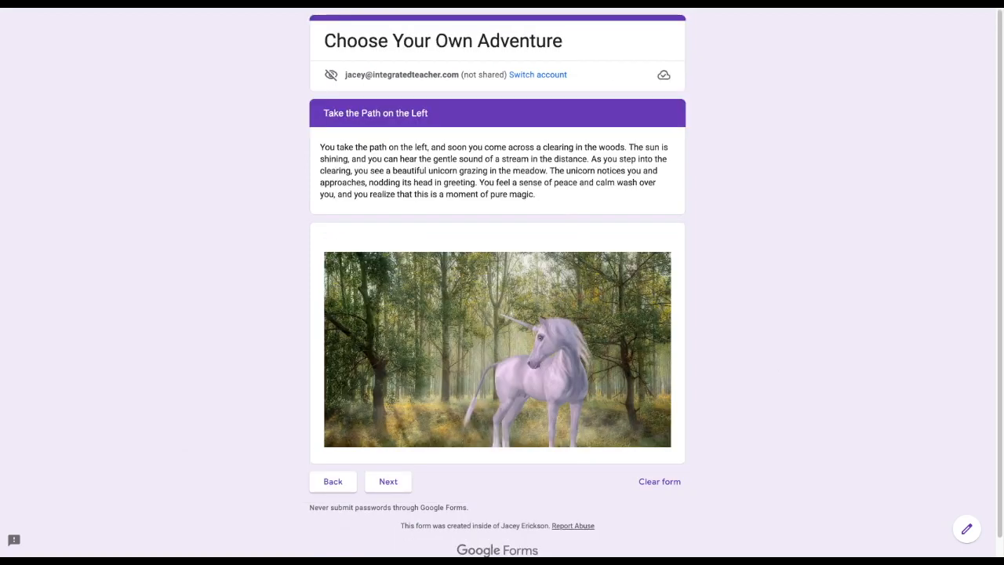
# - Advance the story preview, solving the riddle with logic and reasoning
pyautogui.click(387, 480)
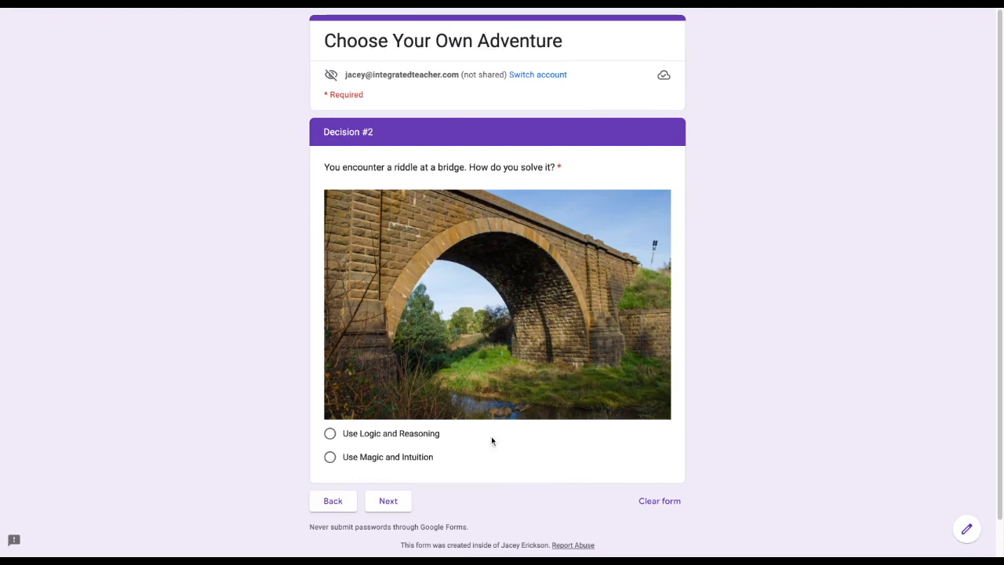
pyautogui.click(329, 432)
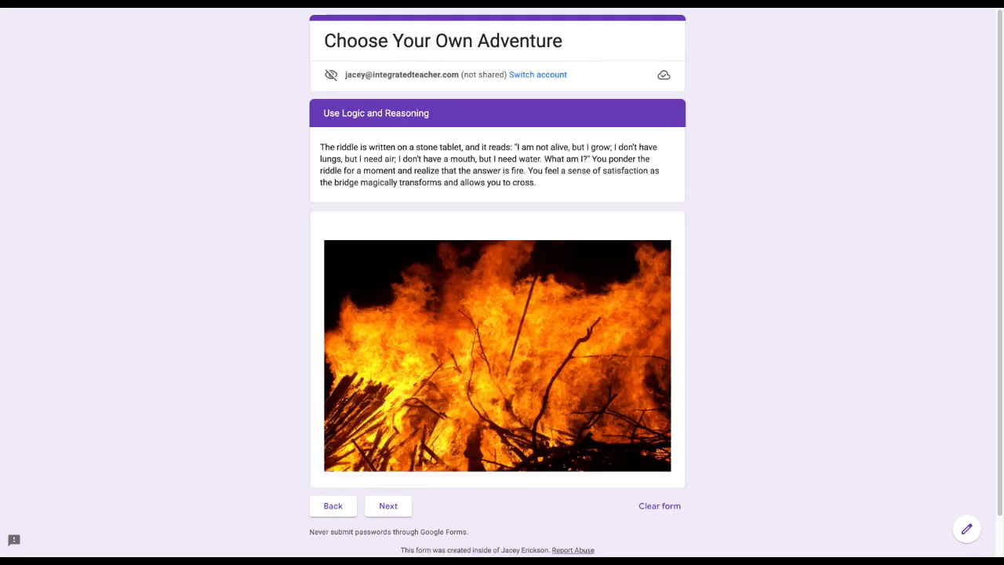
pyautogui.click(387, 505)
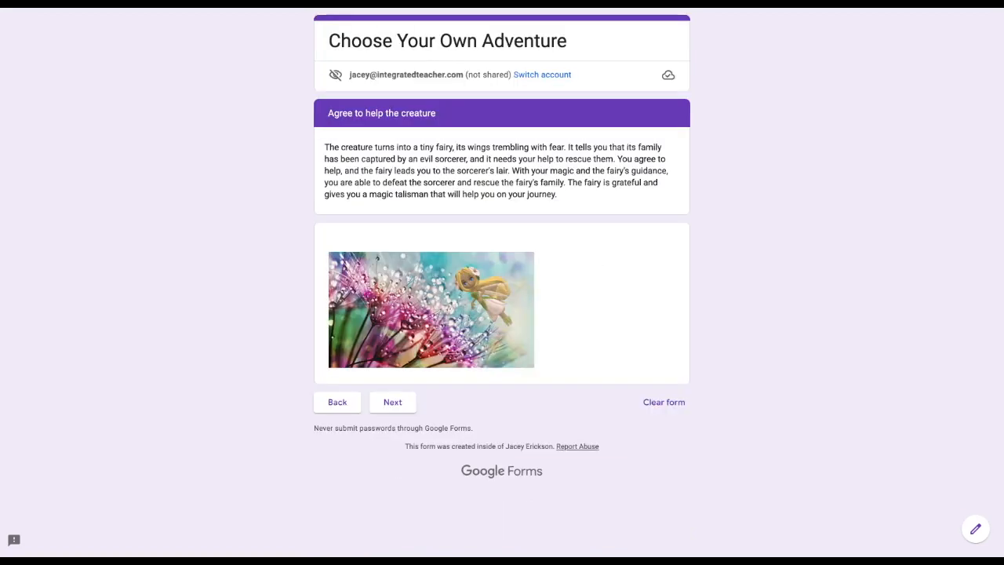
pyautogui.click(392, 402)
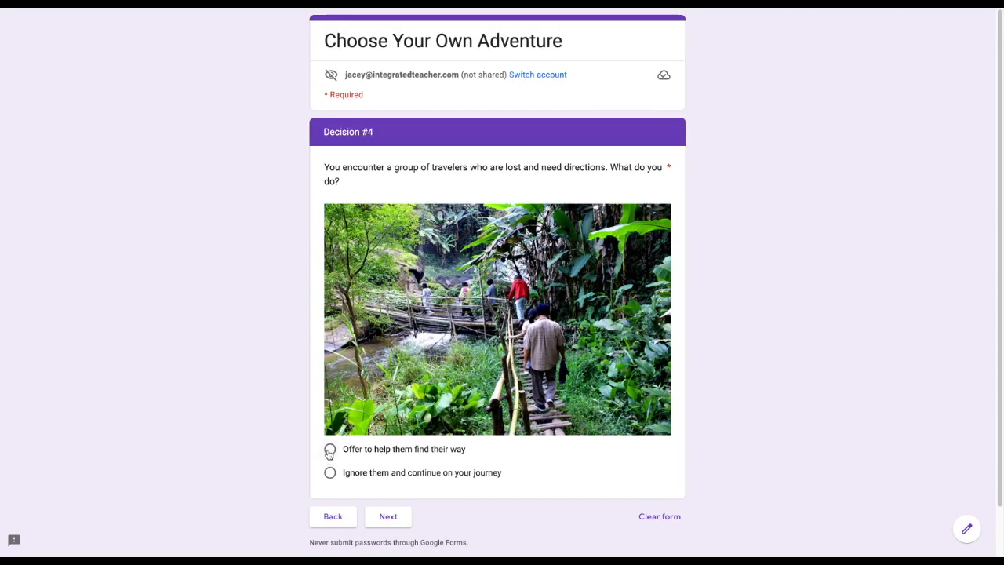
# - Choose to ignore the lost travelers and continue to The End! page's journal questions
pyautogui.click(329, 472)
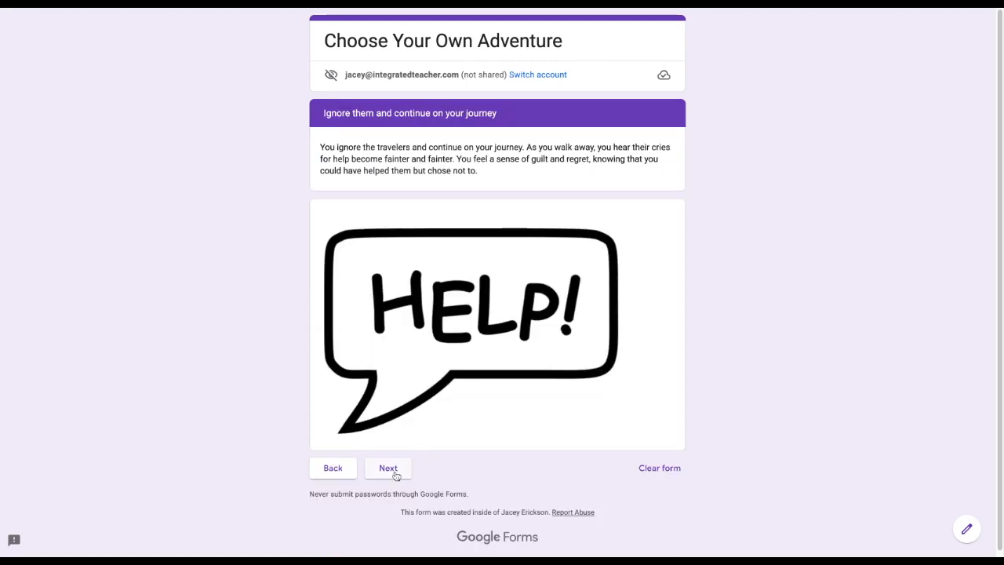
pyautogui.click(387, 467)
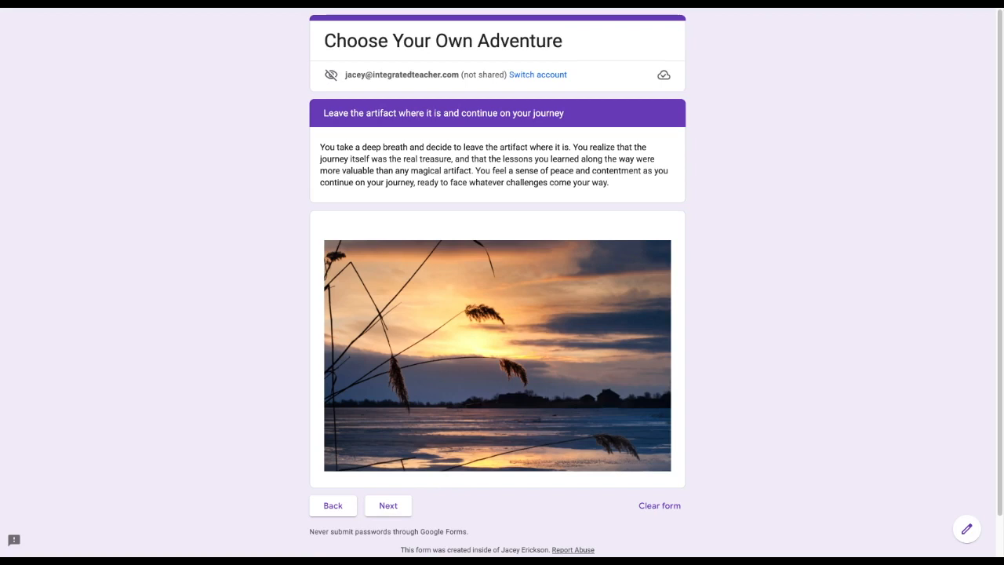
pyautogui.click(387, 505)
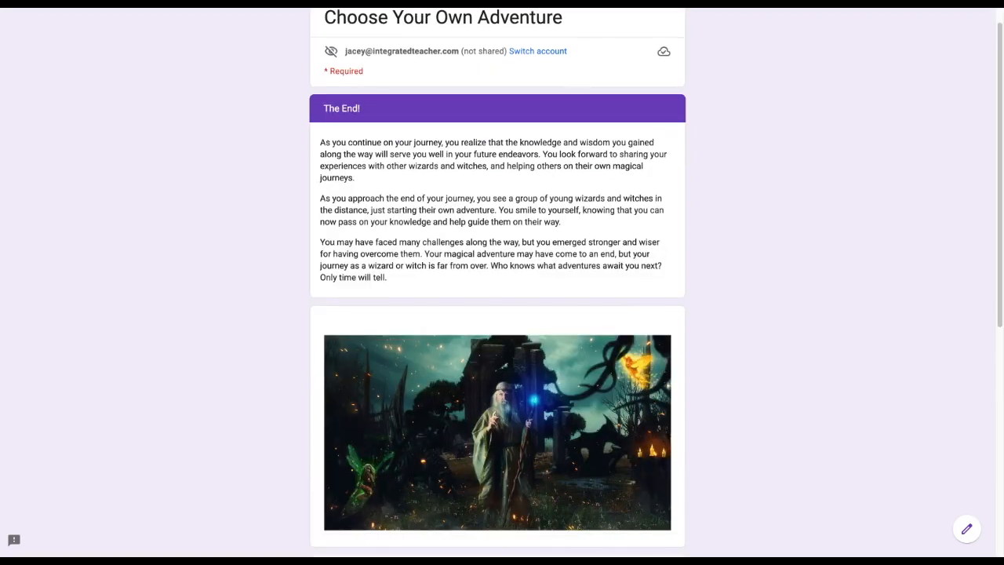
pyautogui.scroll(-3)
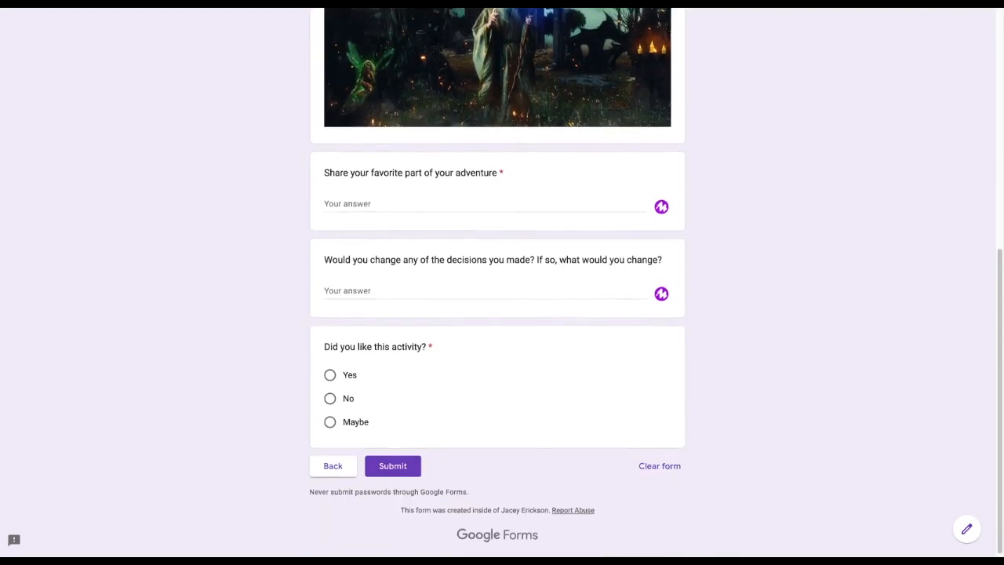
pyautogui.click(966, 528)
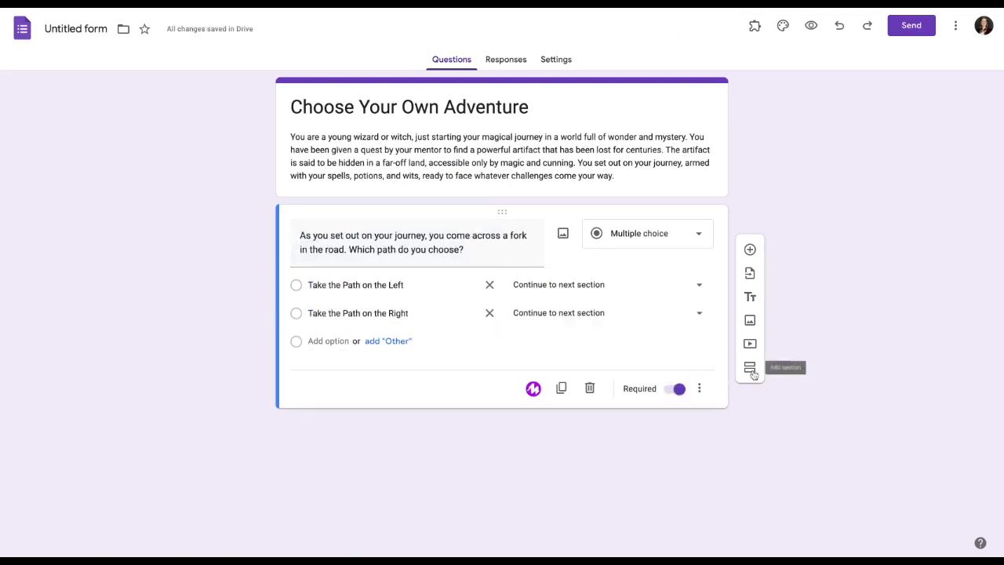
# - Add two sections after the fork question, titled Take the Path on the Left and Right
pyautogui.click(750, 367)
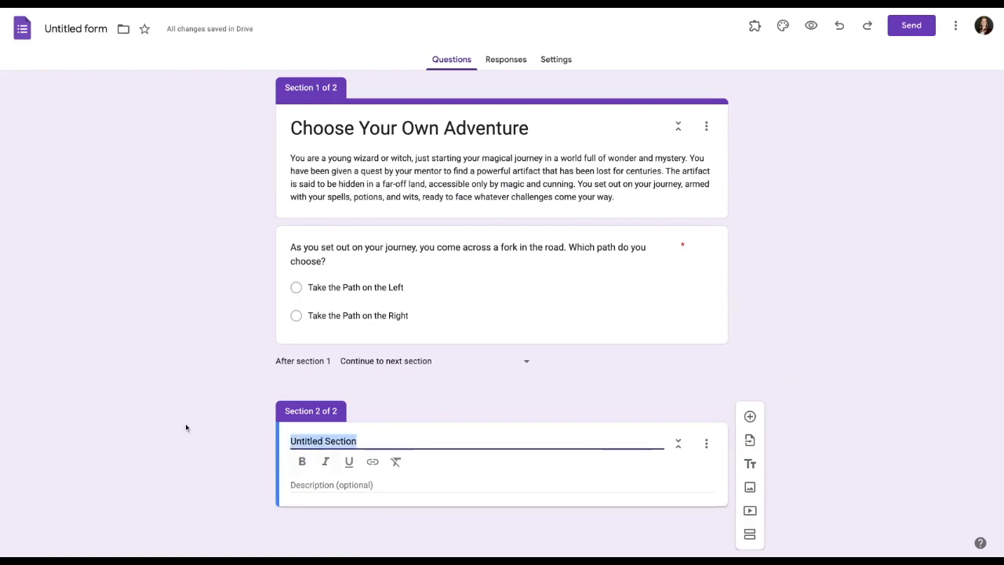
pyautogui.write('Take the Path on the le')
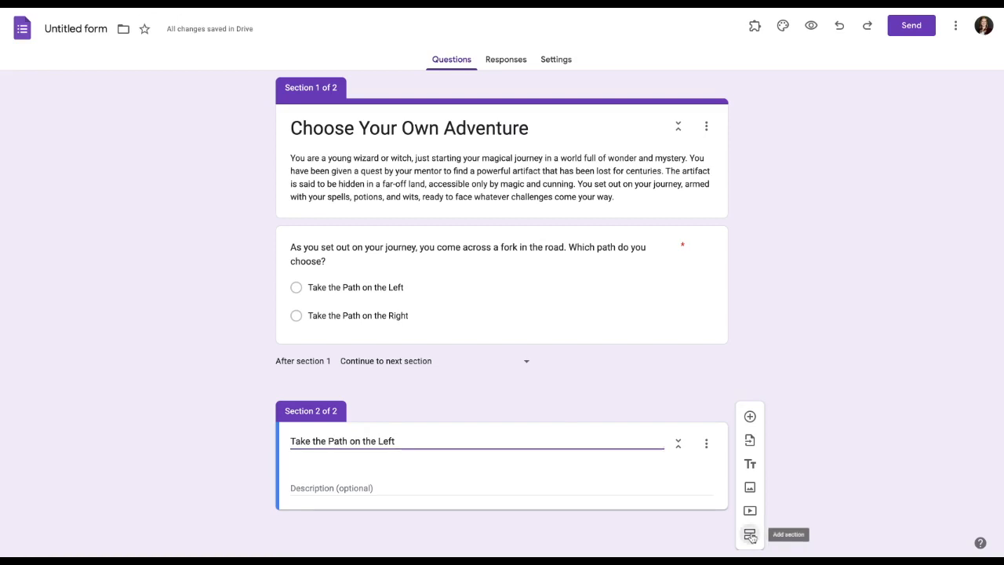
pyautogui.click(749, 533)
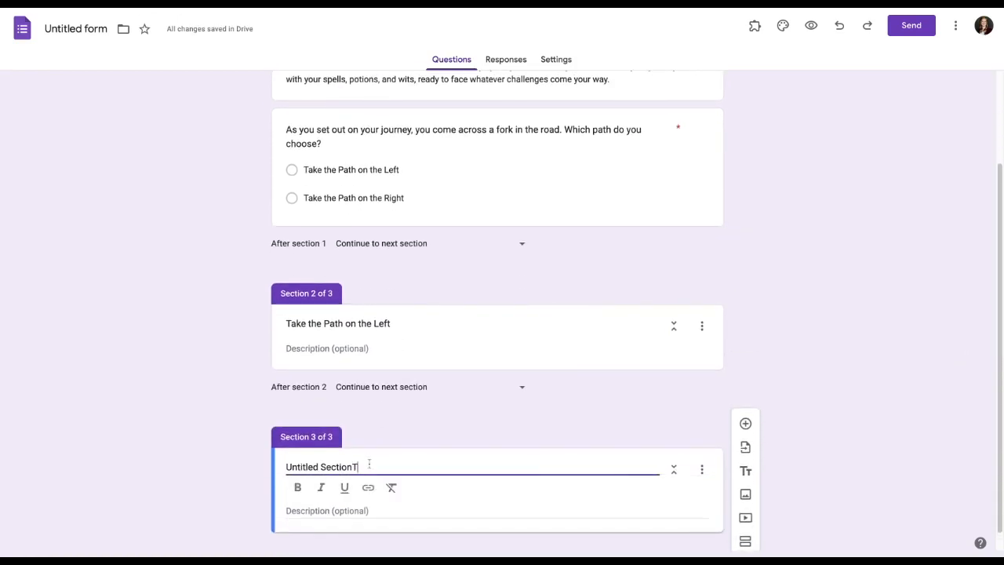
pyautogui.write('Take the Path on the')
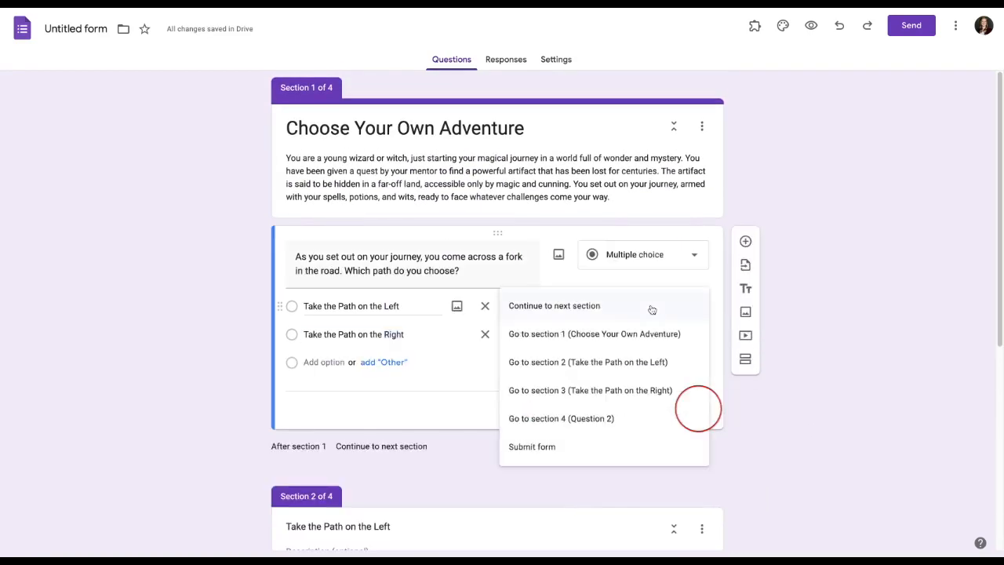
# - Route the Left answer to section 2 and the Right answer to section 3
pyautogui.click(587, 360)
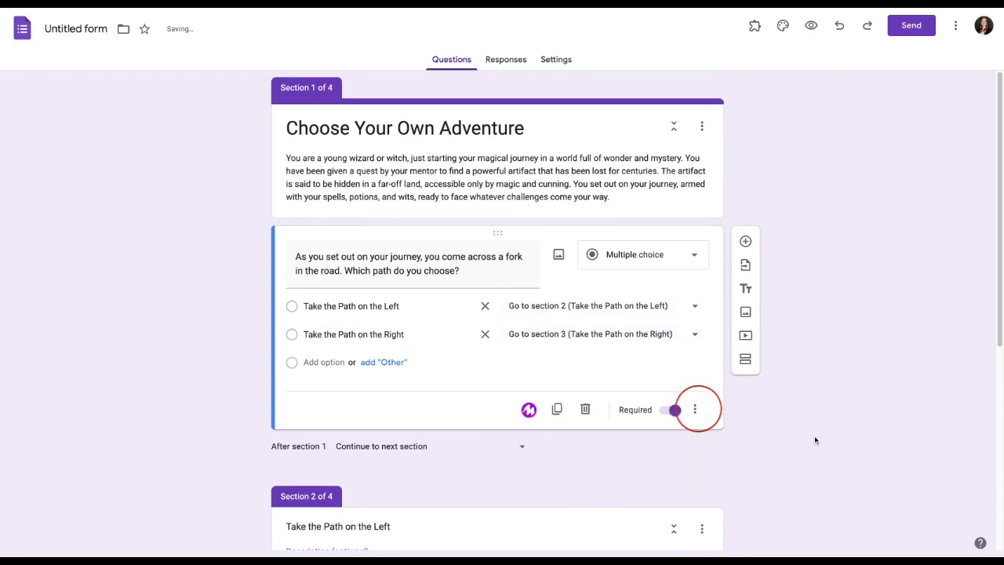
pyautogui.scroll(-3)
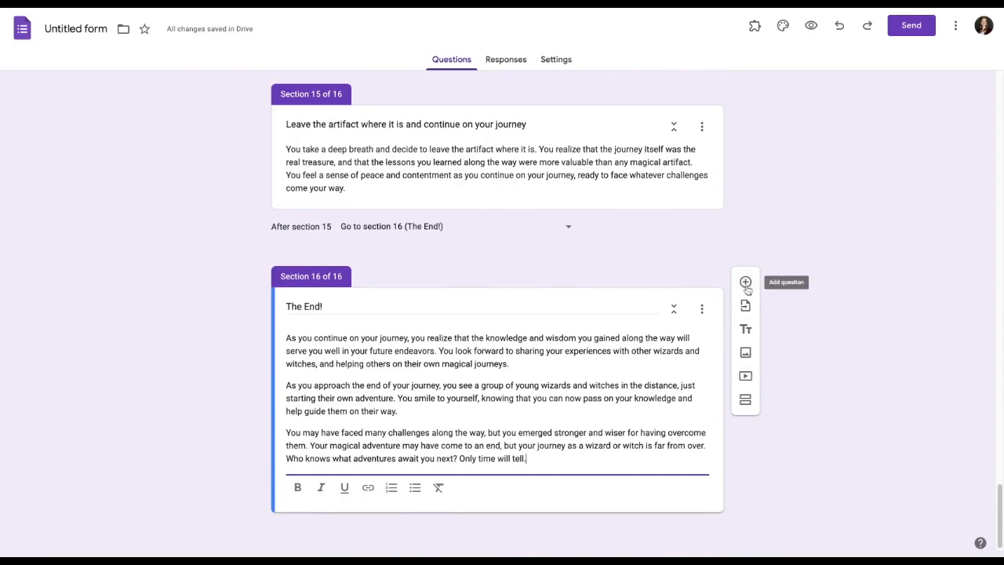
# - Add the required paragraph question 'Share your favorite part of your adventure'
pyautogui.click(745, 282)
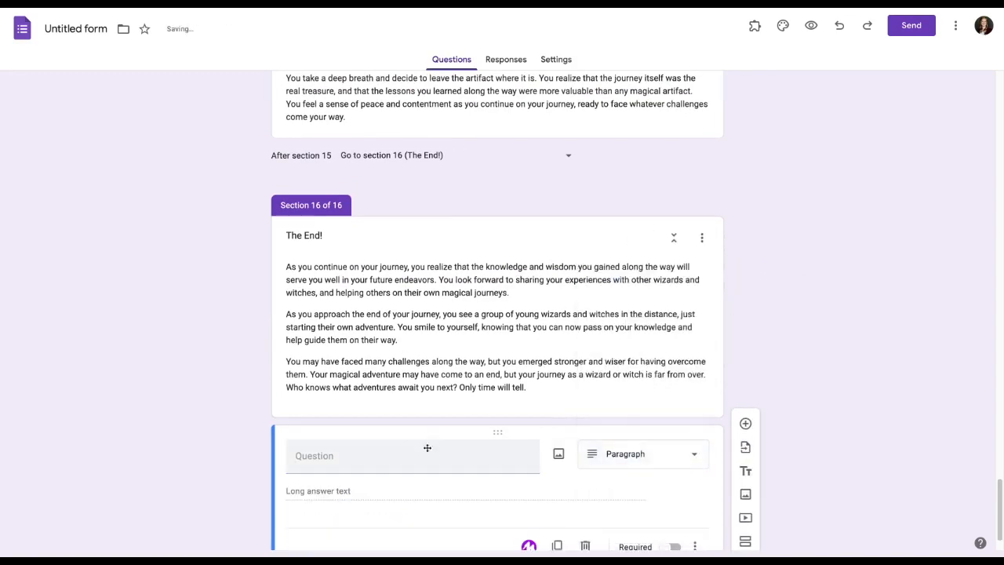
pyautogui.write('Share your favorite part o')
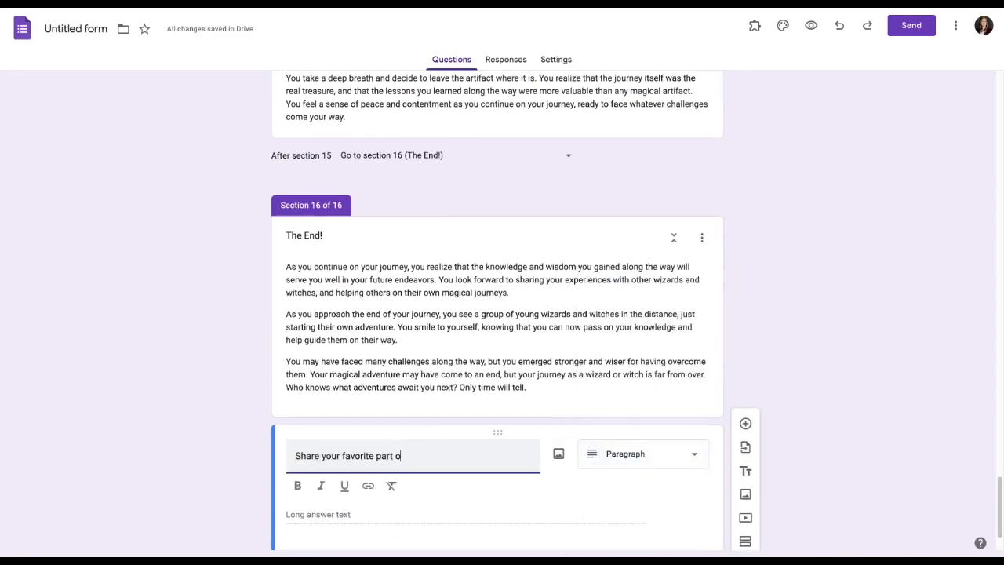
pyautogui.write('f your adventure')
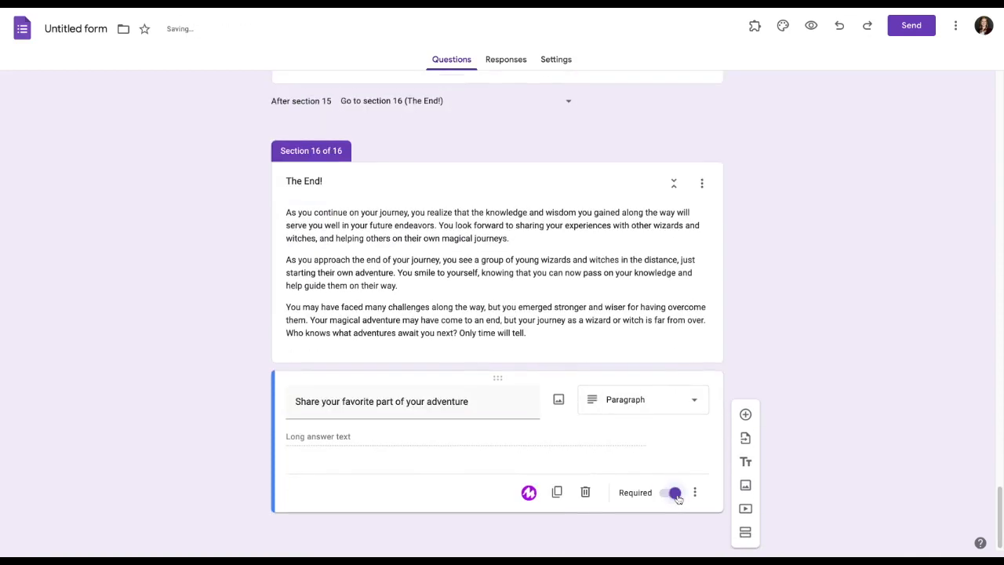
# - Add a paragraph question asking whether they would change any decisions
pyautogui.click(745, 414)
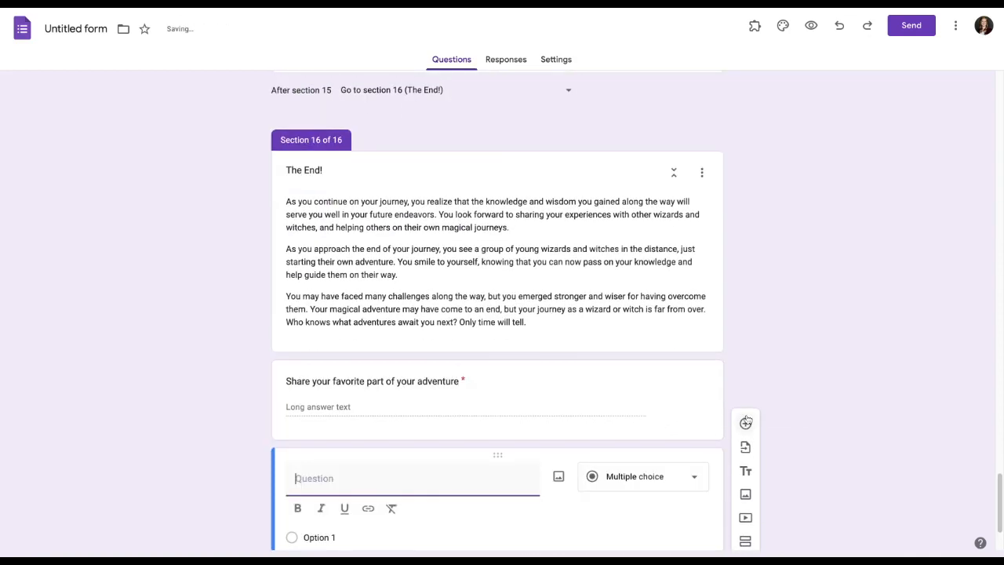
pyautogui.write('Would you change any of ht')
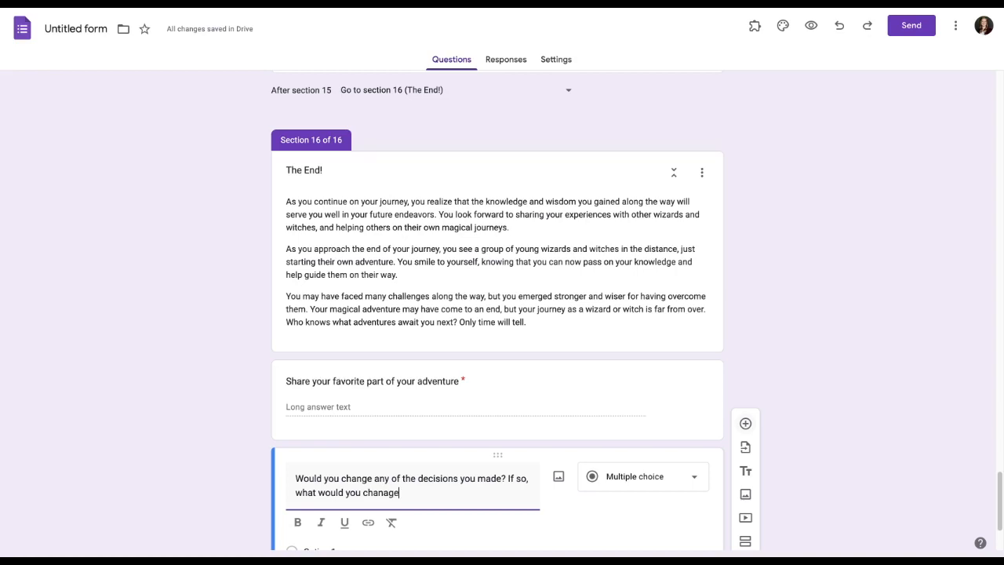
pyautogui.click(641, 477)
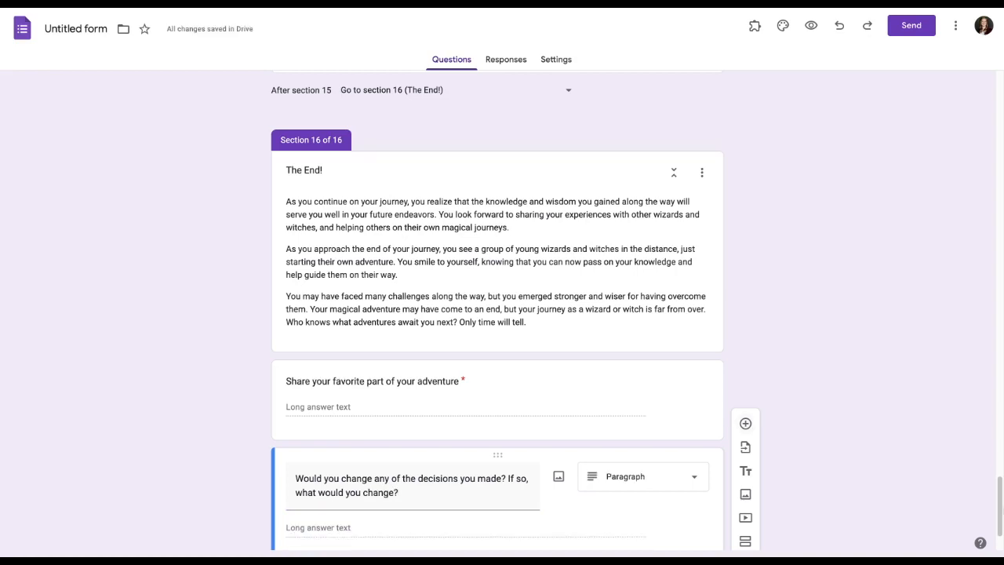
pyautogui.scroll(-3)
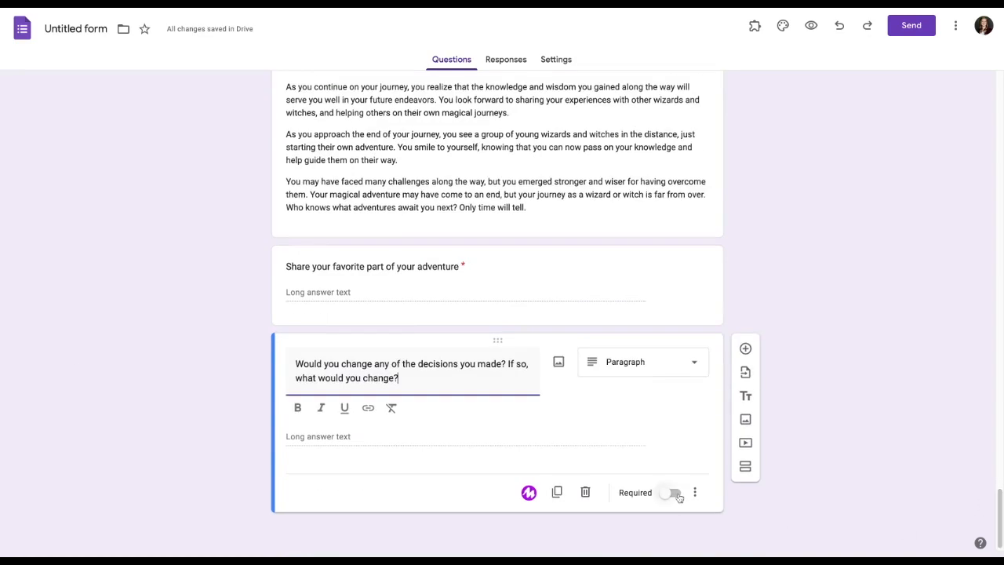